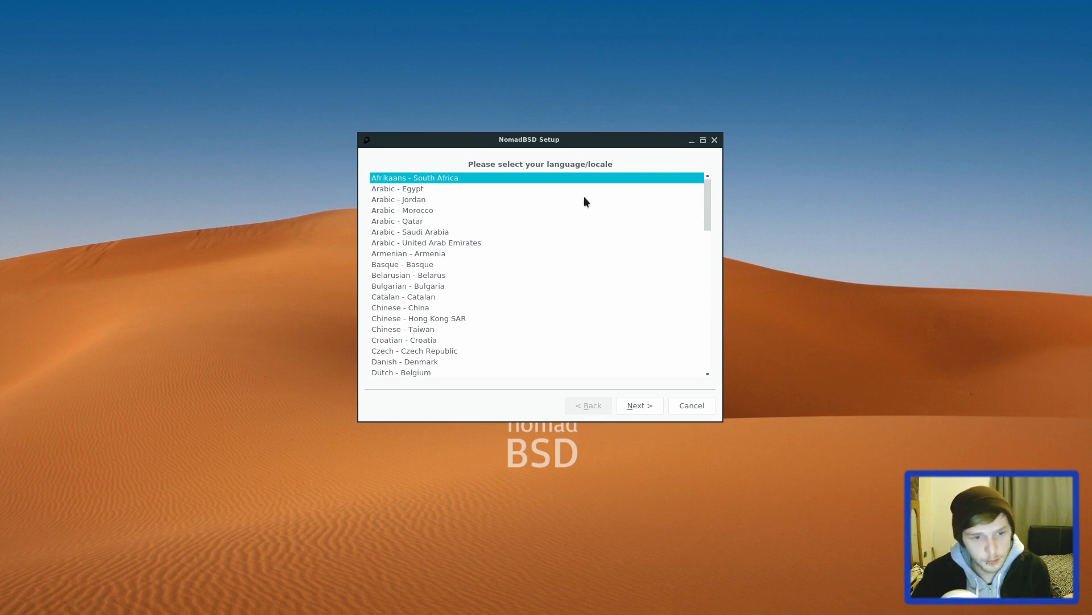
mouse_move(698, 261)
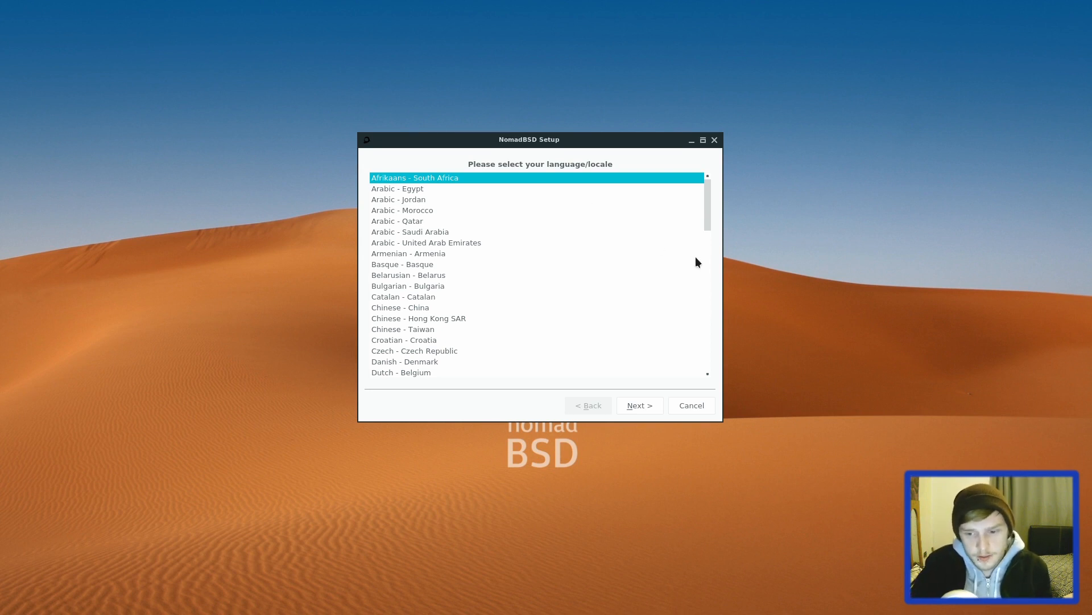
mouse_move(676, 281)
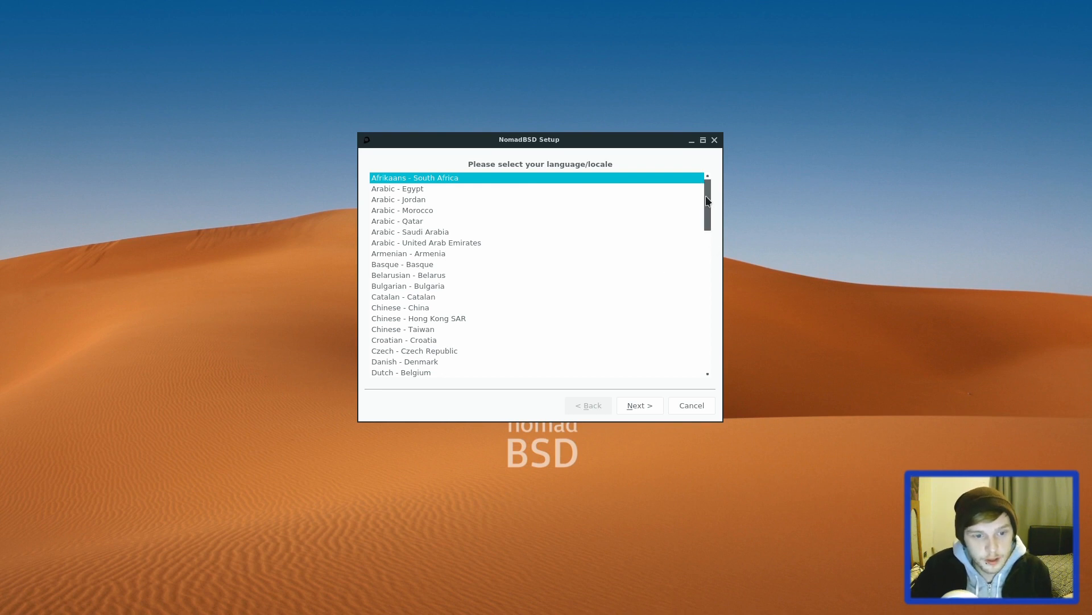
Step: Choose English - United Kingdom as the locale and continue to the welcome page
scroll(down, 3)
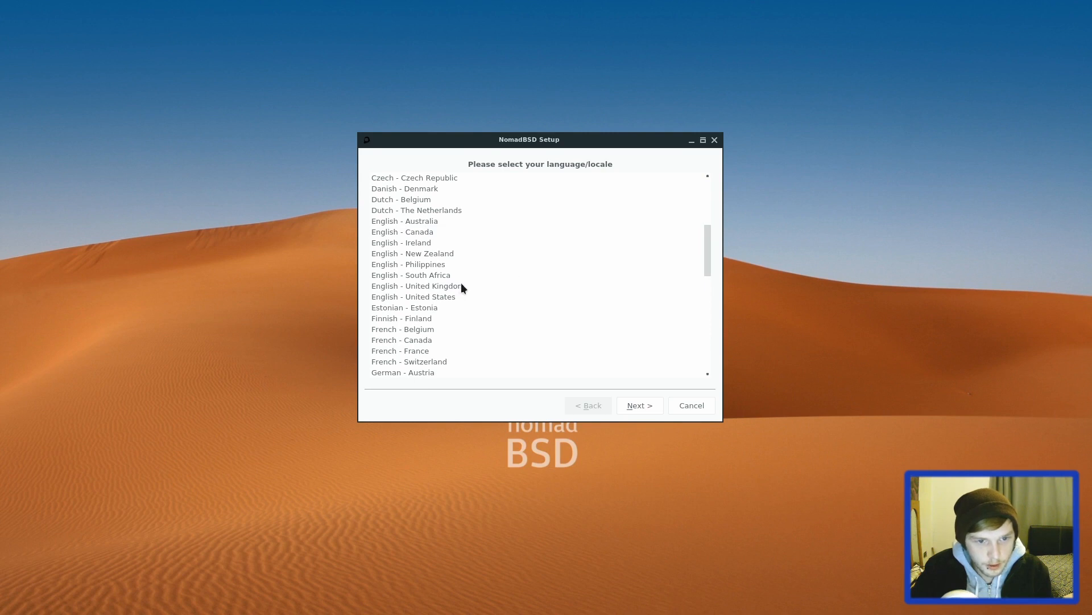
click(418, 285)
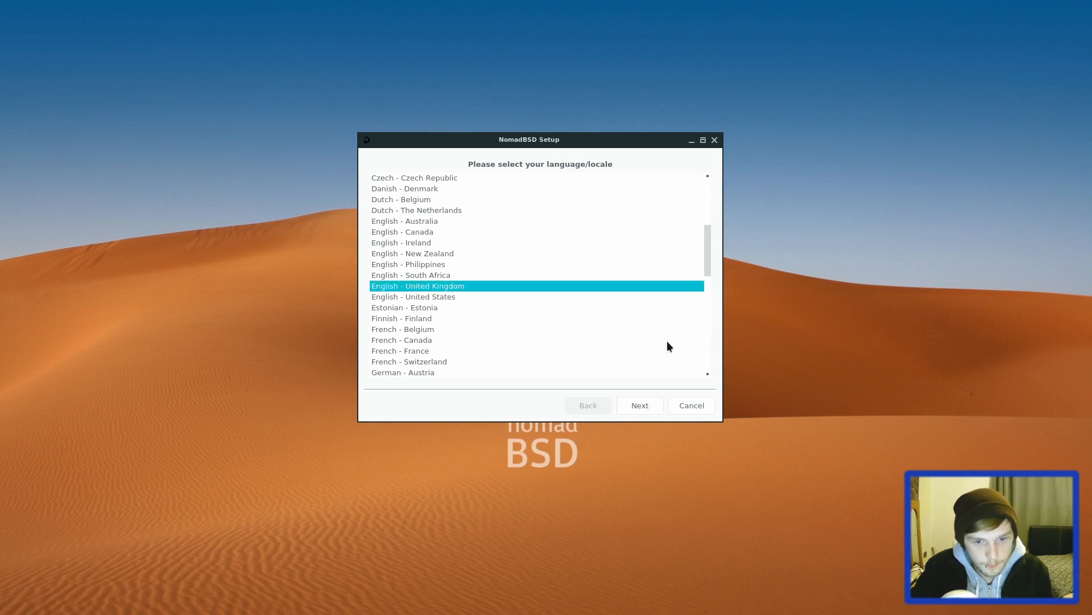
click(640, 405)
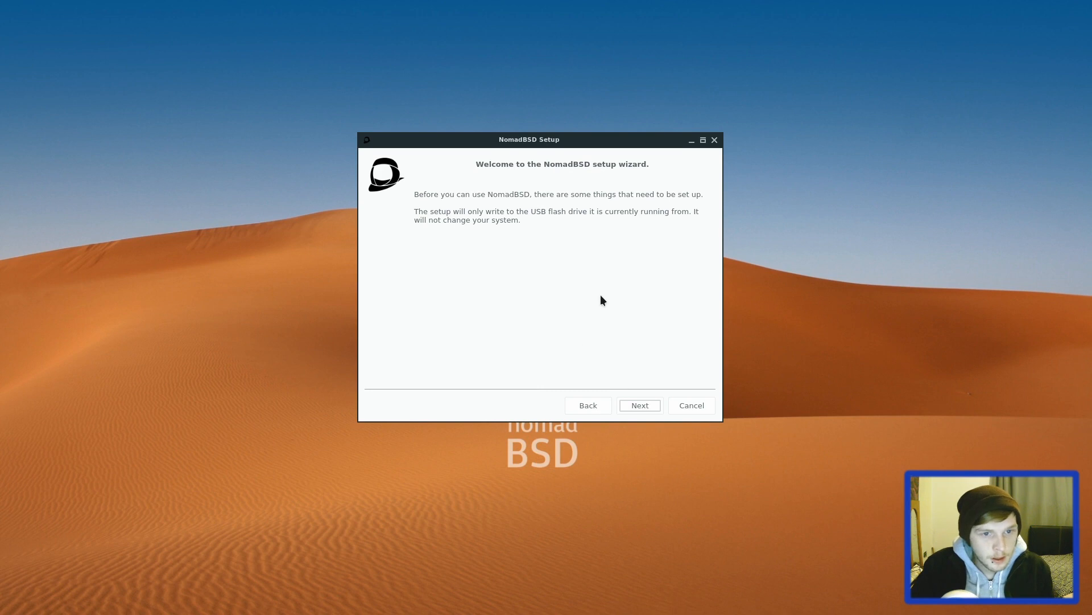
mouse_move(625, 400)
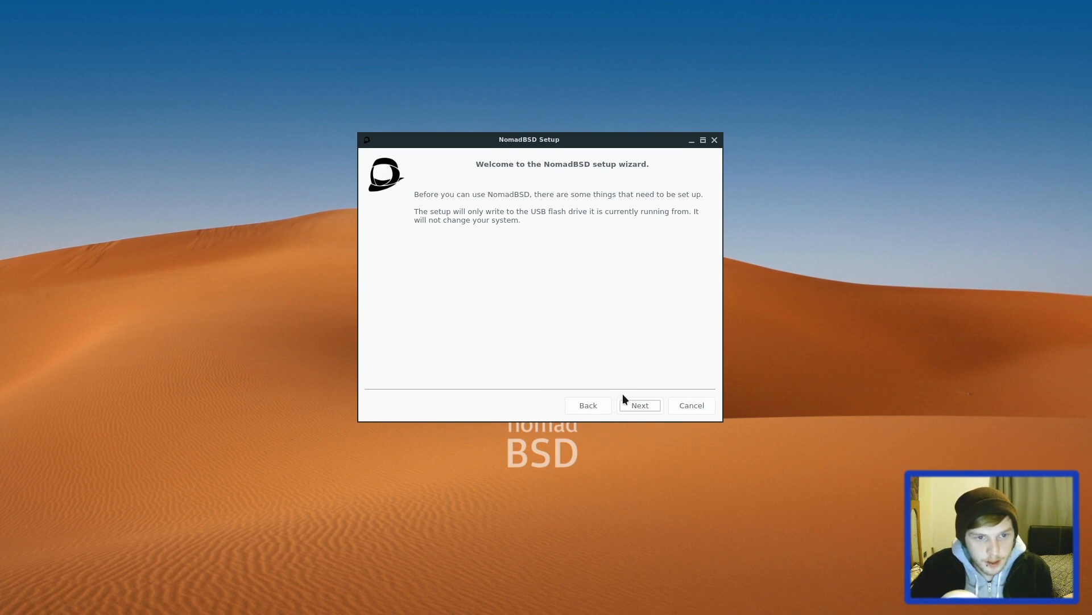
mouse_move(615, 409)
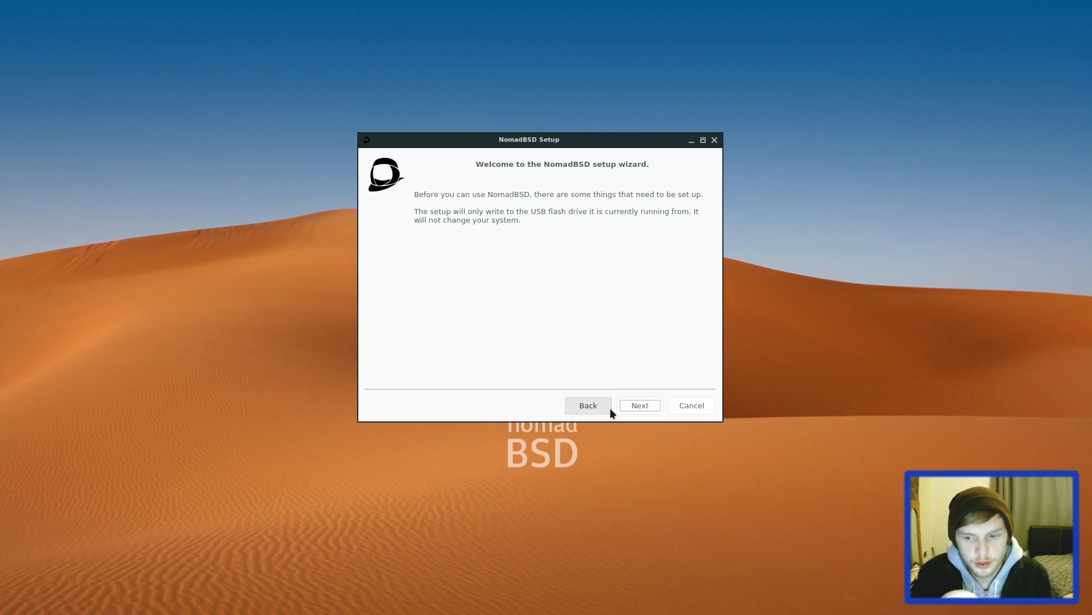
Step: Test the keyboard with '~' and '@' and accept English (UK) as the layout
click(640, 405)
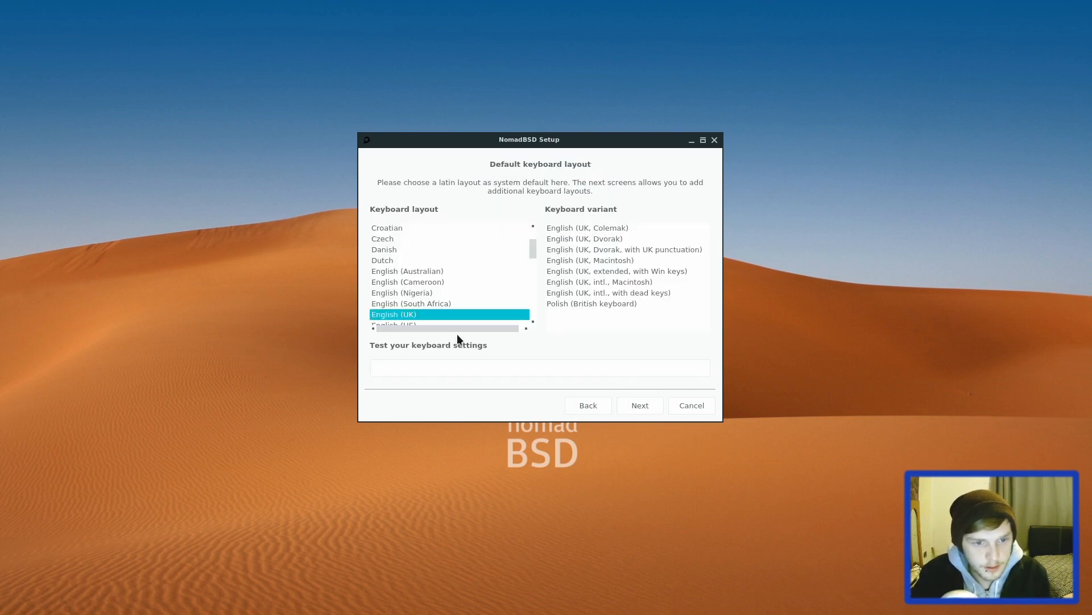
click(540, 367)
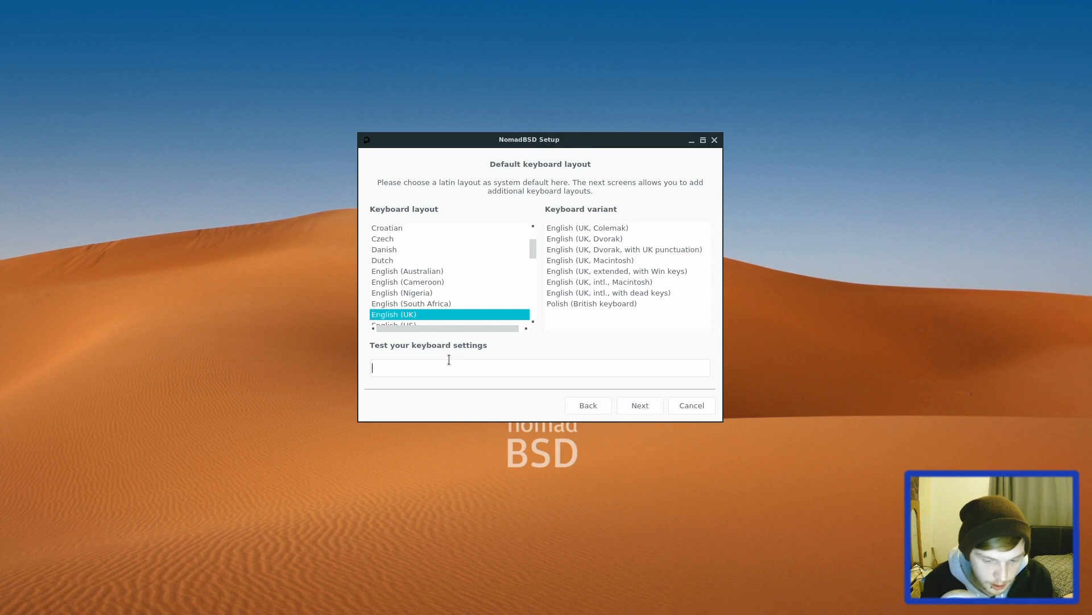
text(~)
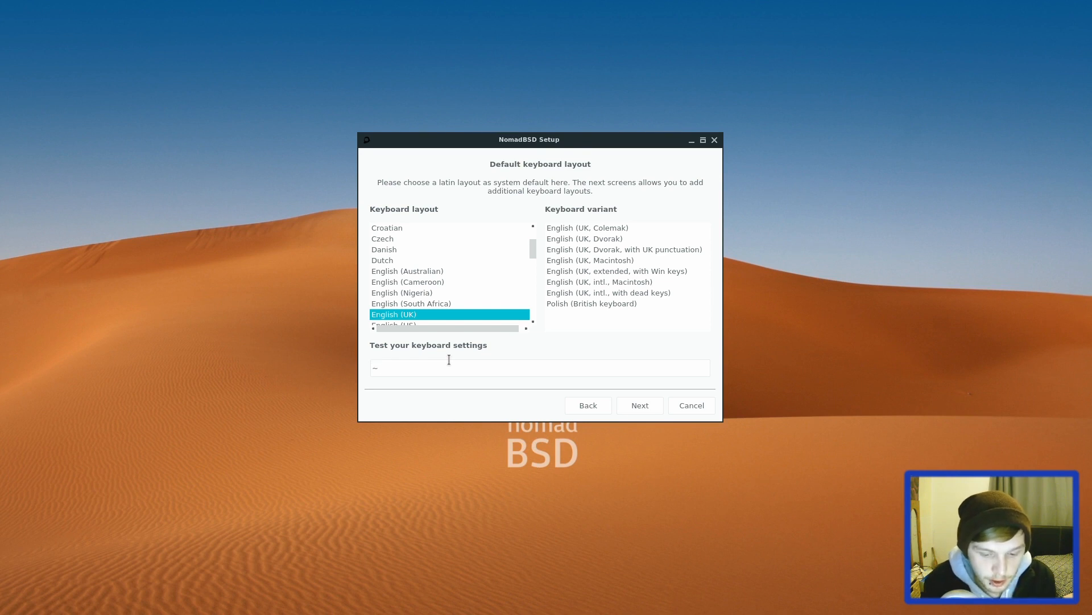
text(@)
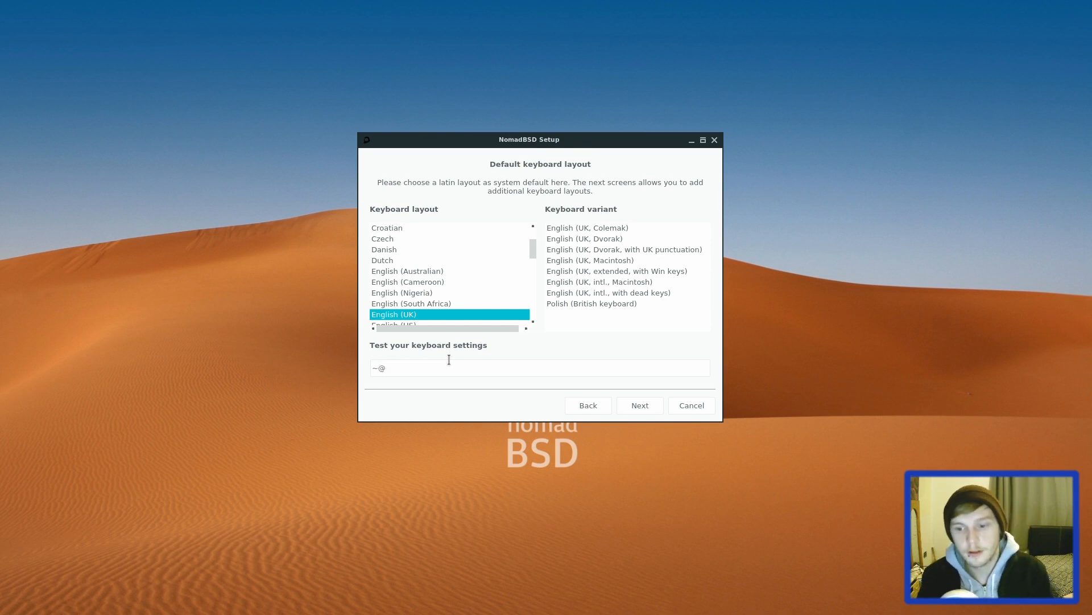
click(640, 405)
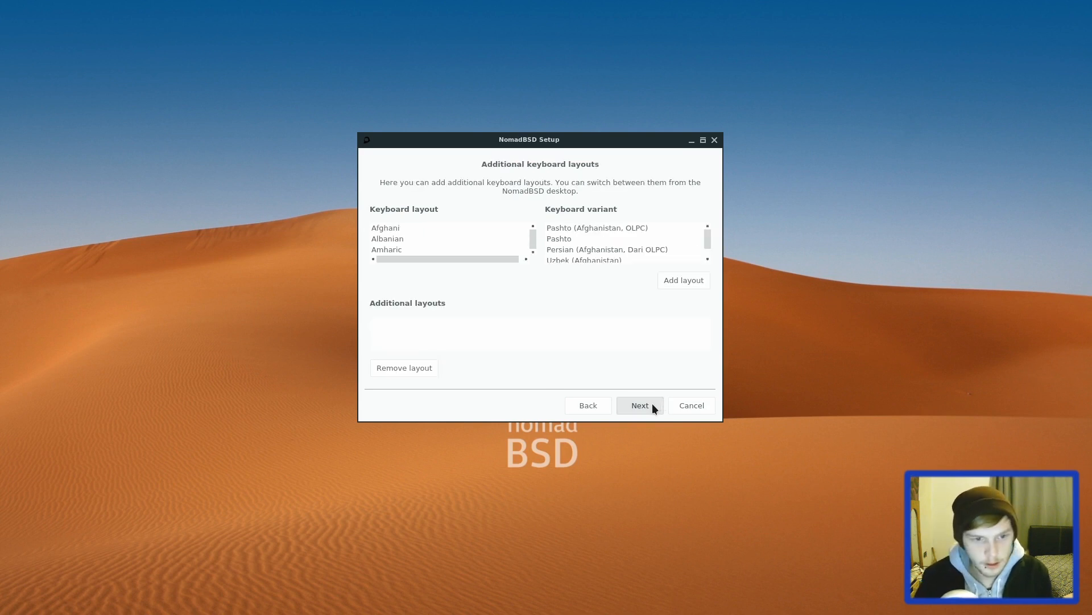
Step: Add no extra keyboard layouts and accept Europe/London as the timezone
click(640, 406)
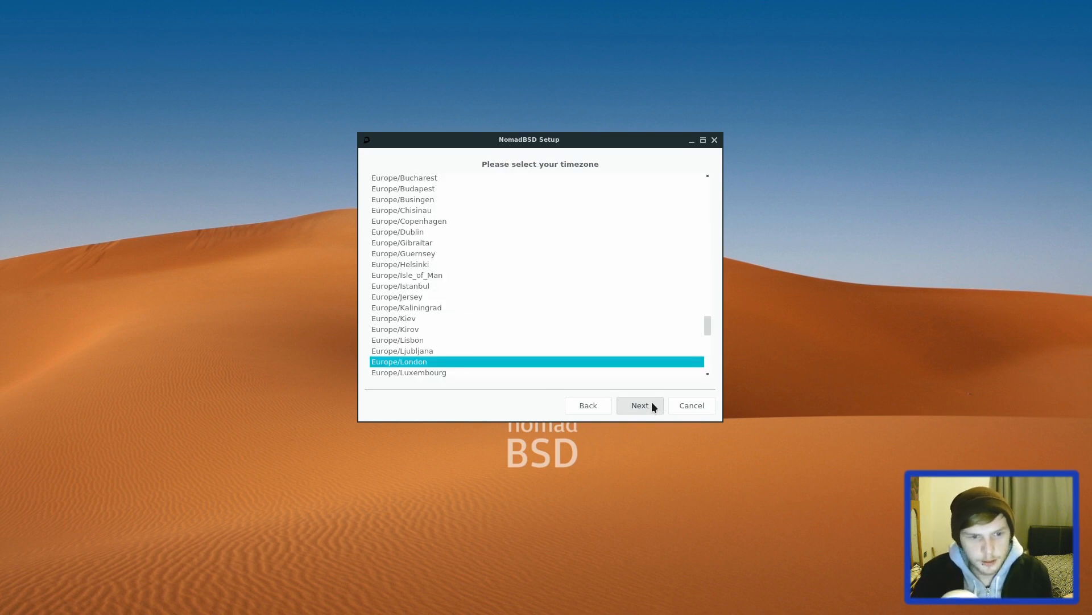
mouse_move(646, 405)
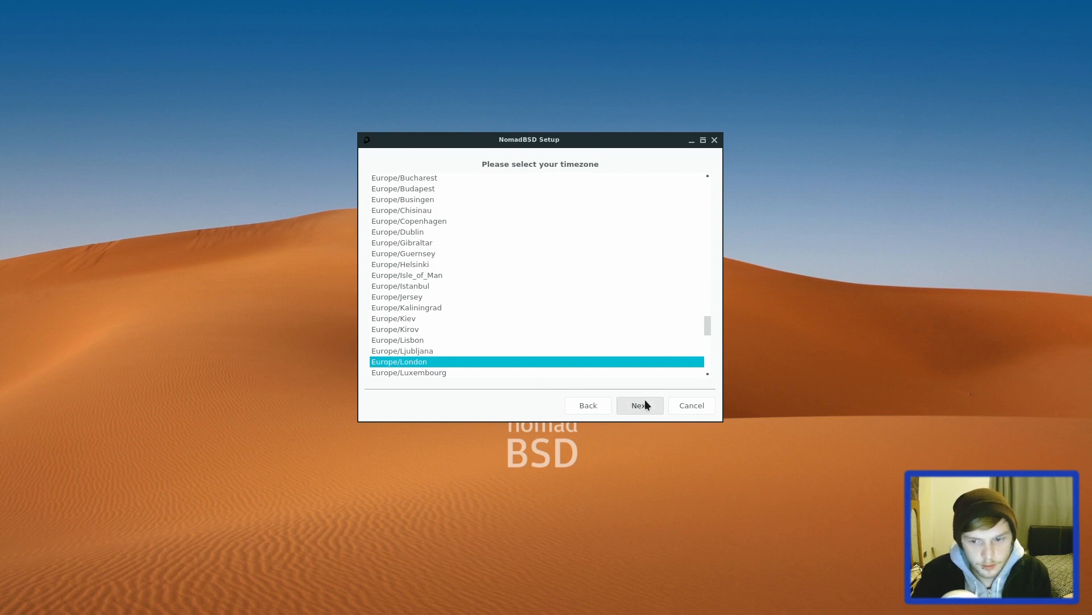
click(640, 405)
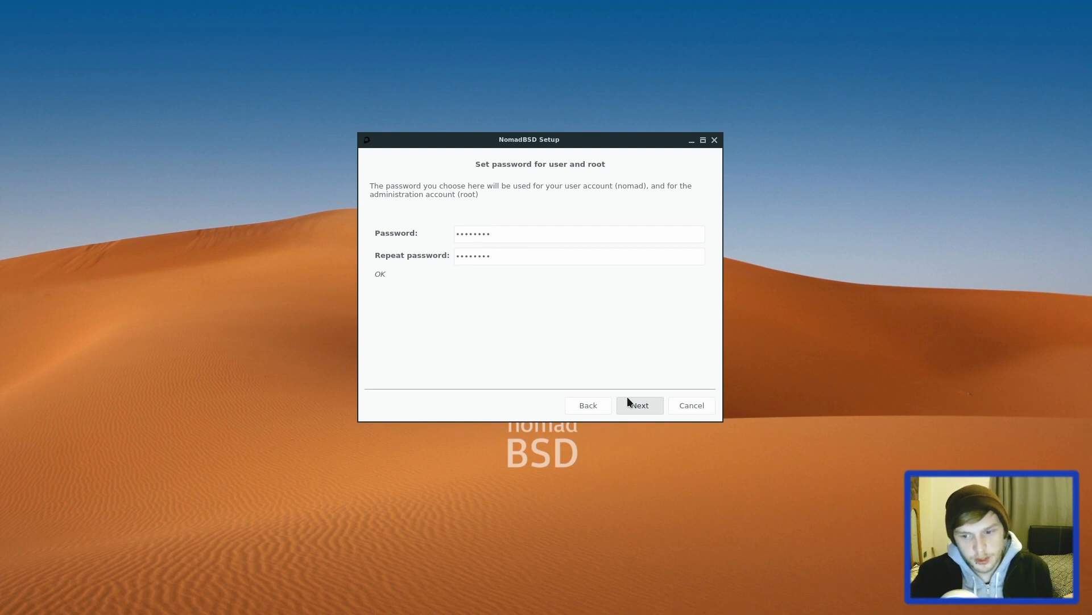
mouse_move(614, 408)
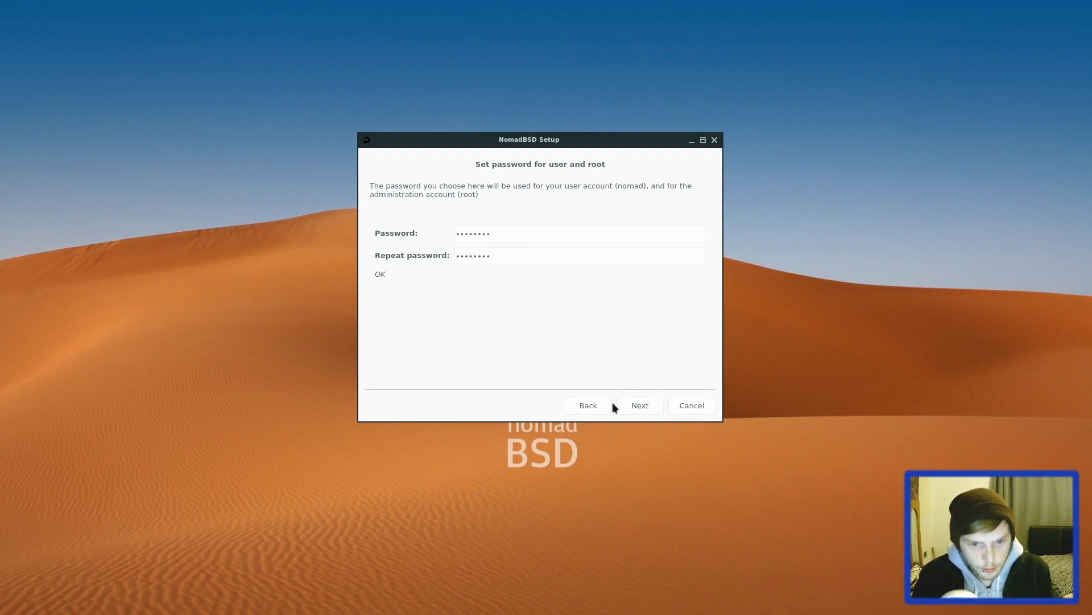
Step: Confirm the matching user and root password and leave /home unencrypted by Geli
click(640, 405)
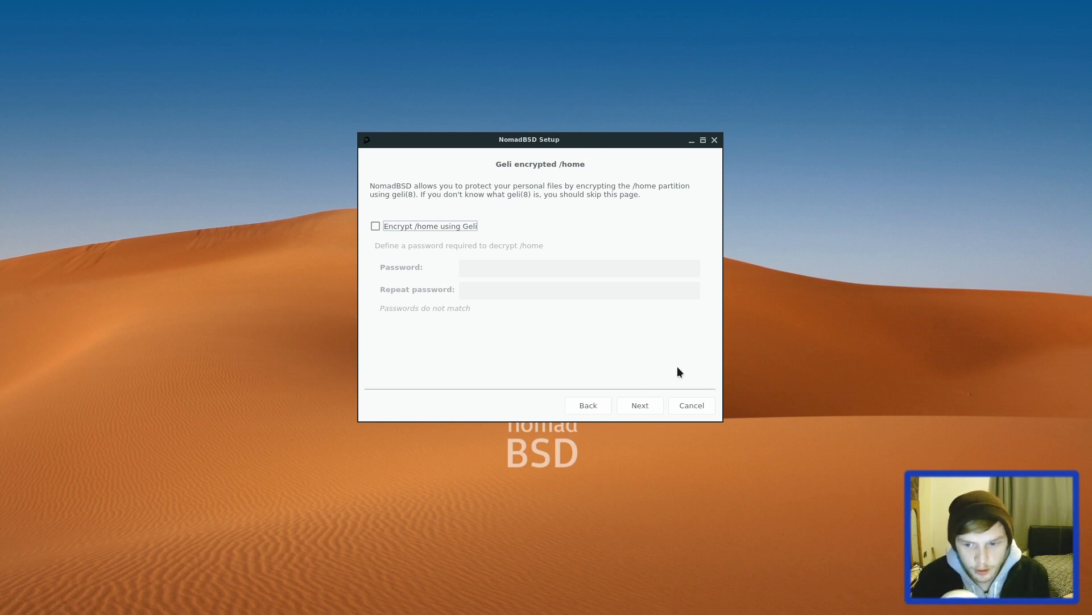
click(640, 405)
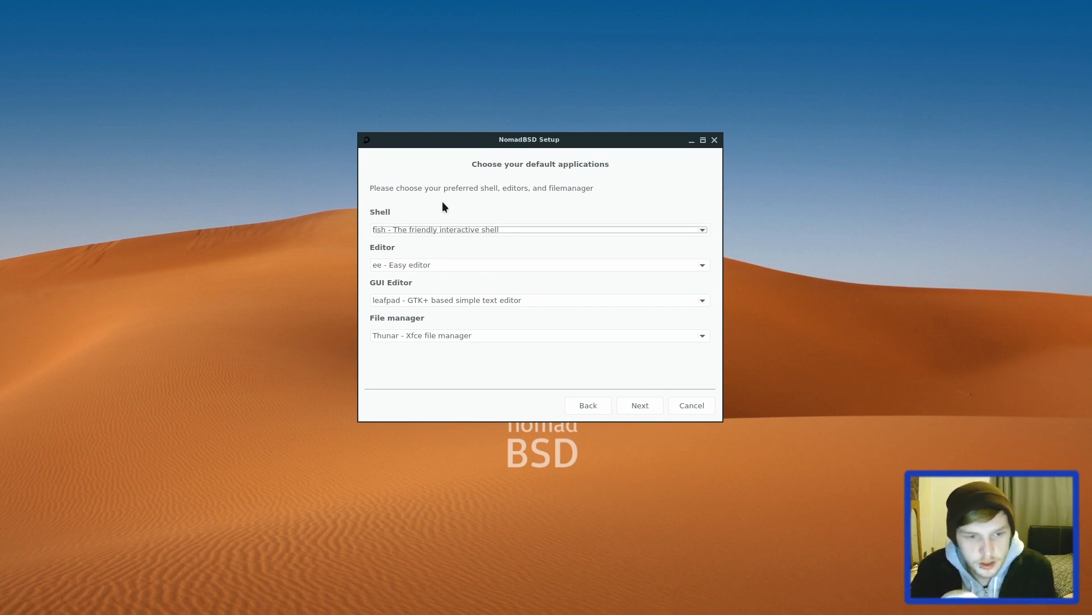
Step: Make bash the default shell and vim the default editor, keeping leafpad and Thunar
click(539, 230)
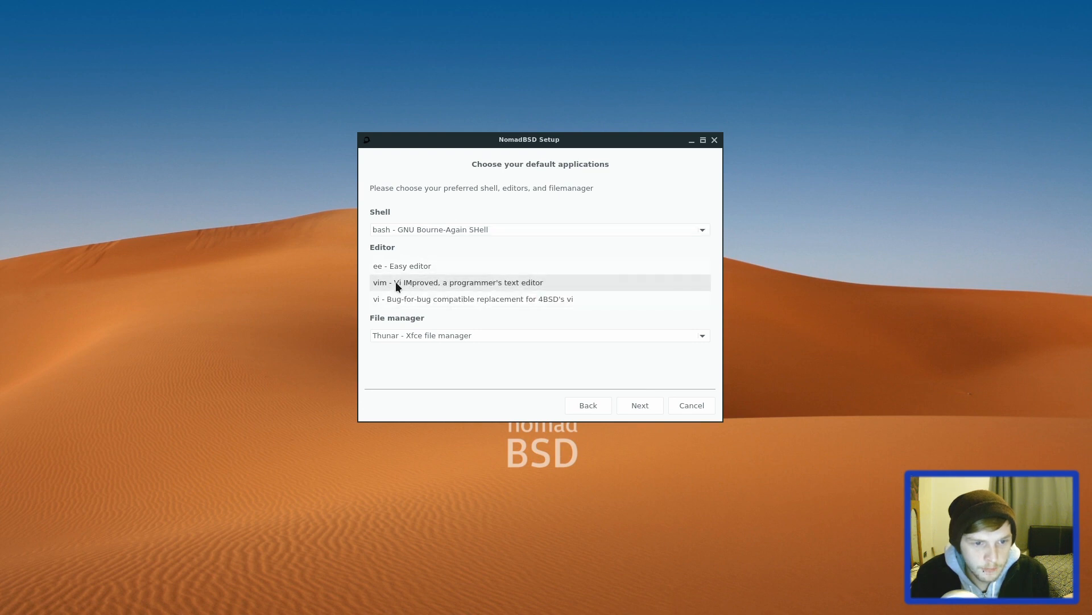
click(458, 282)
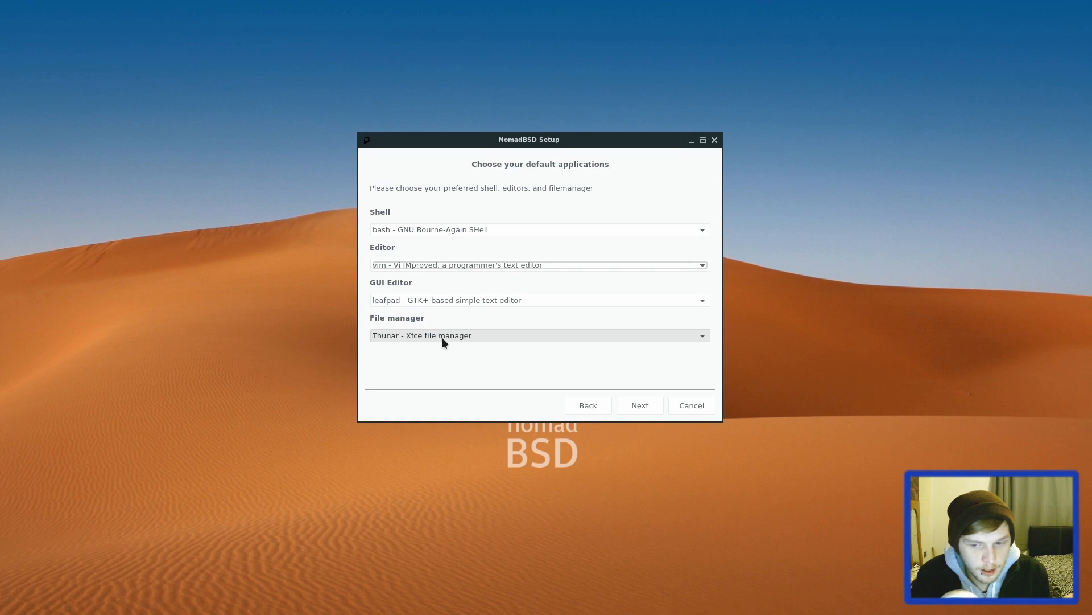
mouse_move(612, 346)
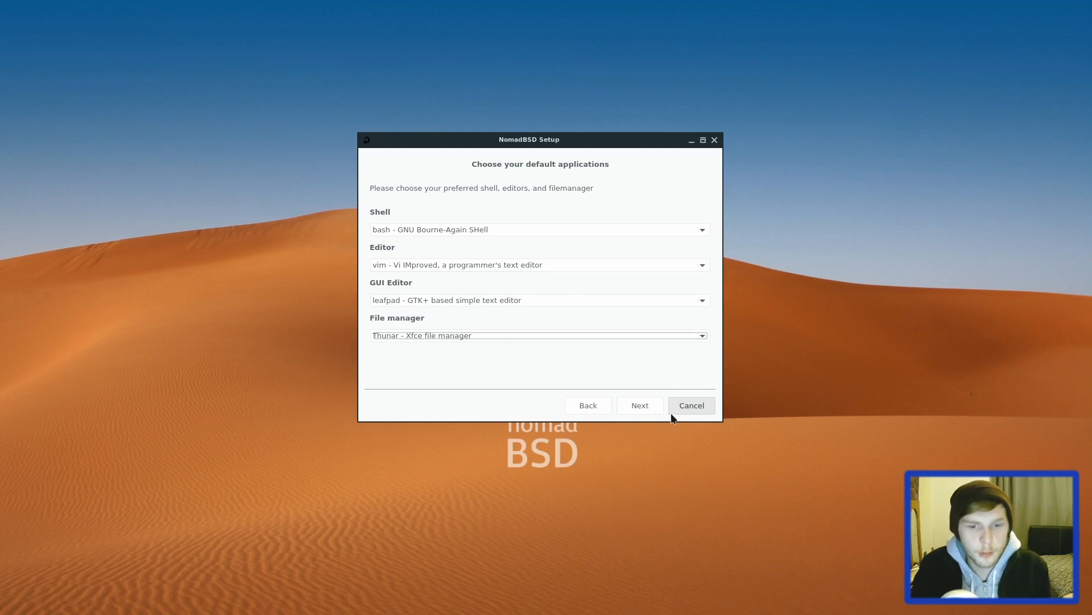
Step: Accept the default applications, review the summary and commit the settings to the USB drive
click(640, 405)
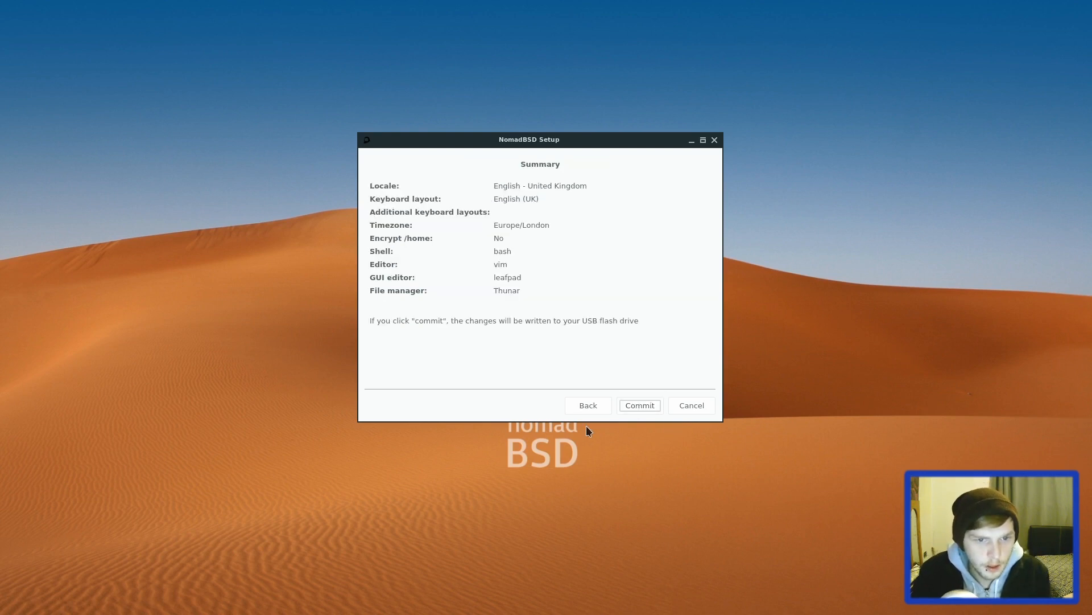
mouse_move(536, 241)
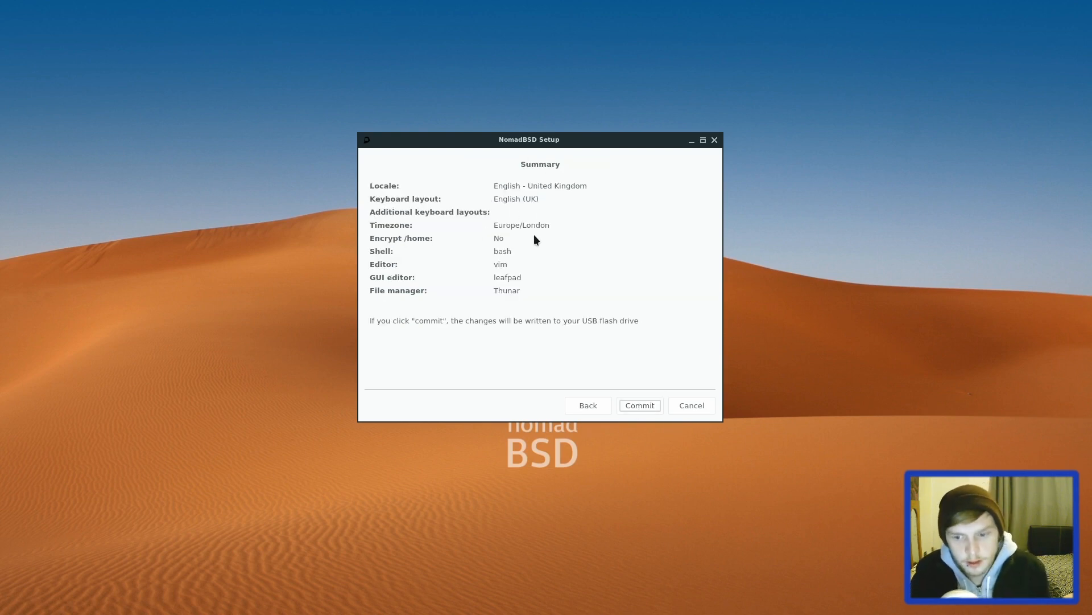
mouse_move(502, 282)
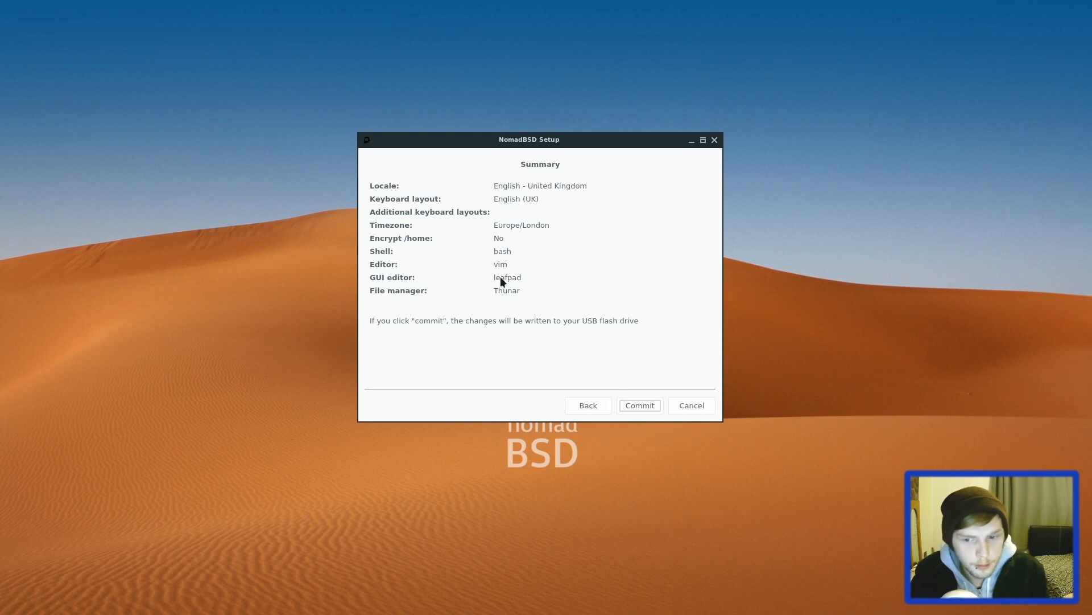
click(640, 405)
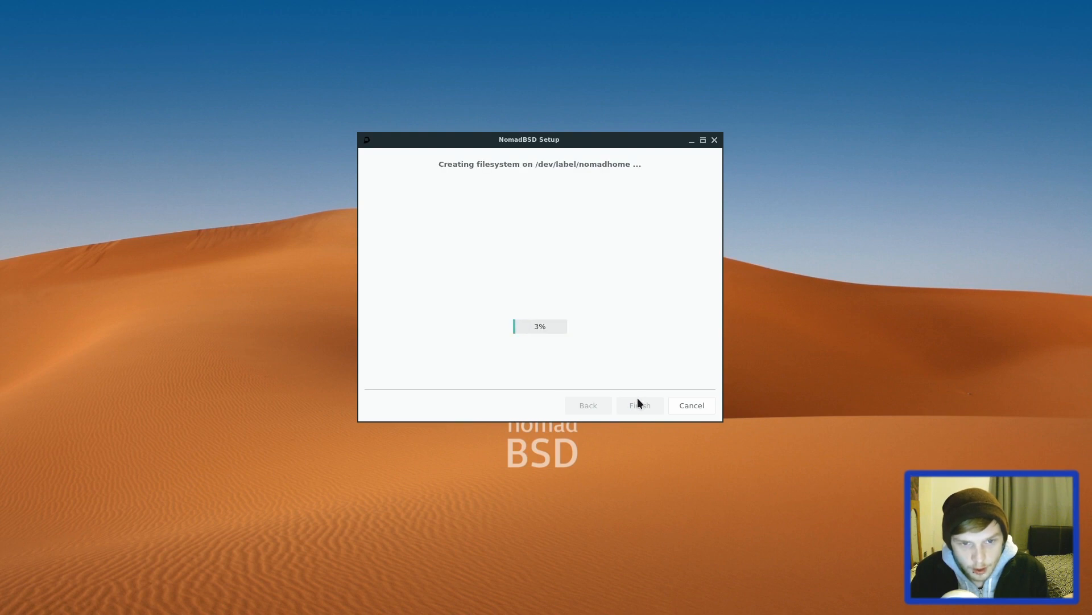
mouse_move(649, 284)
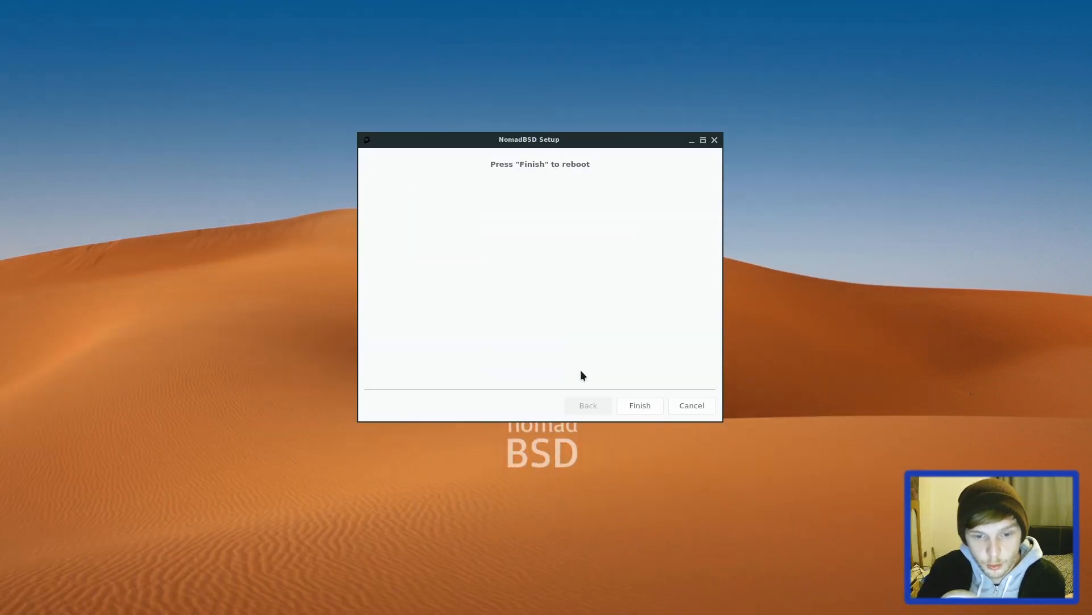
click(640, 405)
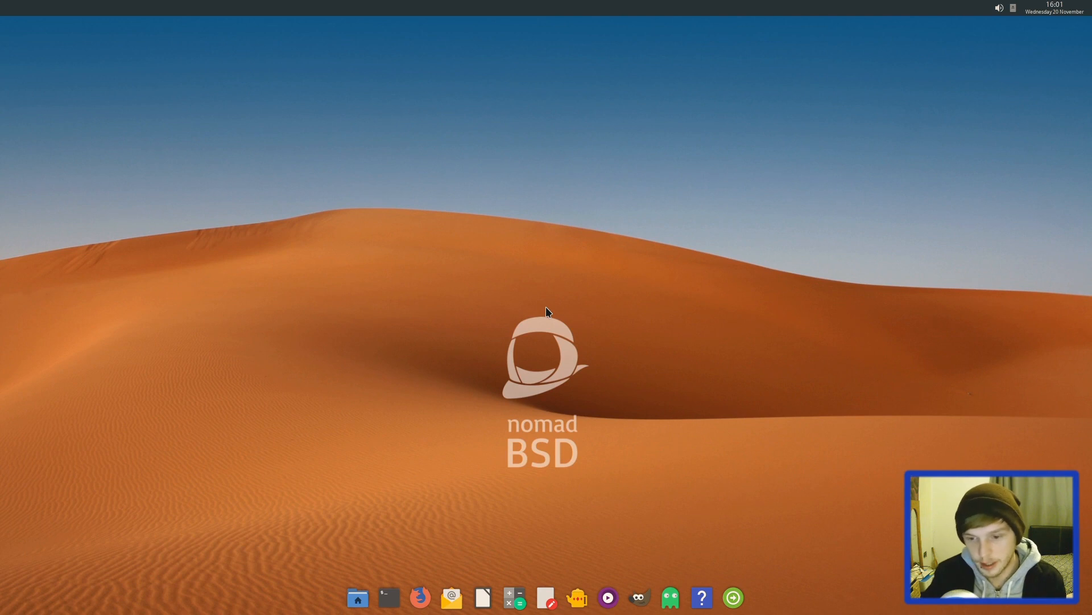
Step: Bring up the Openbox root application menu on the desktop
right_click(546, 311)
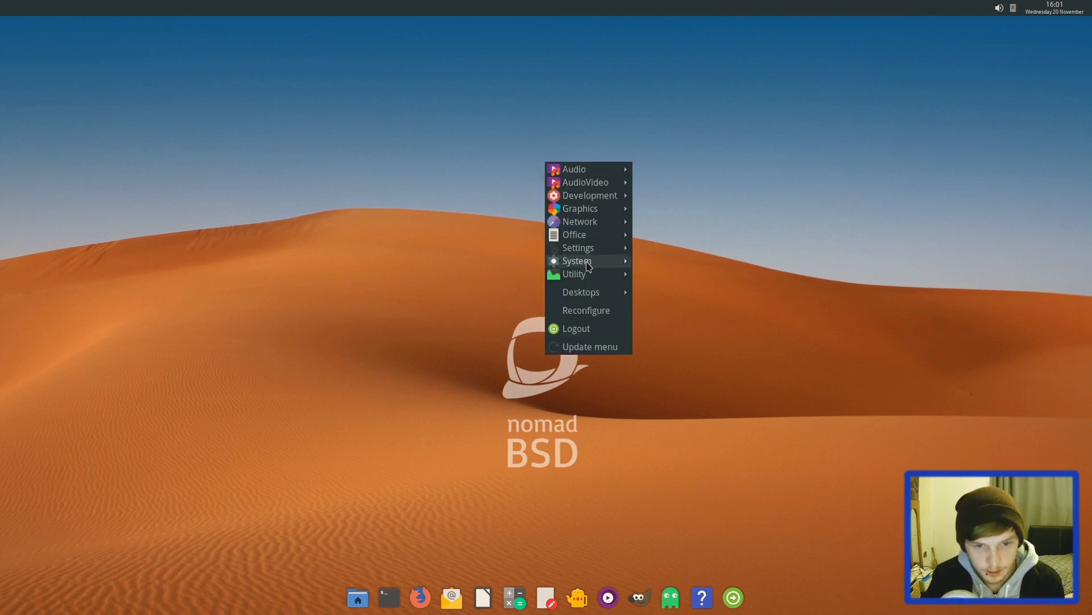
mouse_move(577, 261)
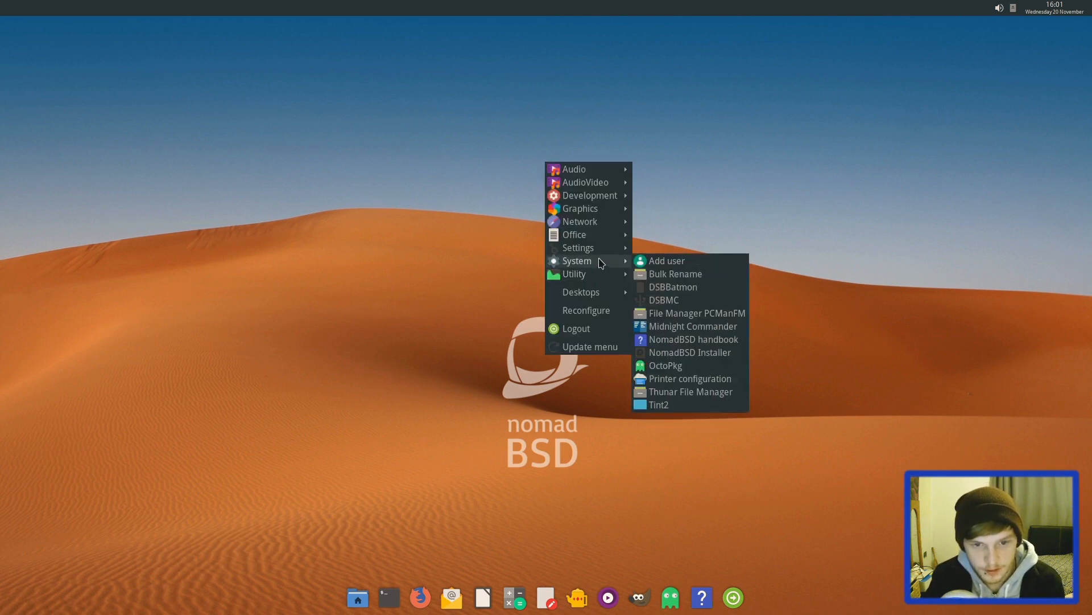
mouse_move(687, 402)
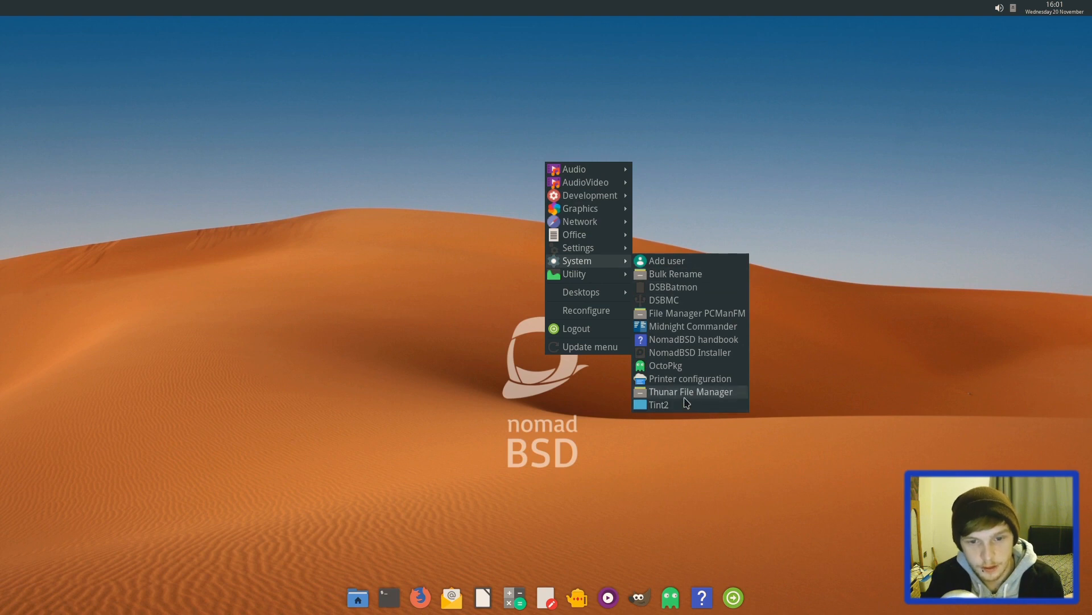
mouse_move(696, 313)
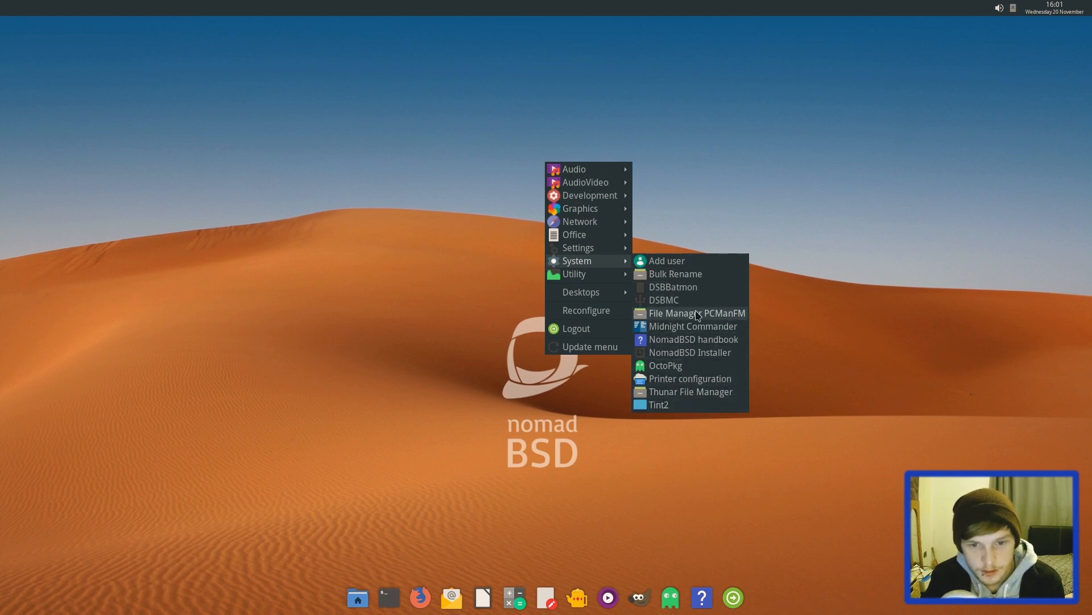
mouse_move(694, 392)
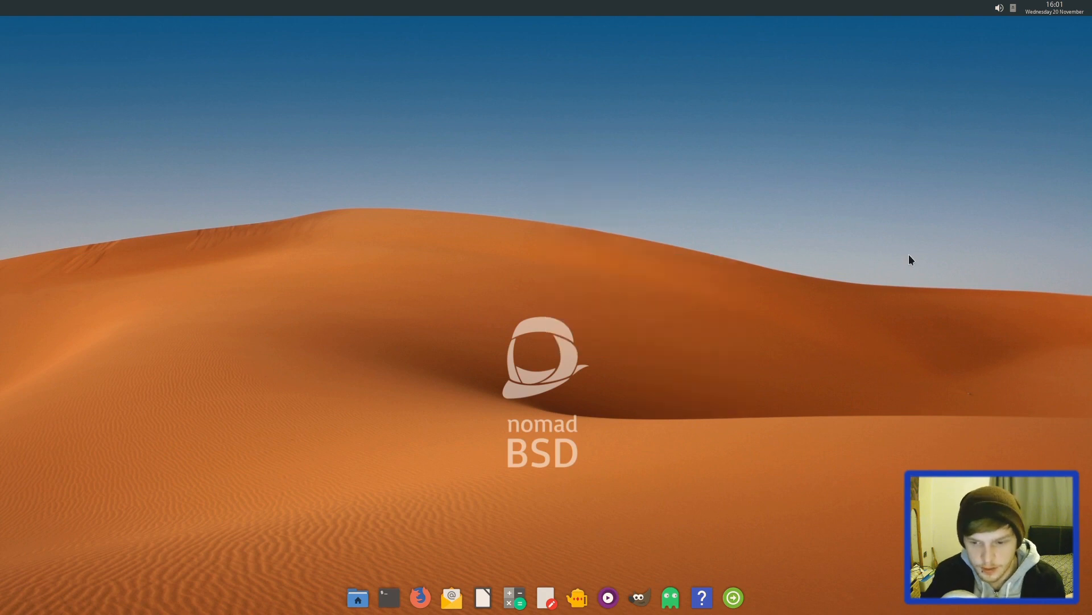
mouse_move(676, 371)
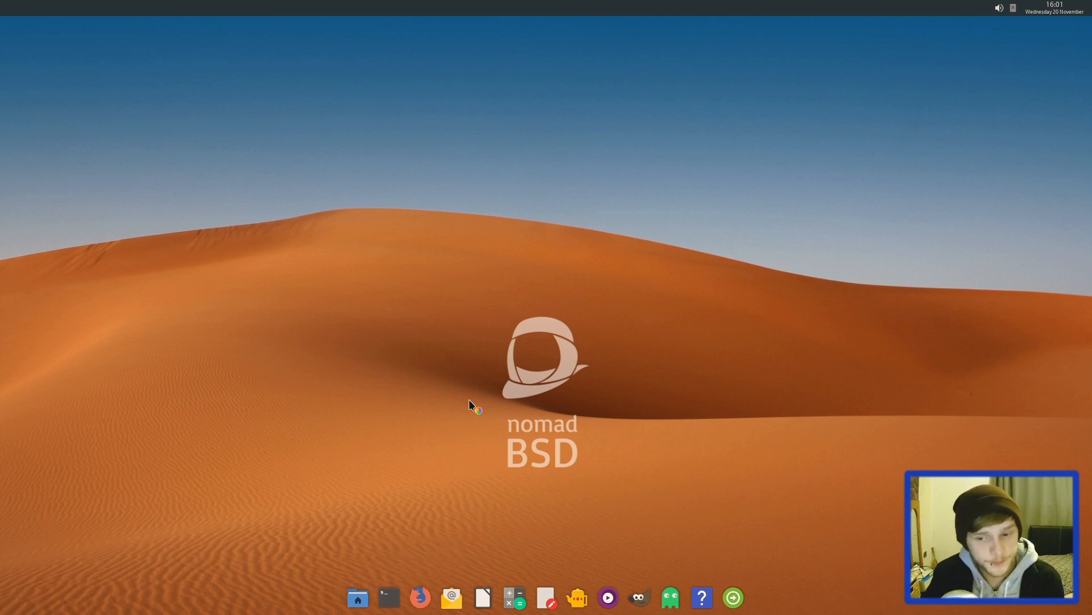
mouse_move(512, 235)
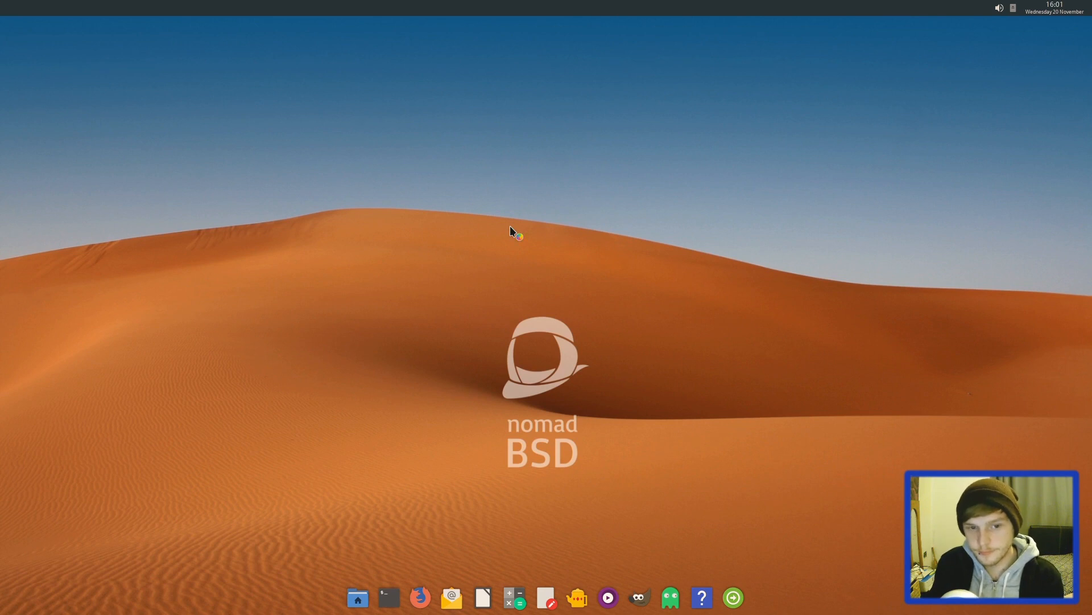
mouse_move(510, 231)
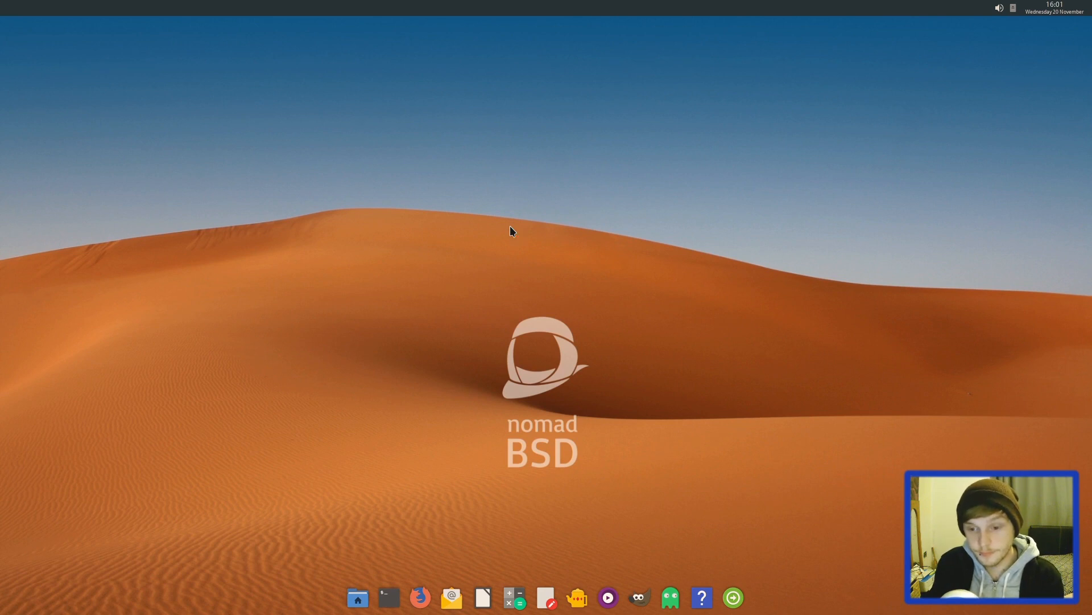
Step: Search Google for 'plank' themes in Firefox and reach the OMG! Ubuntu article's Download & Install section
click(420, 610)
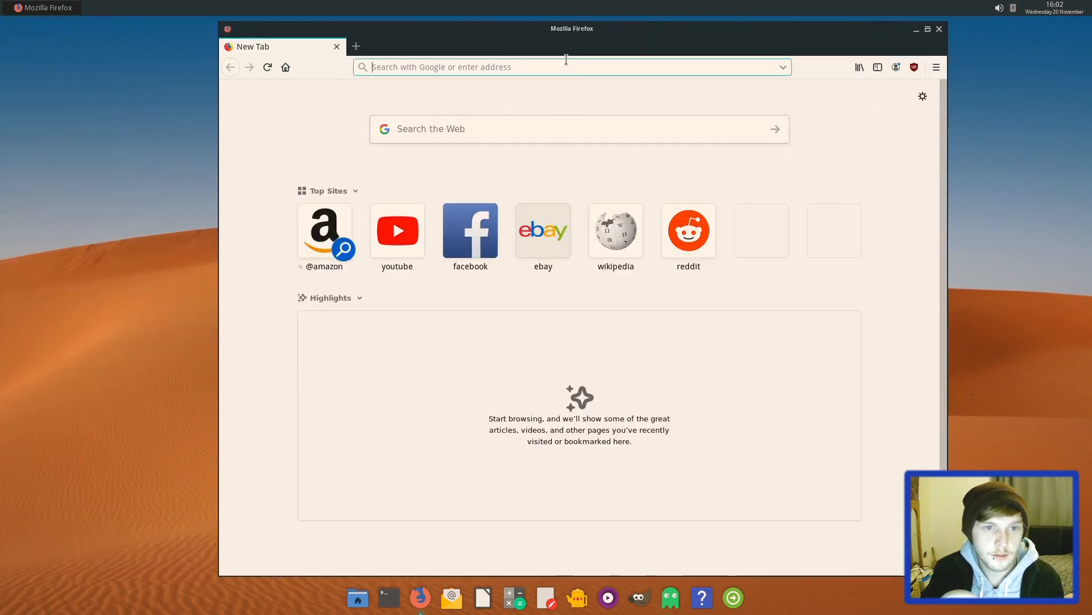
text(plank+themes)
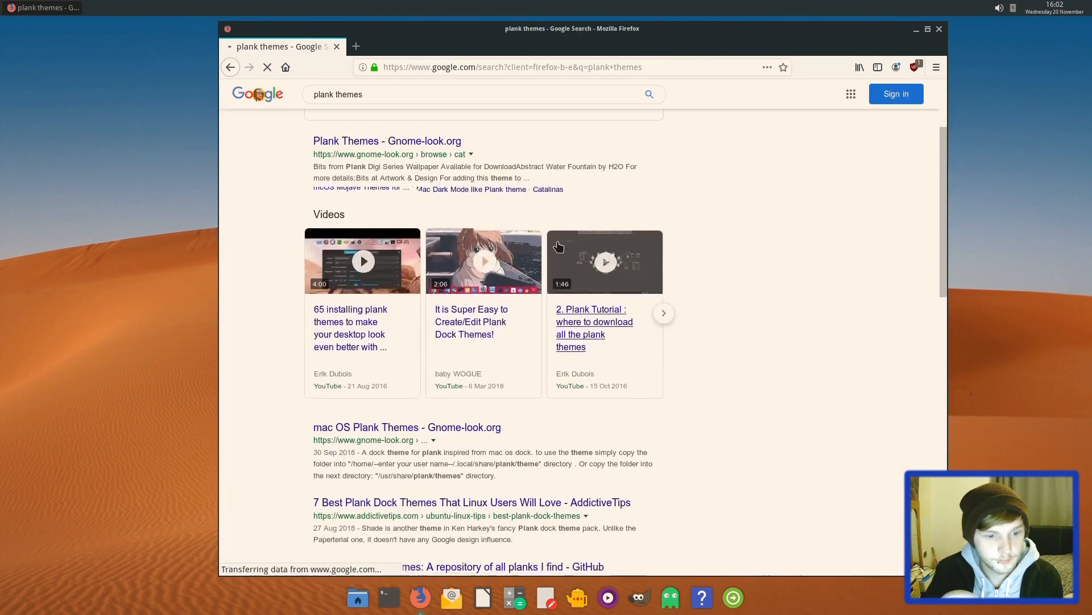
scroll(down, 3)
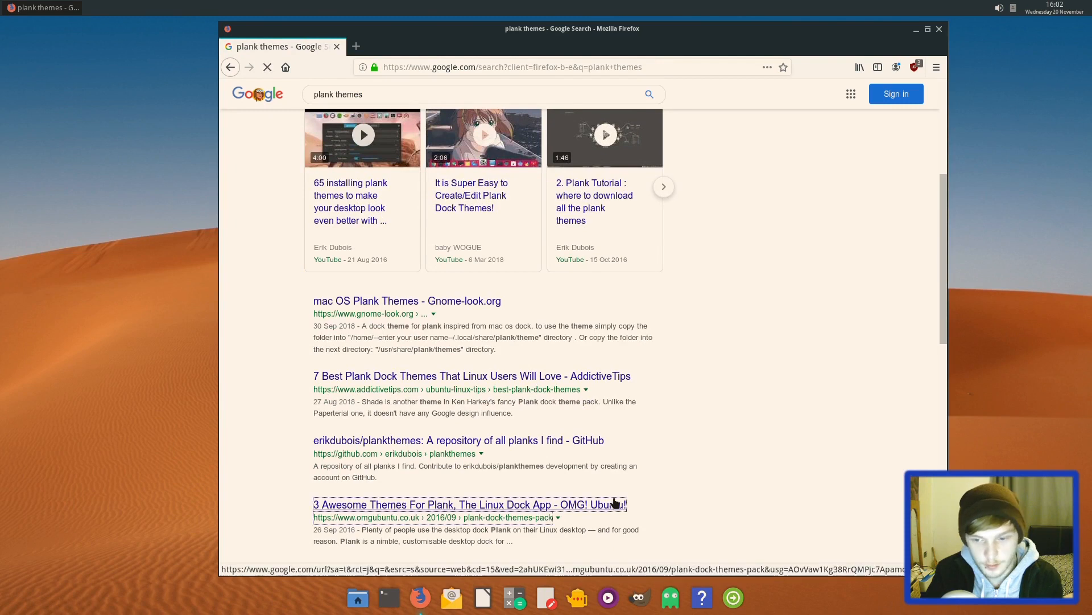
click(469, 504)
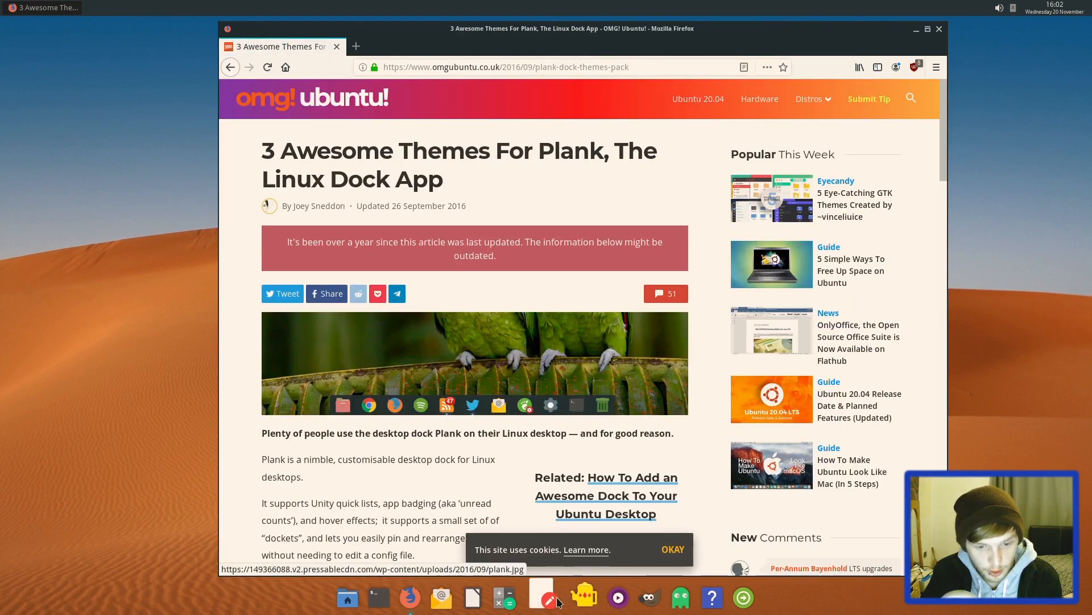
scroll(down, 3)
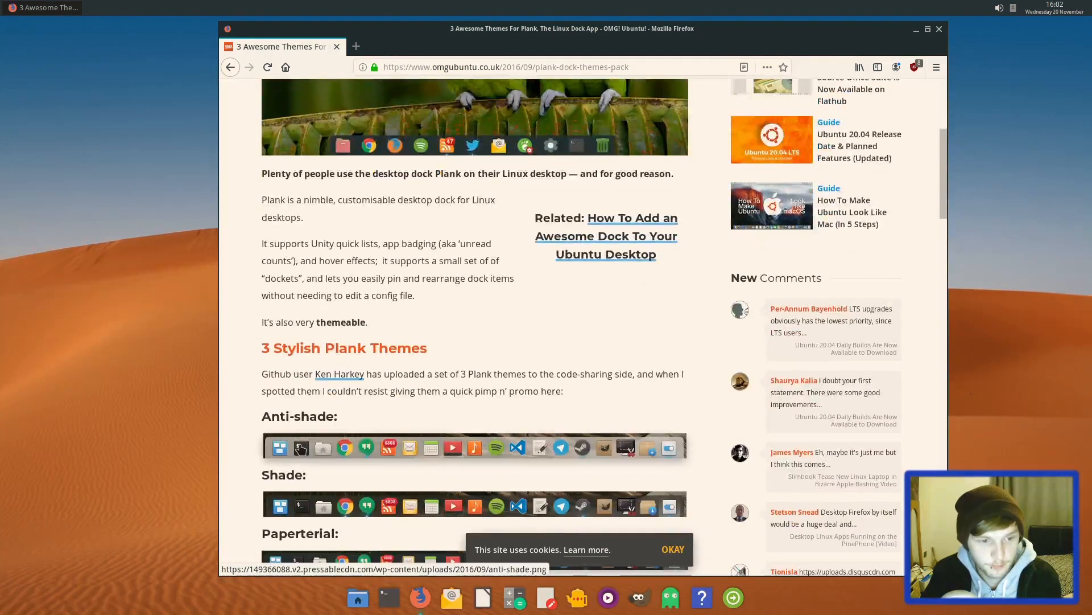
scroll(down, 3)
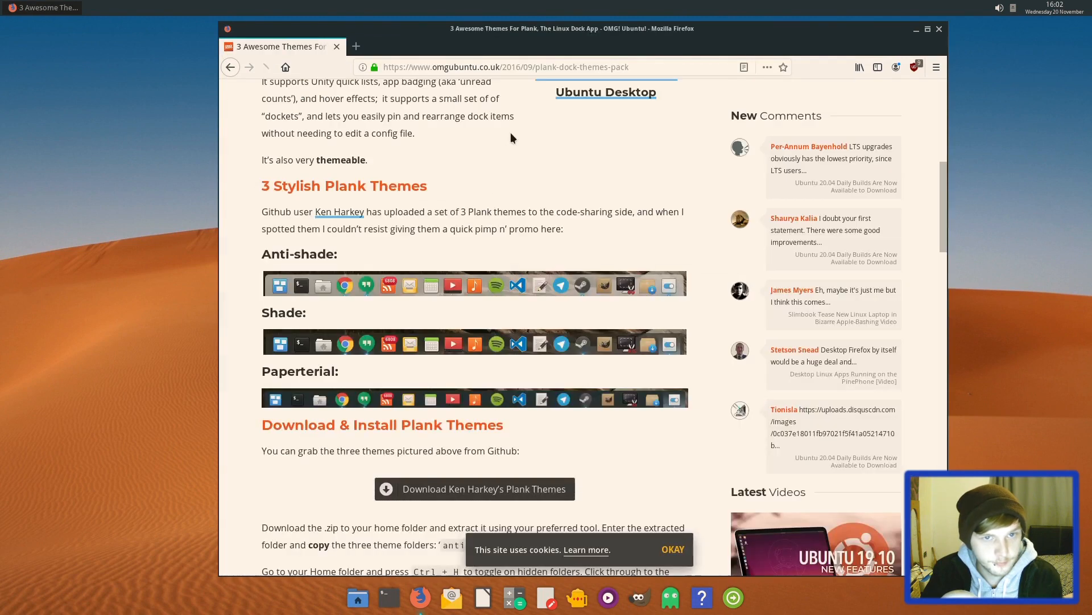
Step: Download Ken Harkey's plank-themes-master.zip and load it in Xarchiver
click(476, 489)
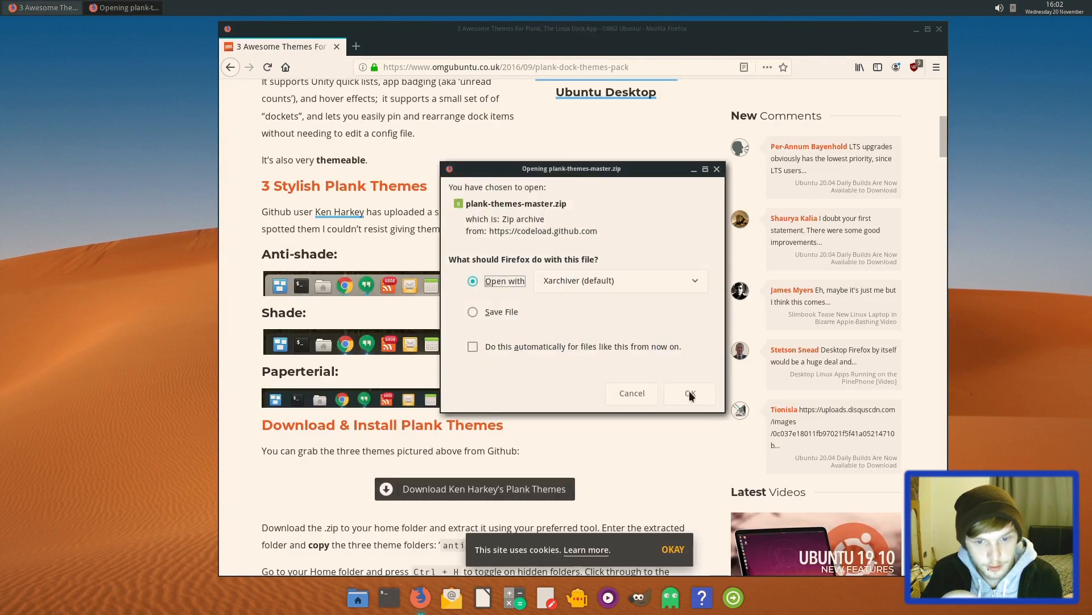
click(690, 393)
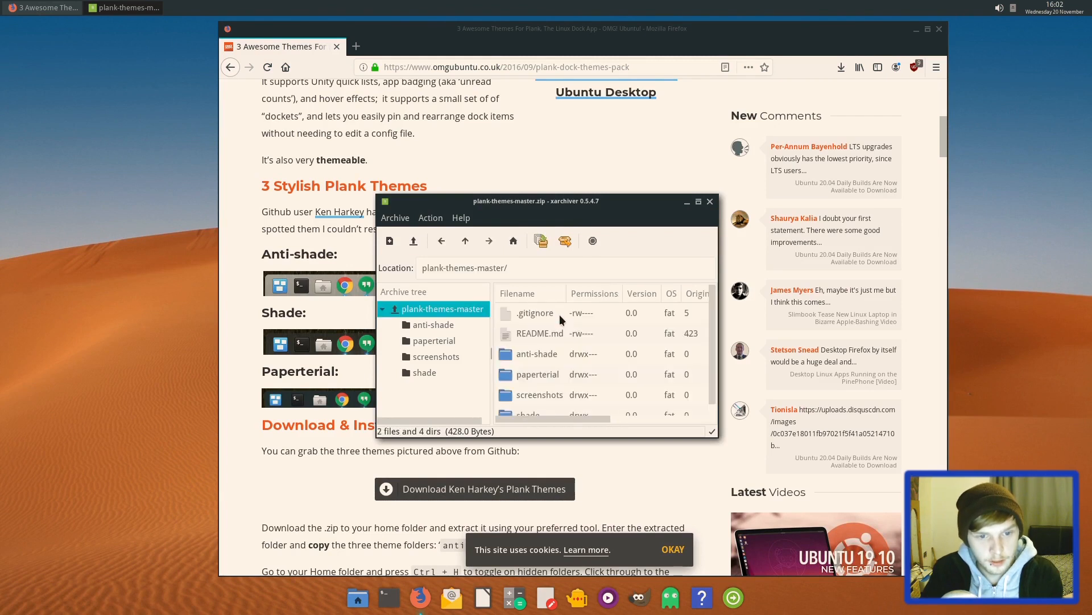
scroll(down, 3)
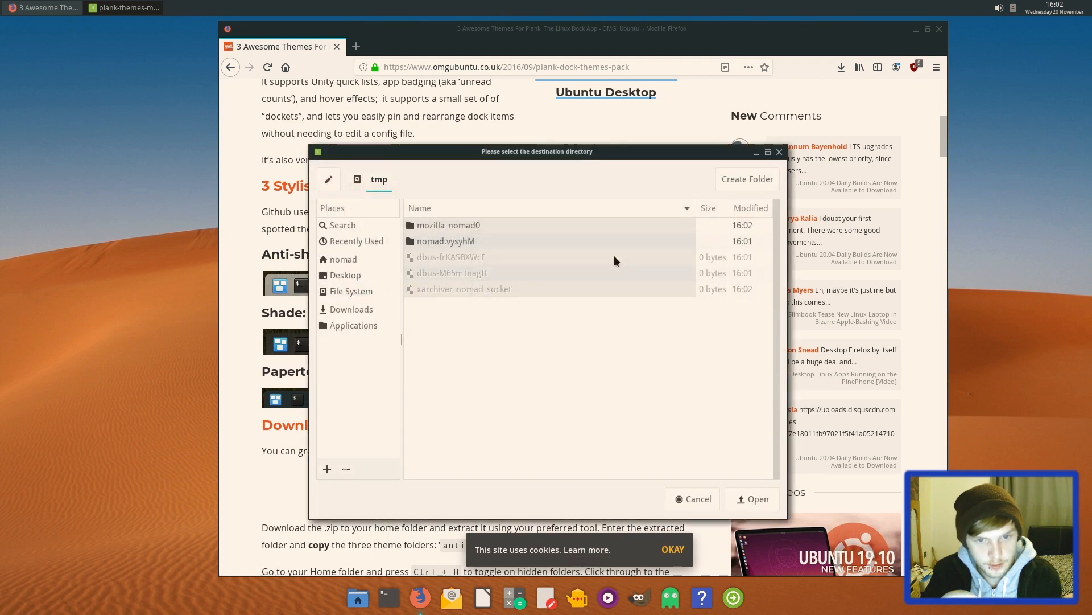
Step: Extract the archive into the hidden ~/.local/share/plank/themes folder
click(343, 259)
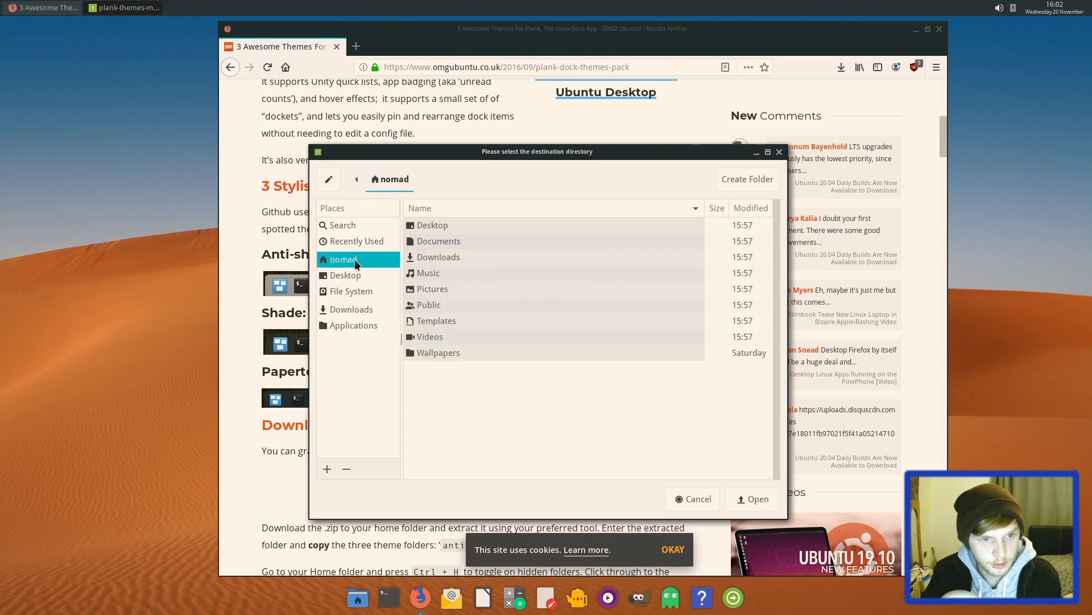
mouse_move(405, 219)
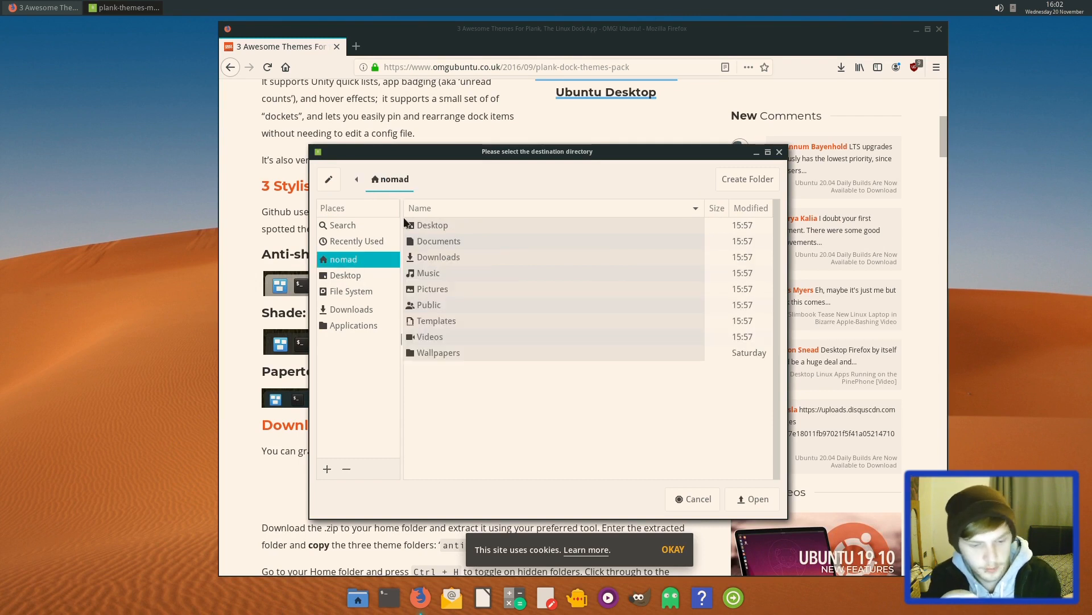
key(ctrl+h)
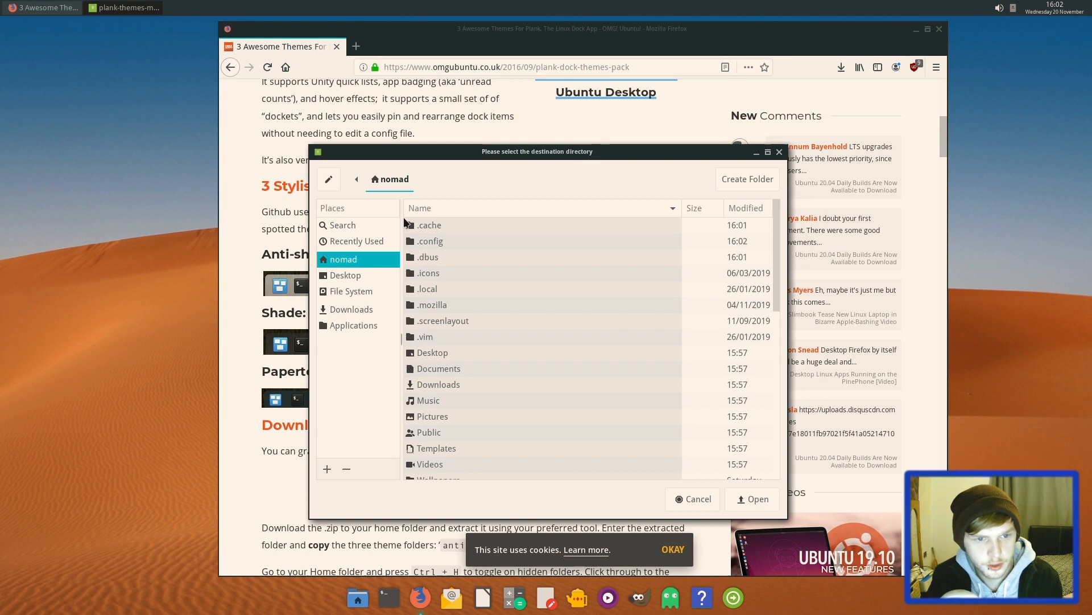
mouse_move(454, 290)
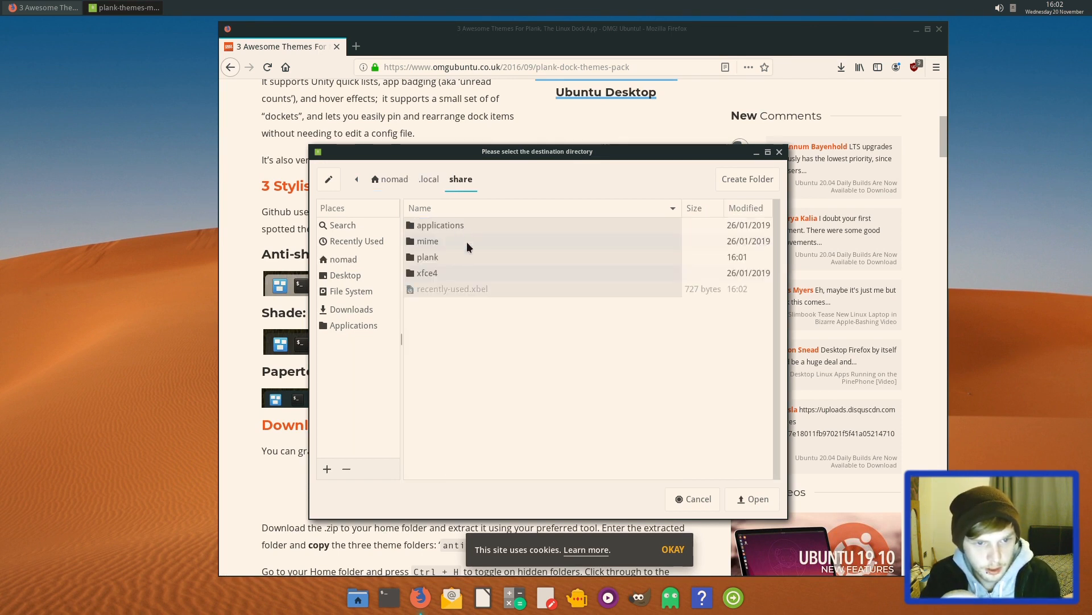
double_click(428, 257)
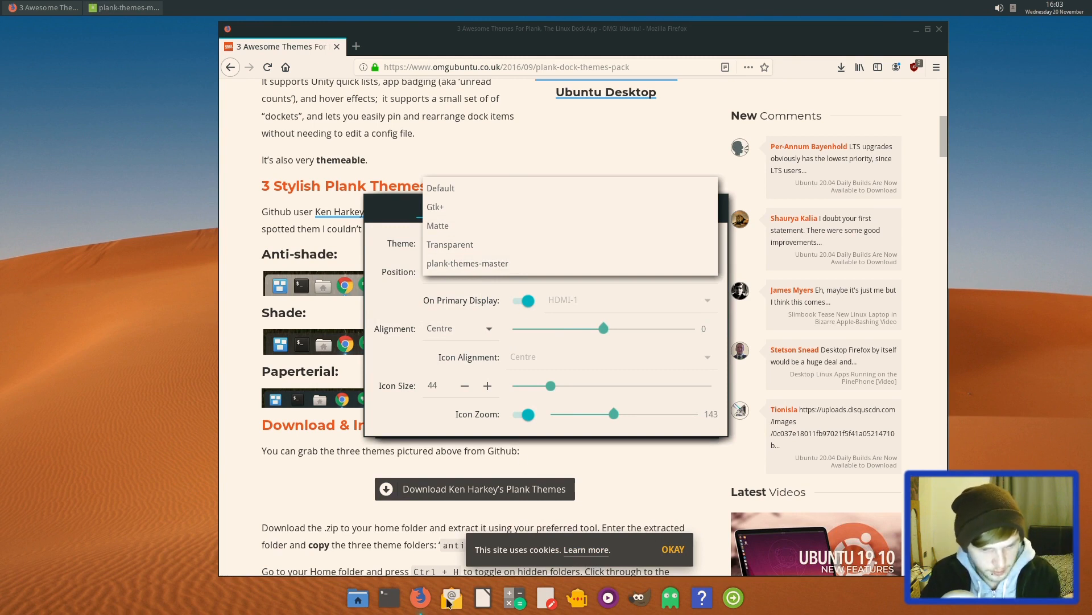
Step: Browse the home folder in Thunar, check its About window, and reveal hidden folders
click(449, 243)
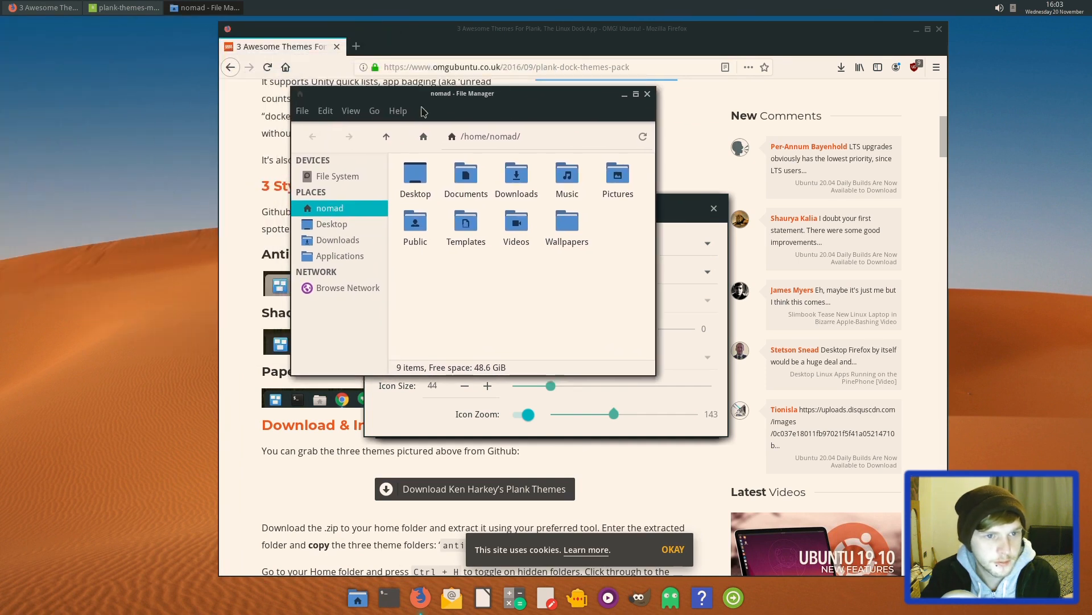
click(398, 110)
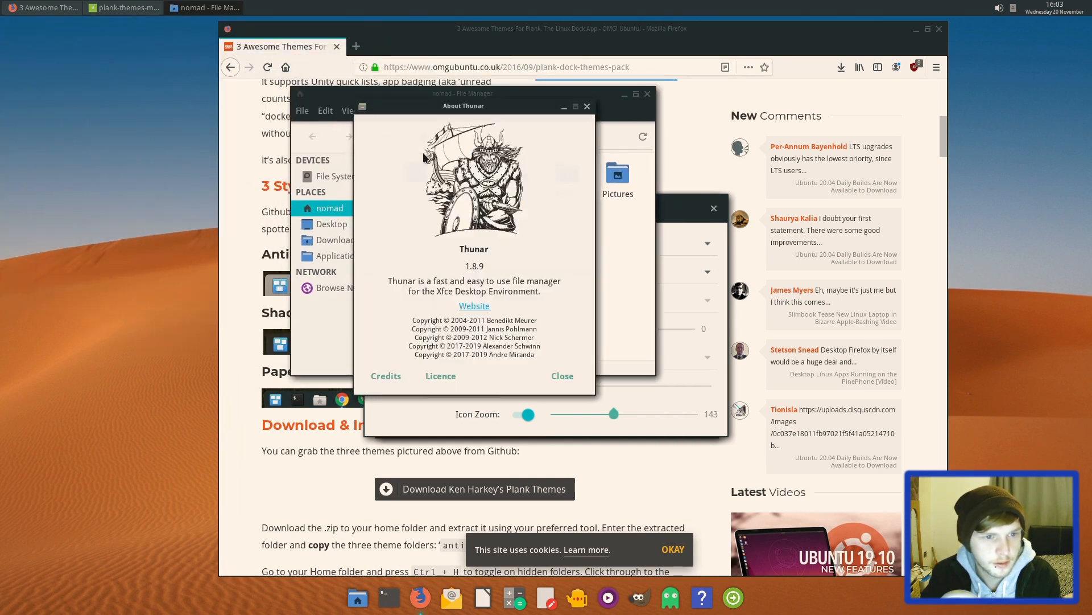
mouse_move(585, 119)
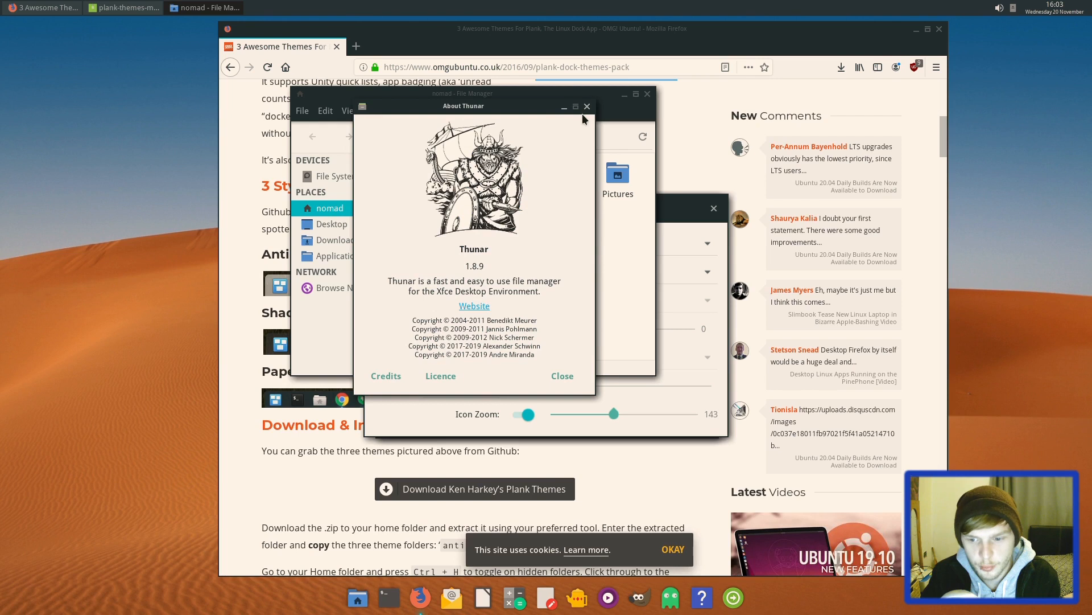
click(562, 376)
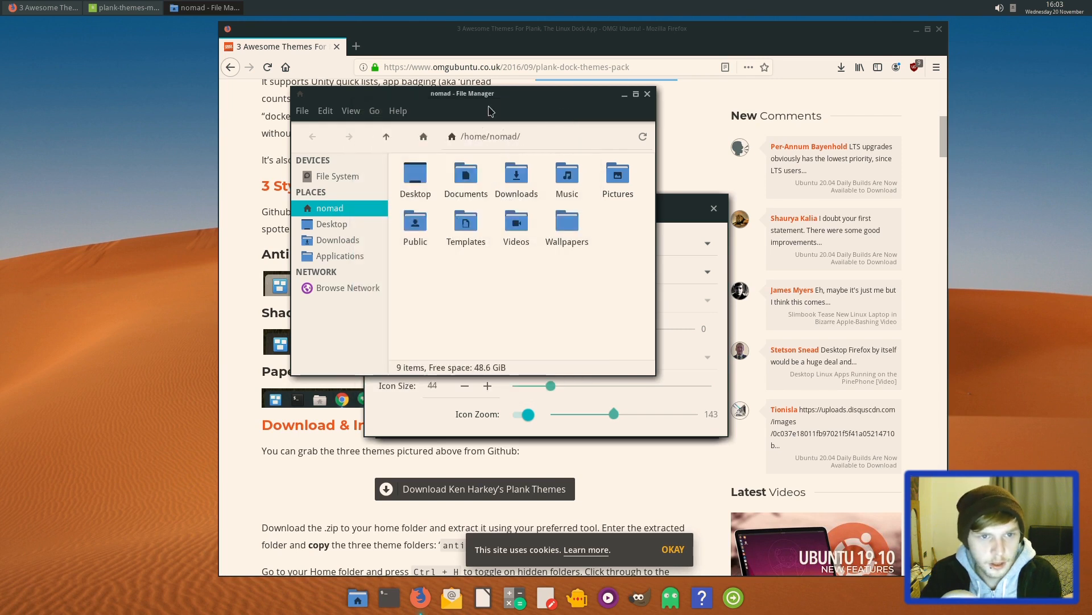
key(ctrl+h)
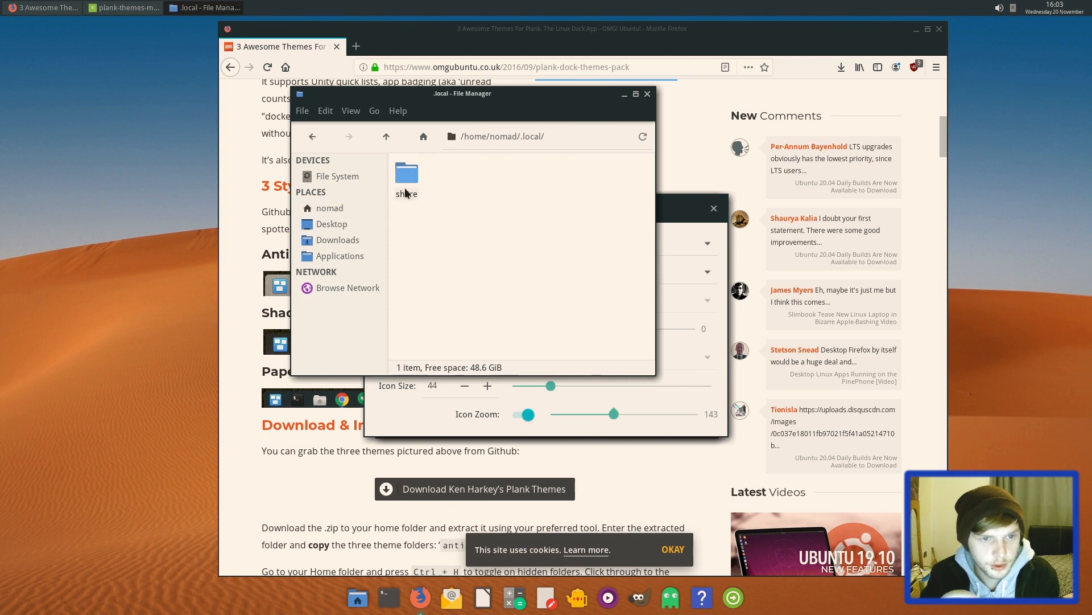
Step: Navigate into .local/share/plank/themes and inspect the plank-themes-master folder
double_click(407, 173)
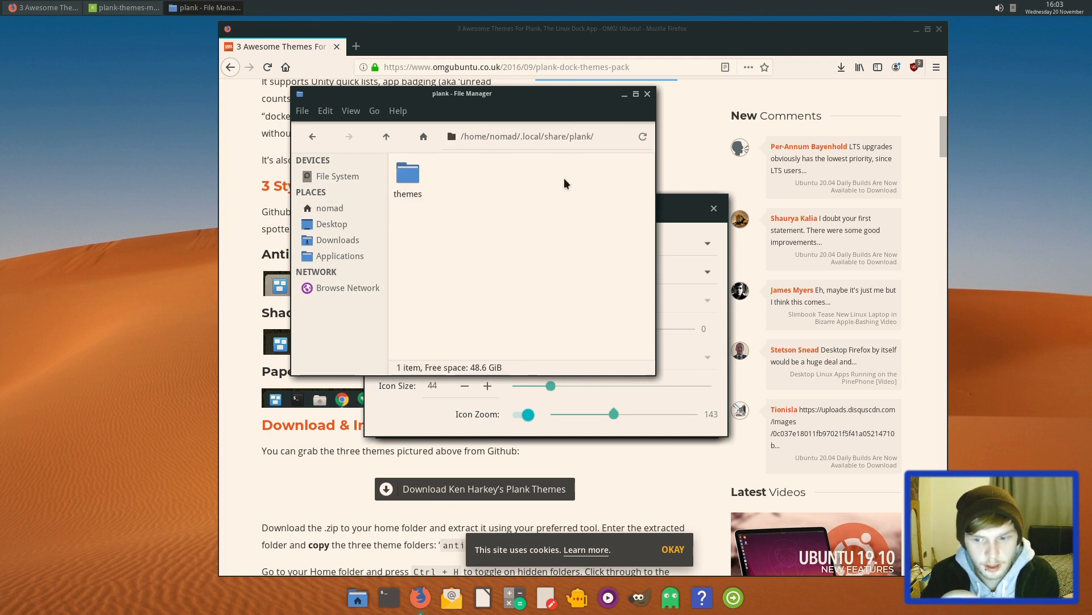
double_click(408, 173)
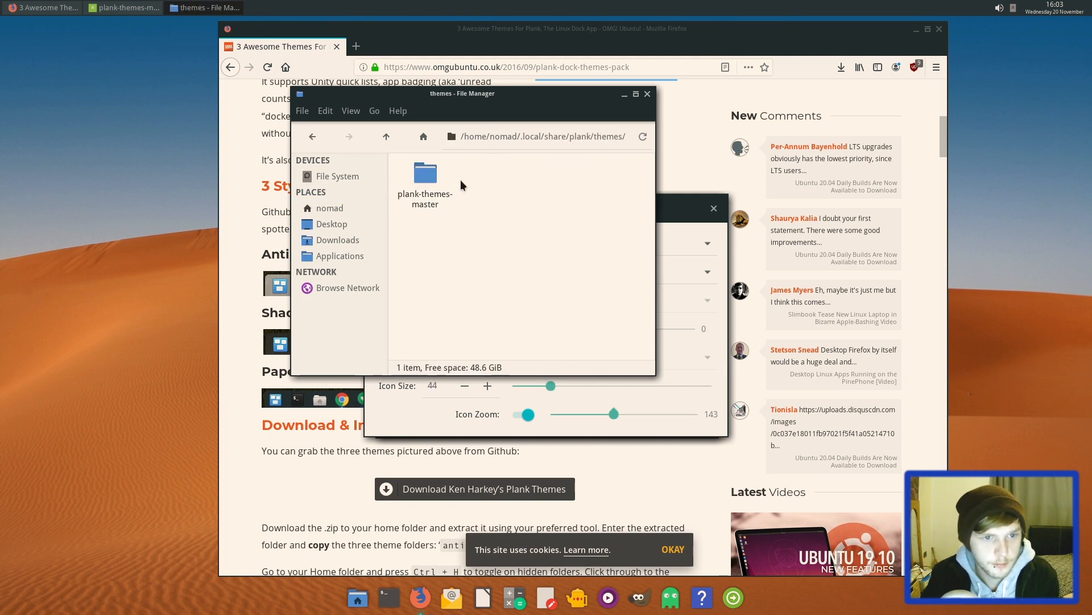
double_click(424, 177)
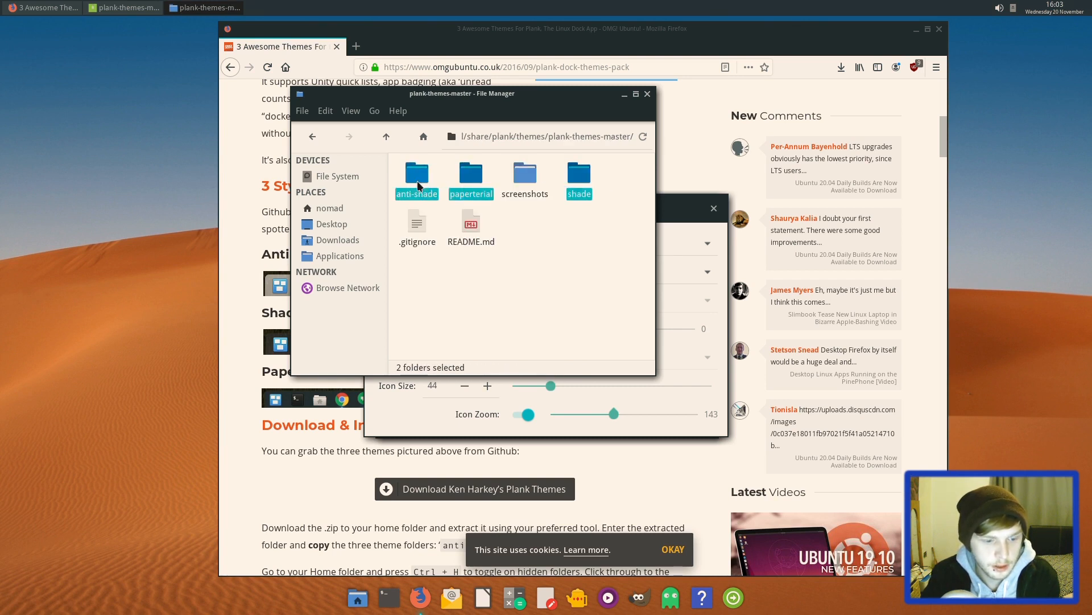
click(386, 136)
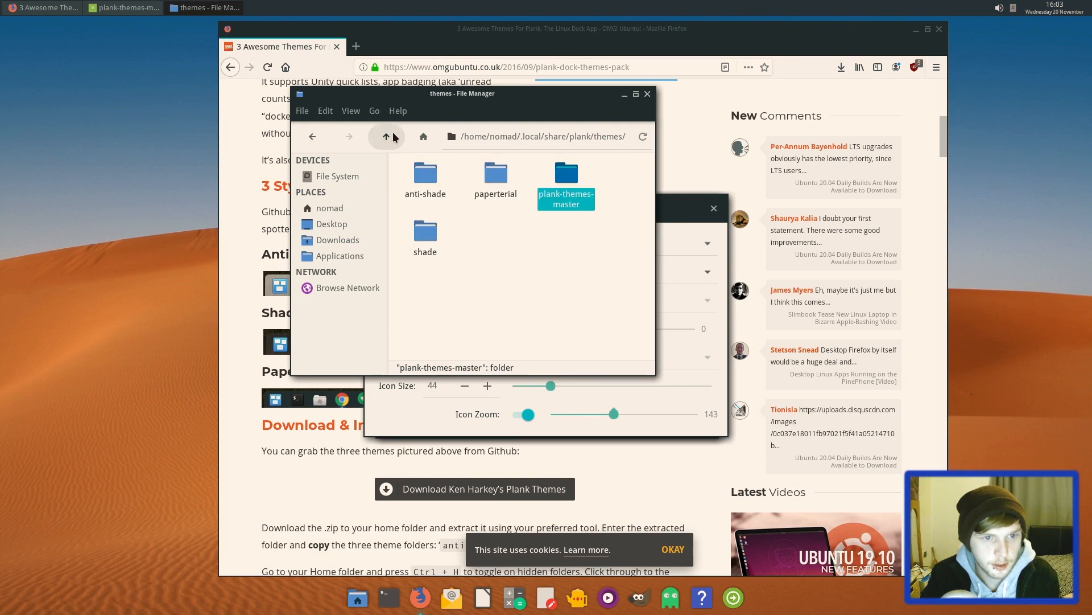
Step: Permanently delete plank-themes-master, leaving anti-shade, paperterial and shade
right_click(566, 176)
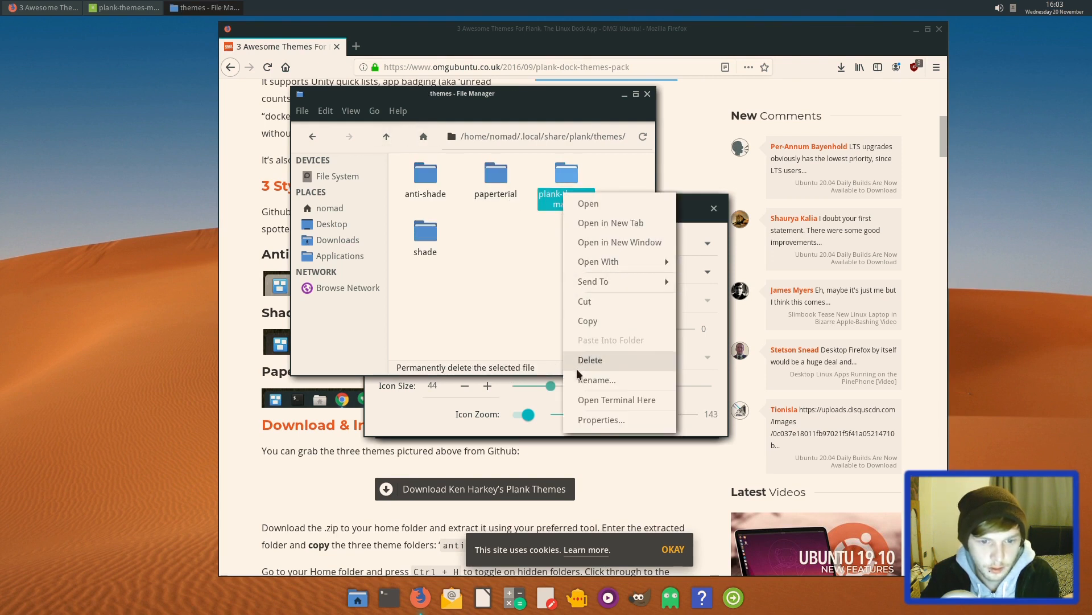
click(589, 360)
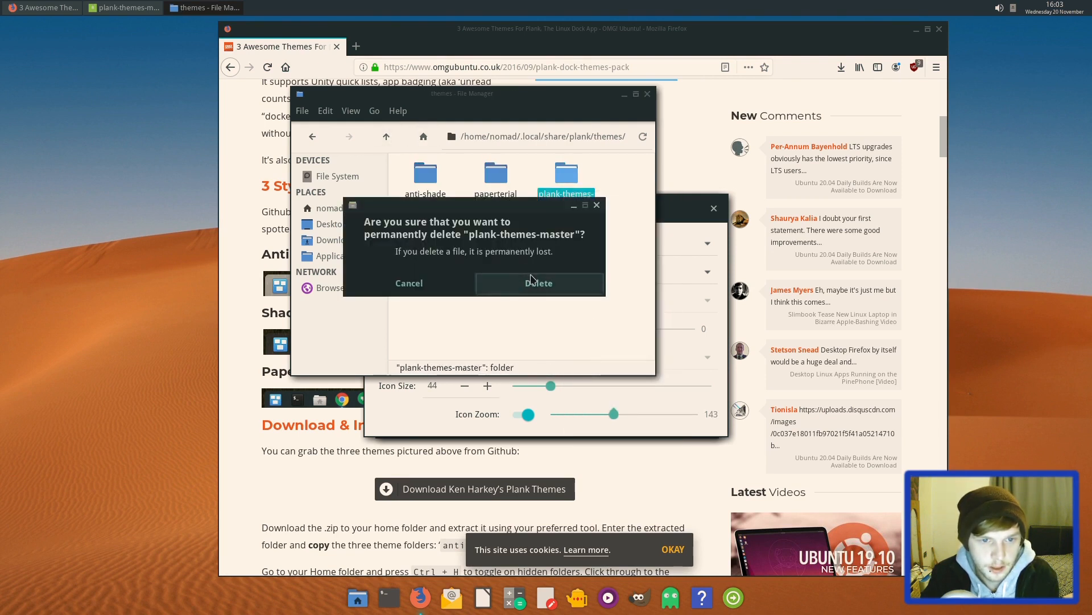
click(539, 282)
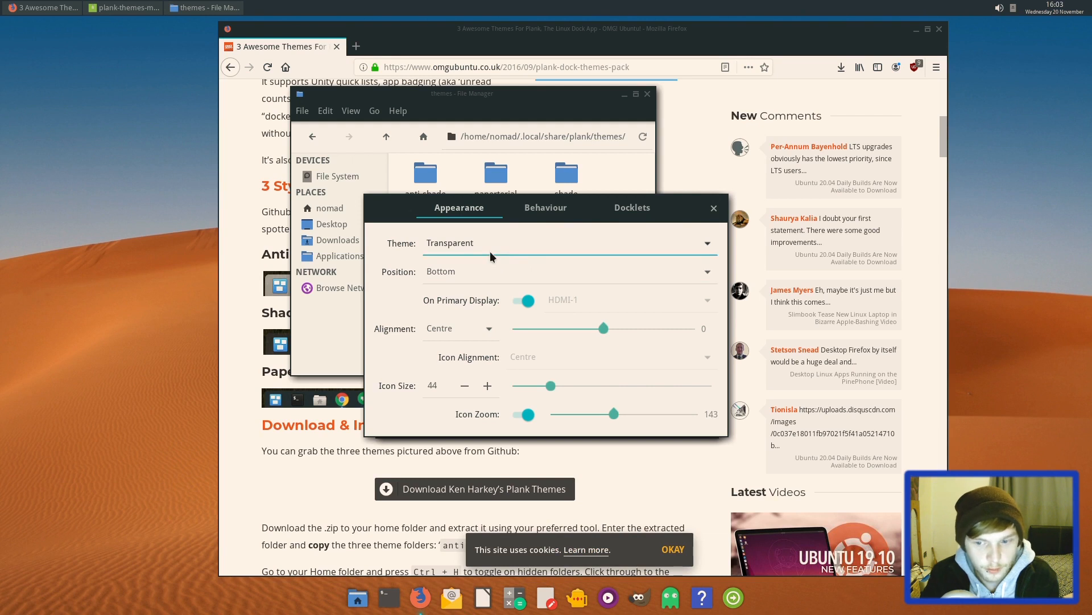
Step: Switch the dock to the shade theme, reduce icon size from 44 to 30, and close Plank Preferences
click(567, 242)
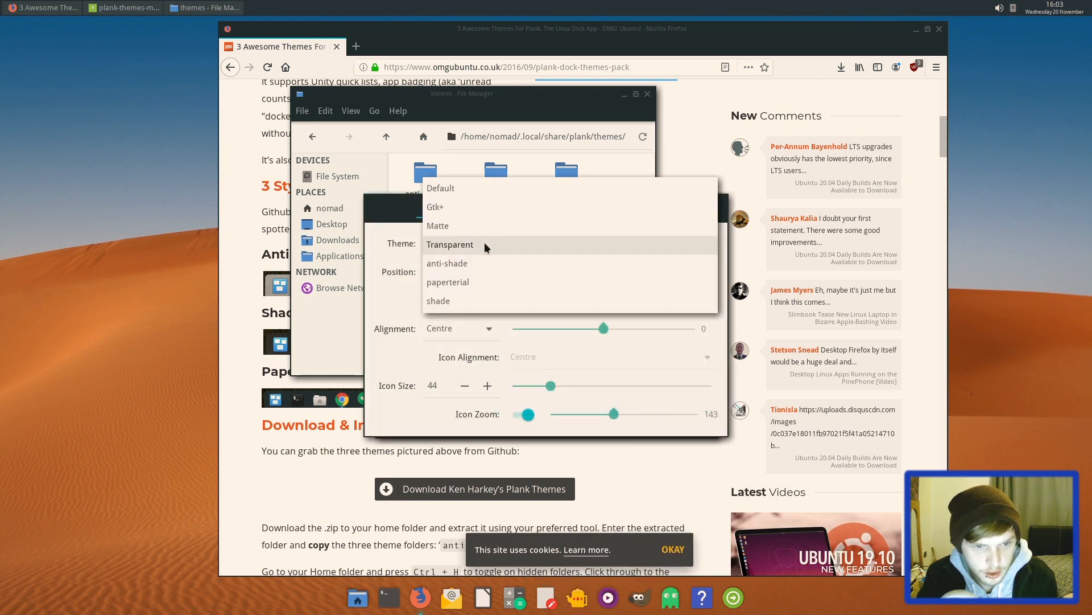
click(438, 300)
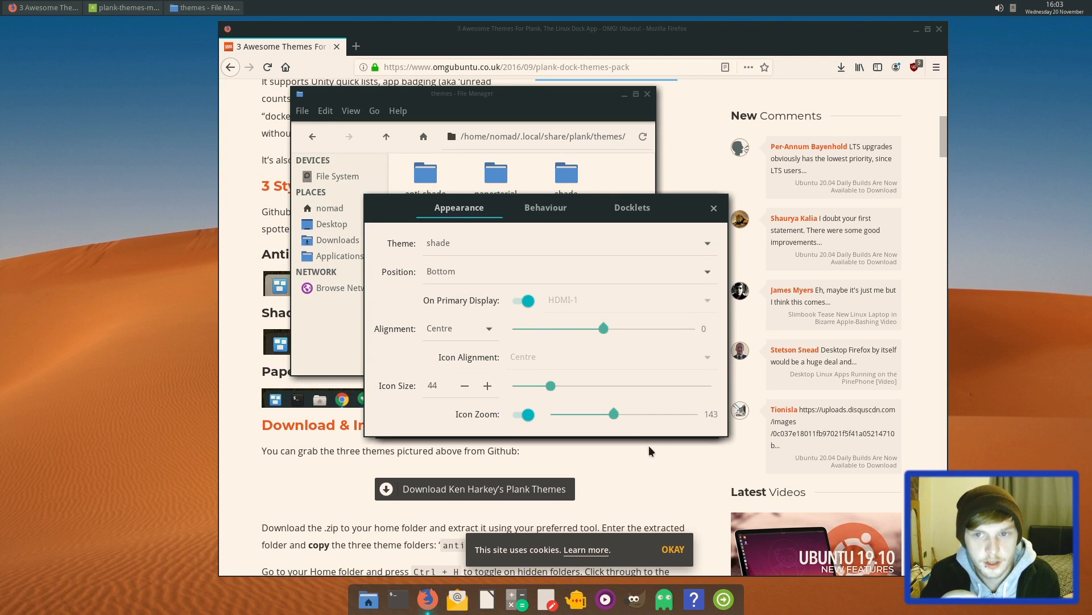
click(465, 384)
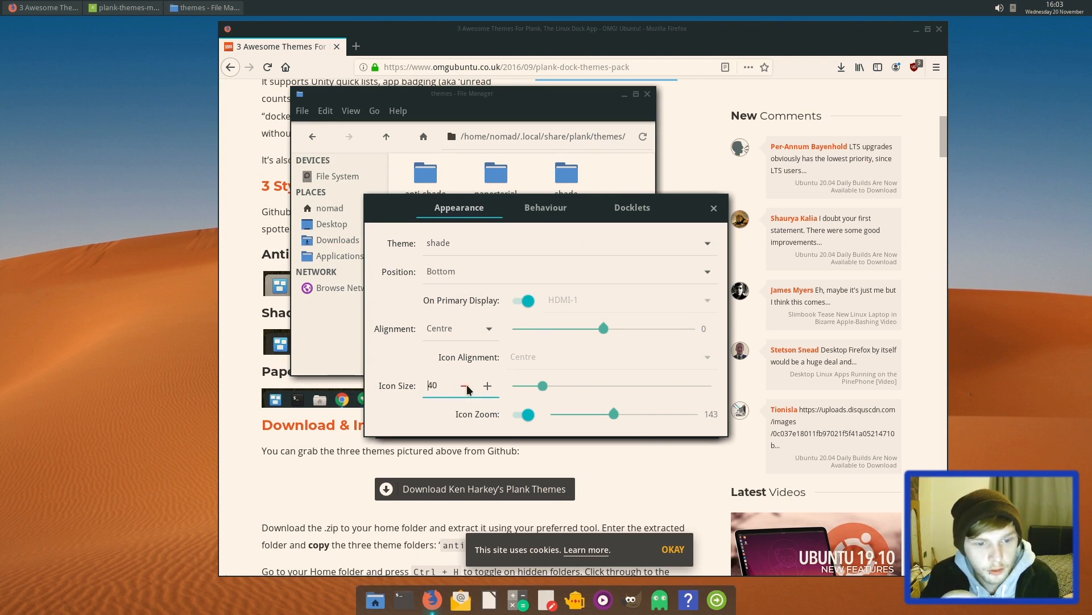
click(465, 386)
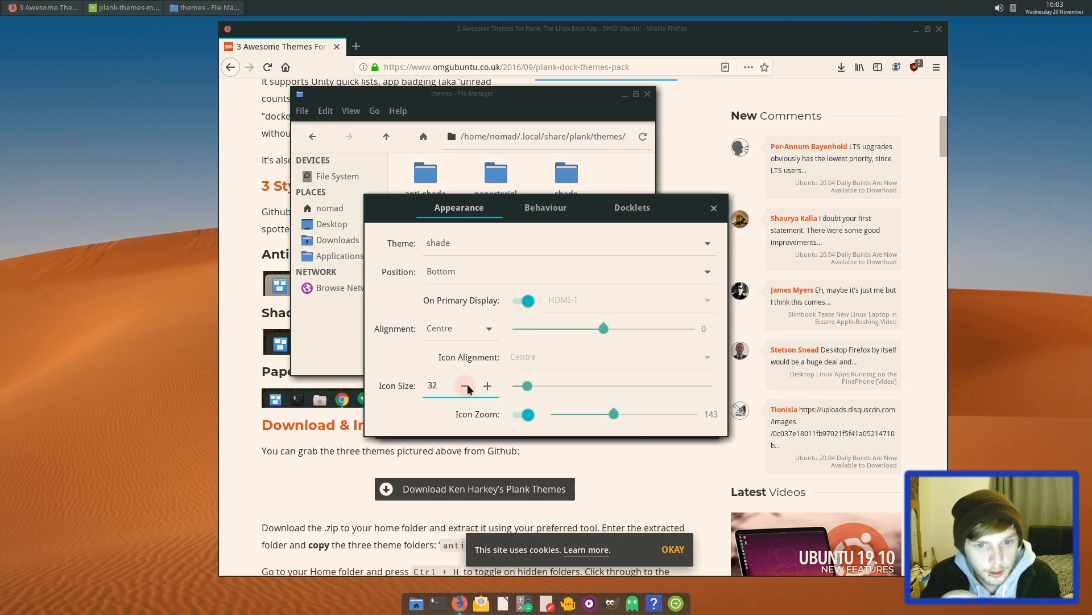
click(465, 384)
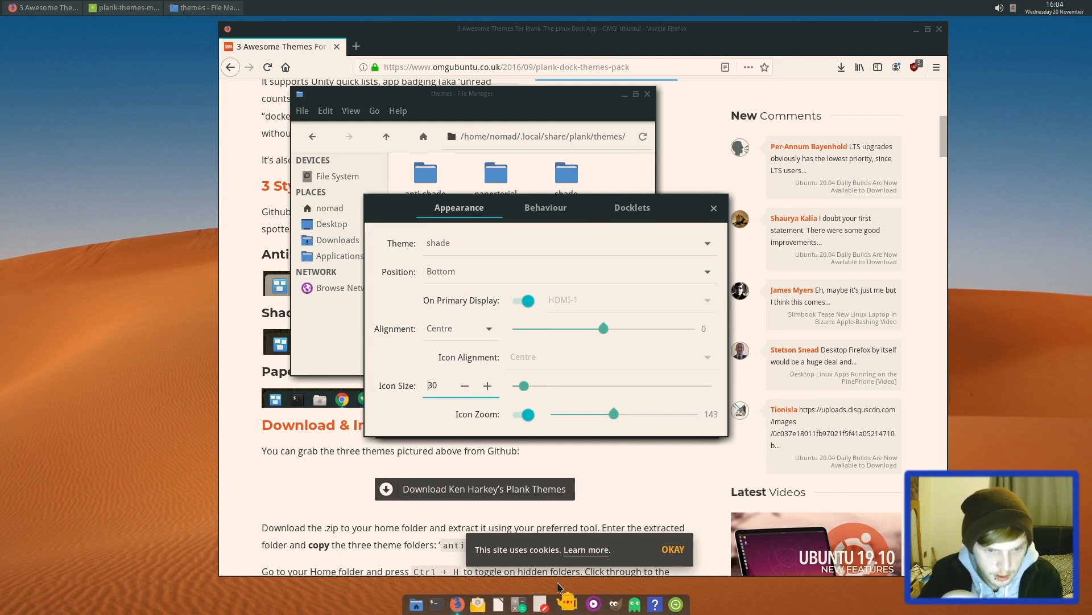
mouse_move(715, 208)
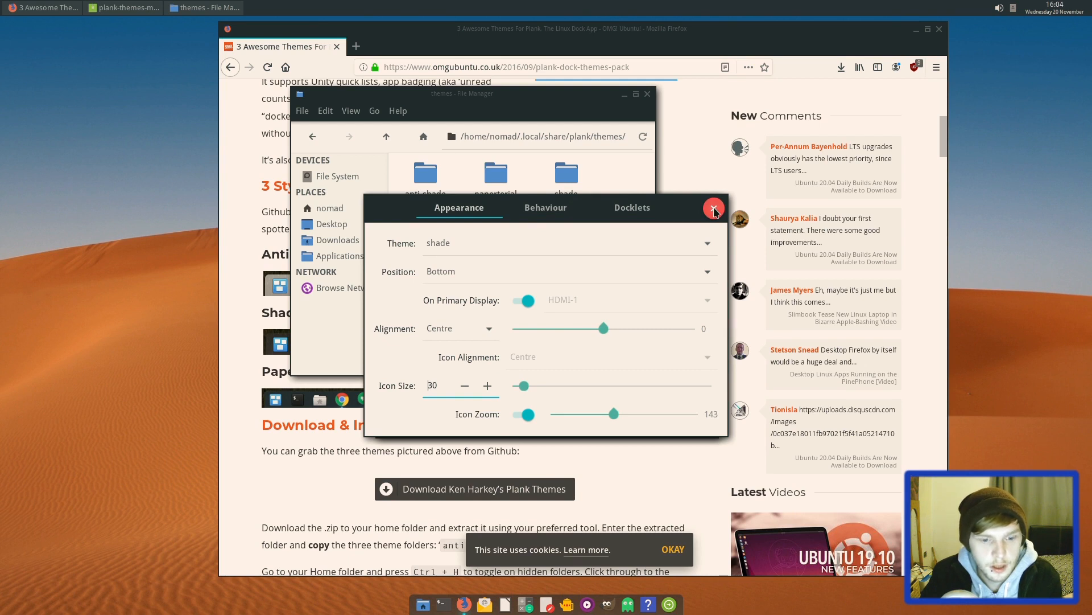
click(714, 208)
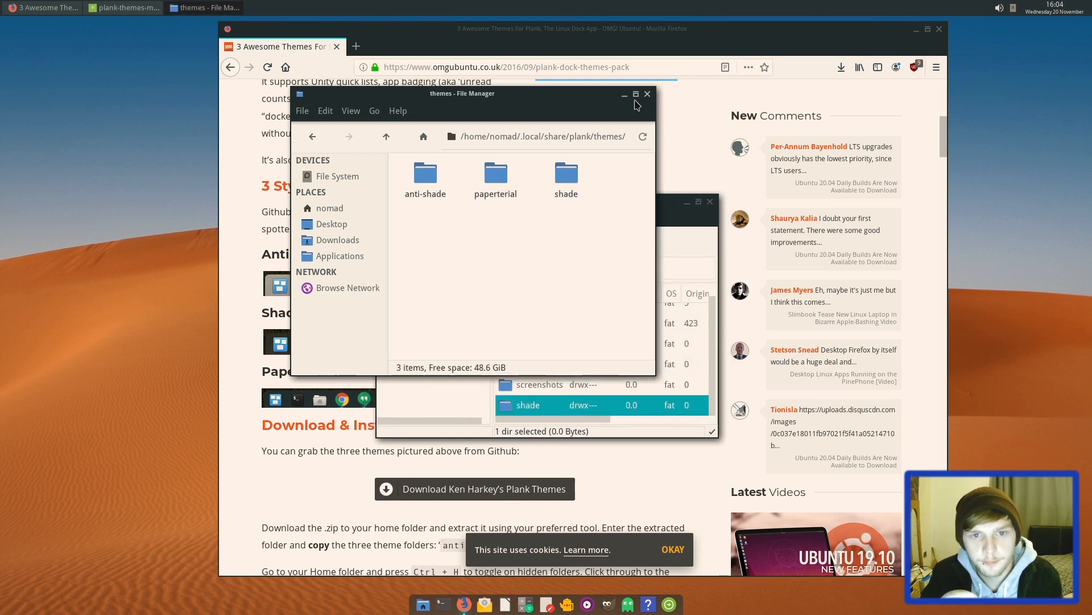
Step: Close the Thunar file manager and minimize Firefox to reveal the desktop
click(647, 93)
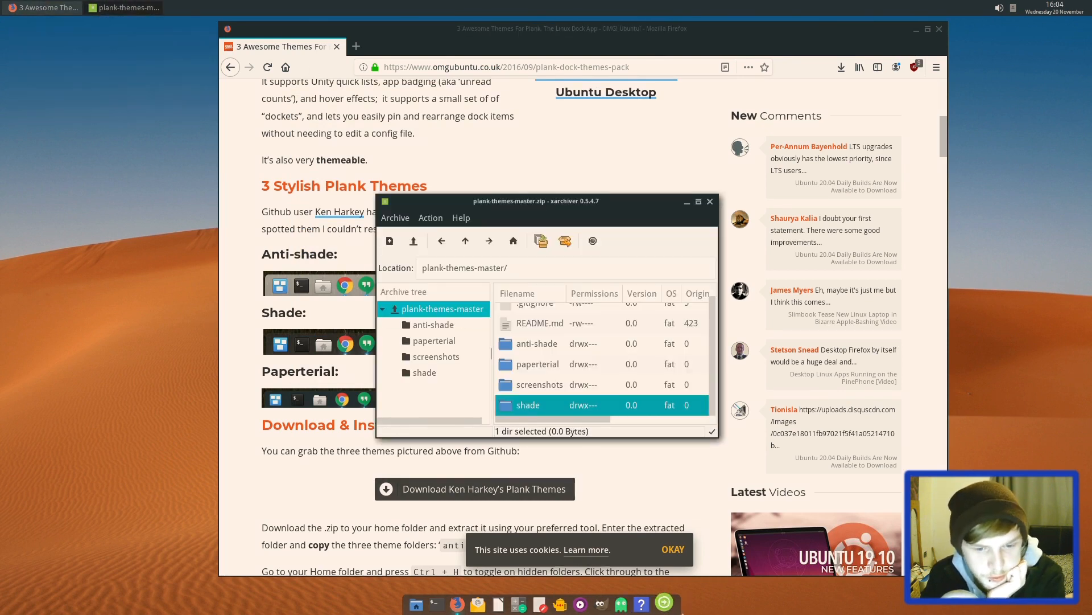
mouse_move(801, 401)
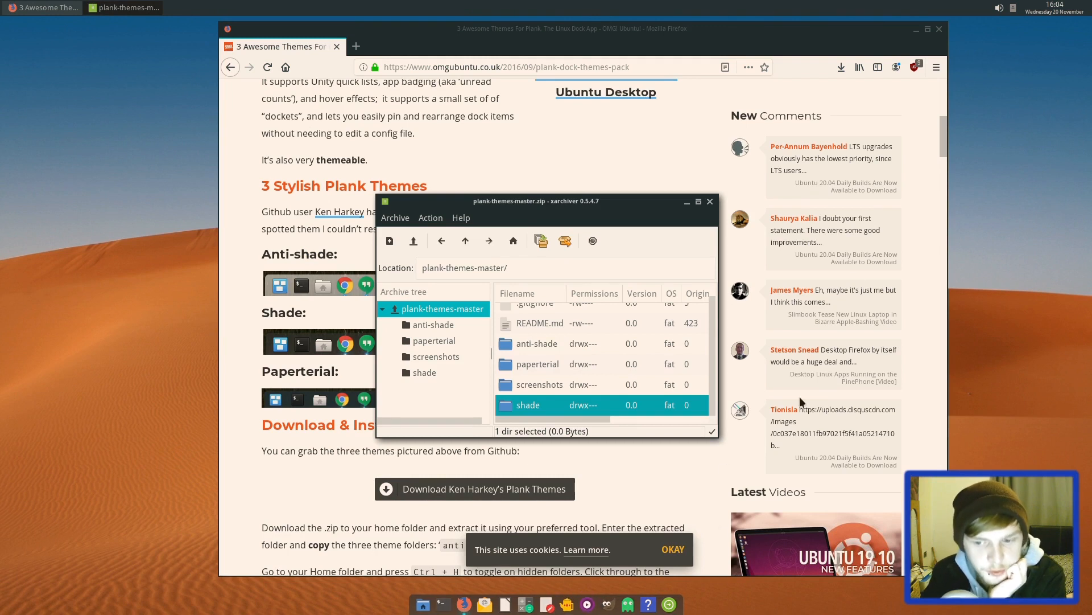
mouse_move(690, 233)
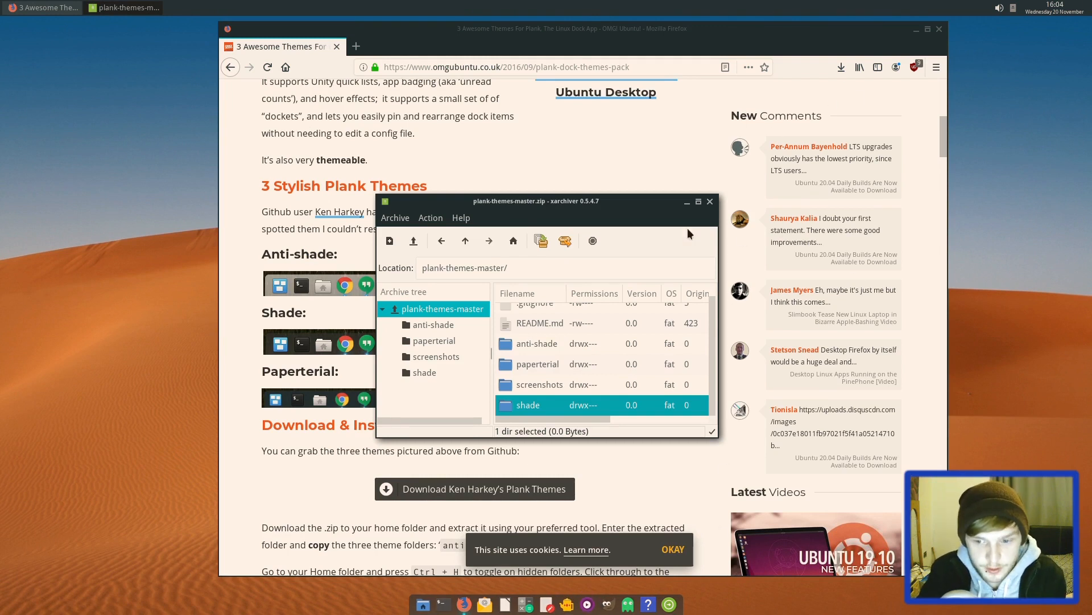
mouse_move(917, 35)
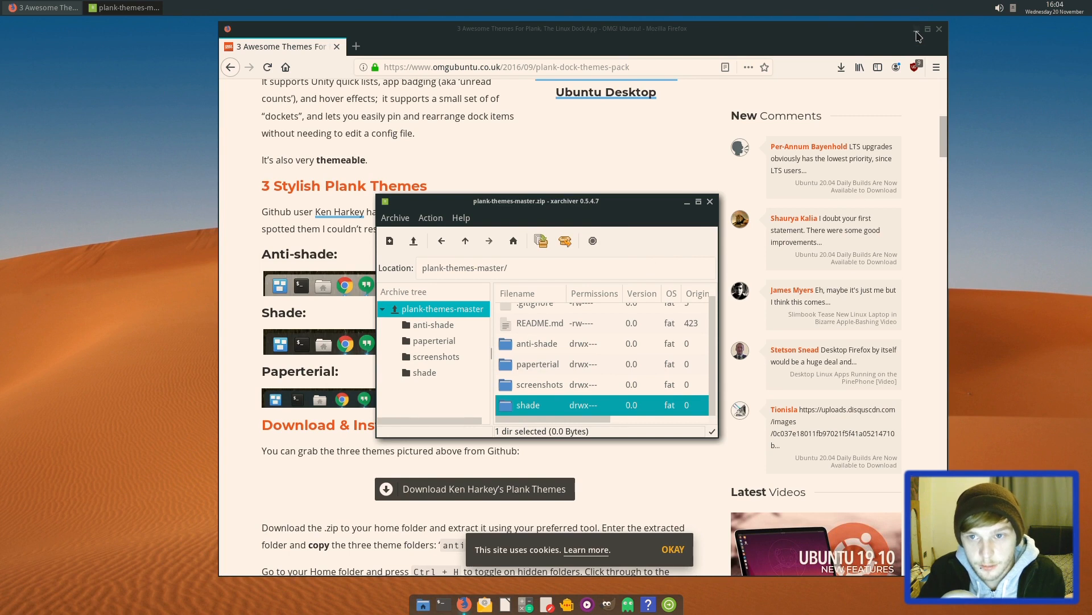
click(939, 28)
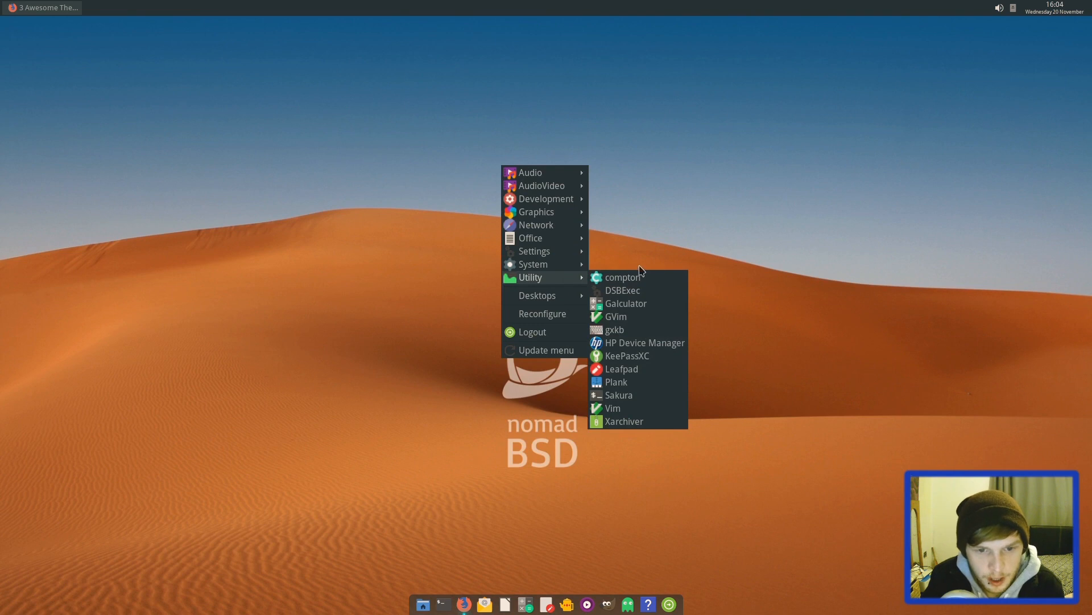
mouse_move(635, 269)
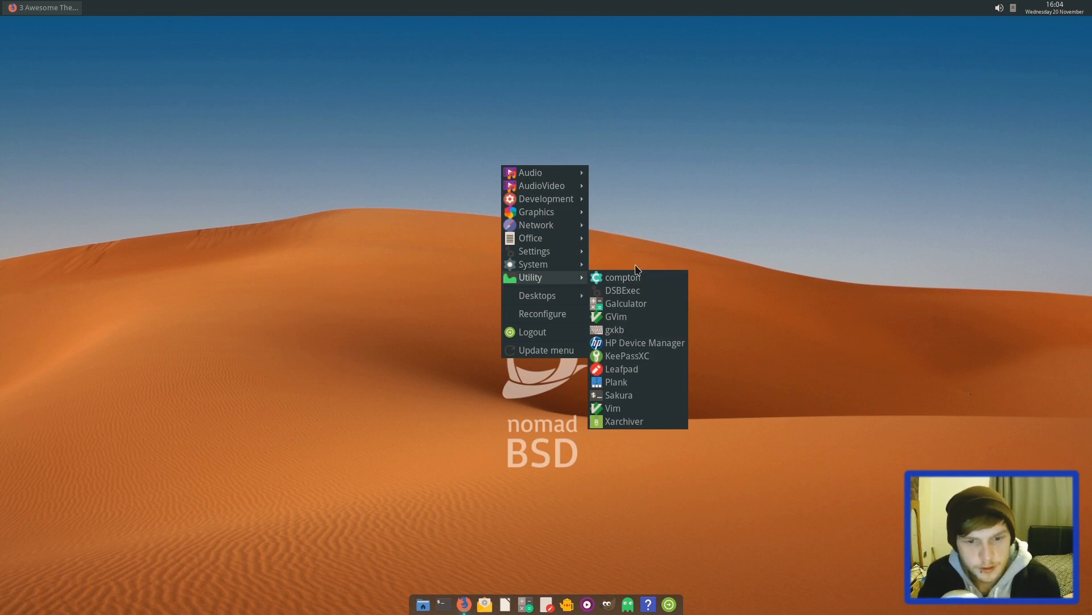
mouse_move(649, 337)
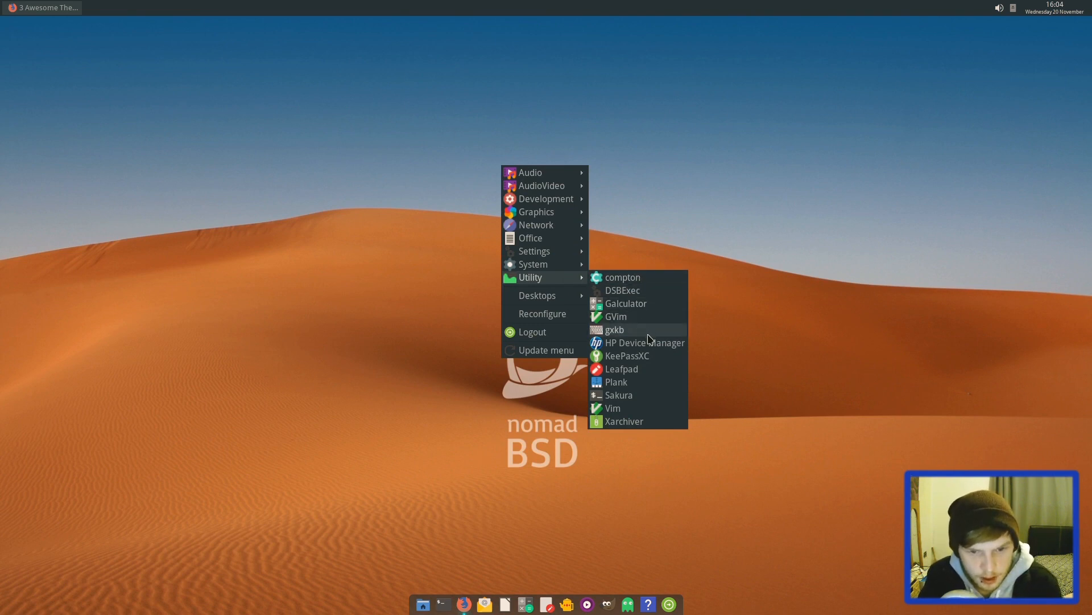
mouse_move(648, 391)
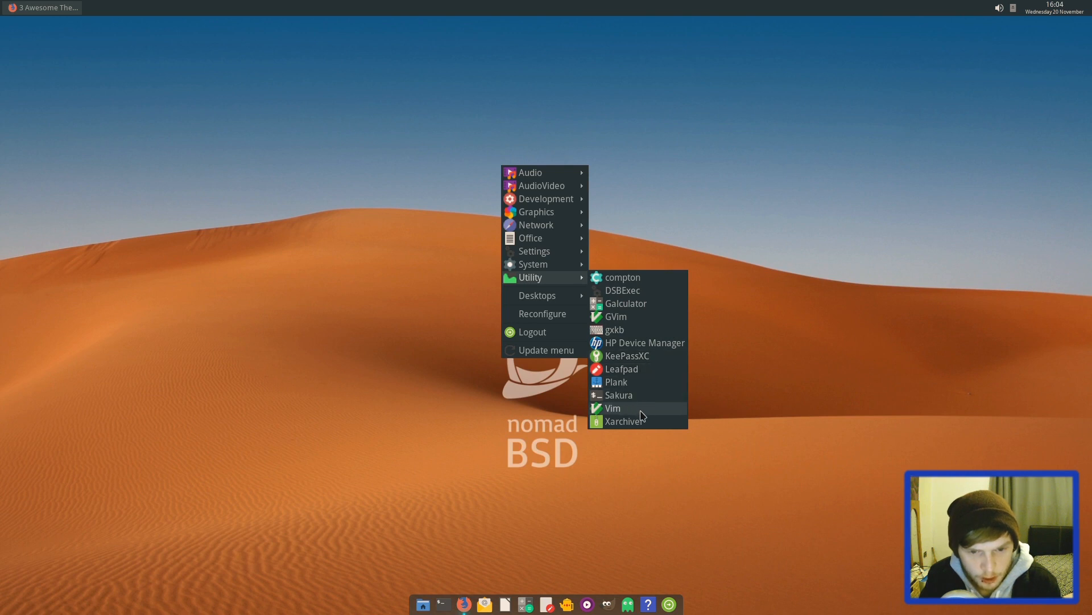
mouse_move(553, 264)
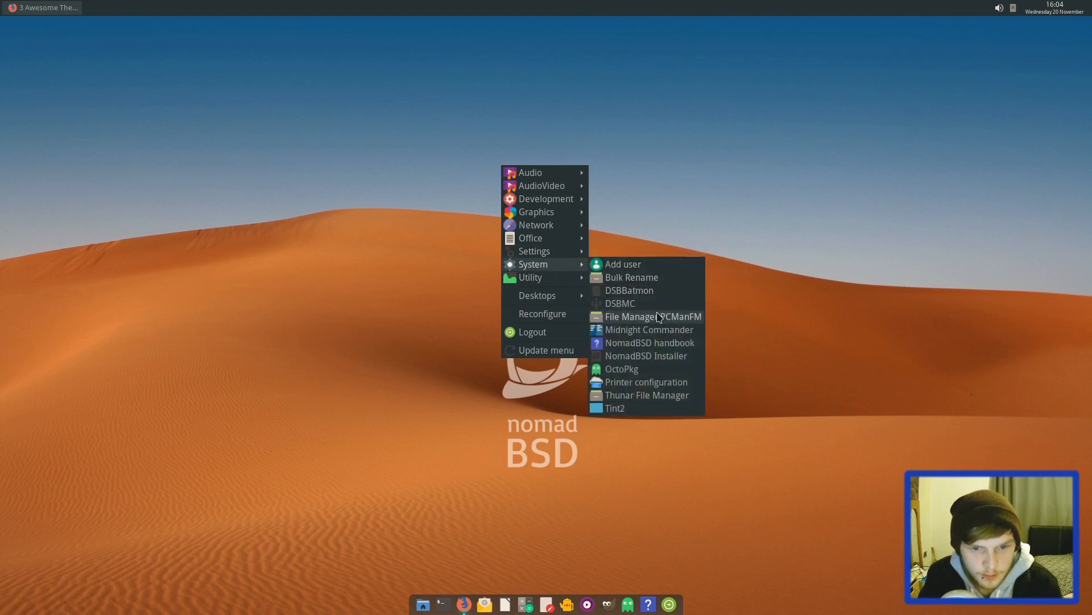
mouse_move(629, 383)
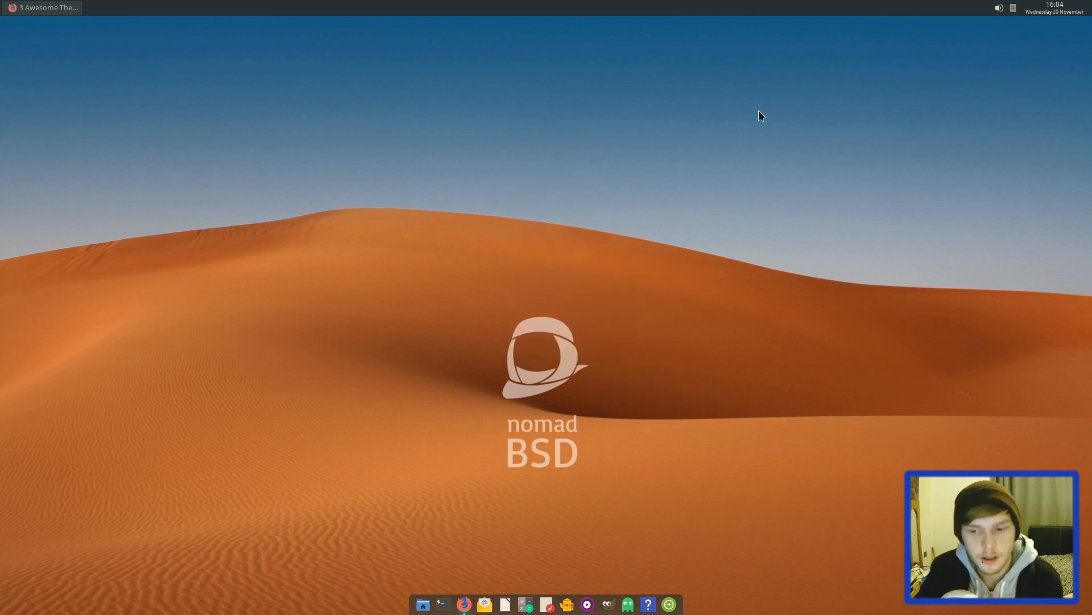
mouse_move(587, 142)
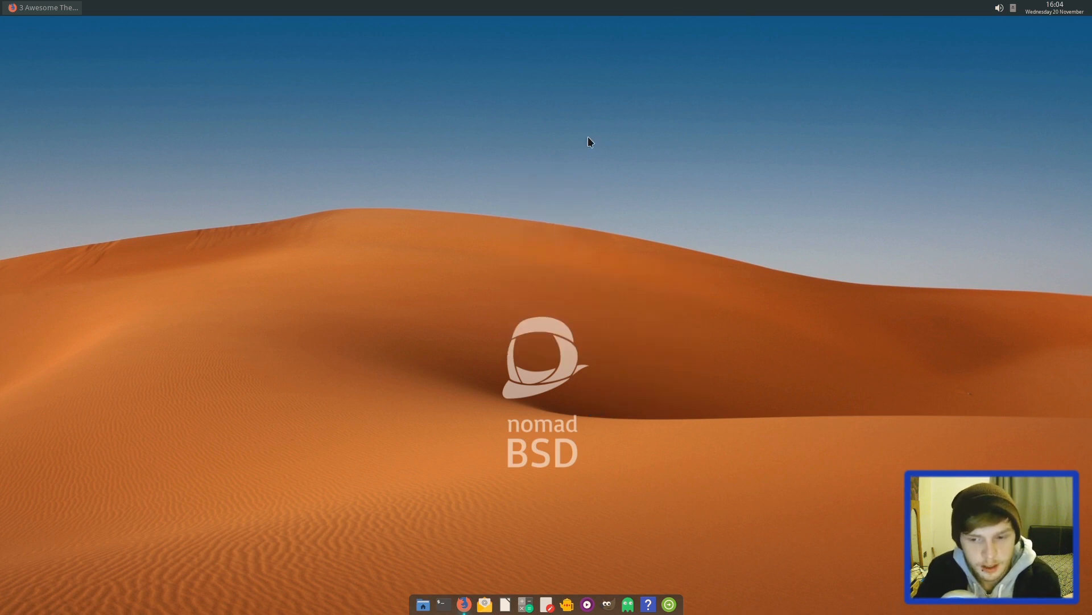
Step: Launch OctoPkg, search for tmux and mark the tmux package for installation
click(628, 603)
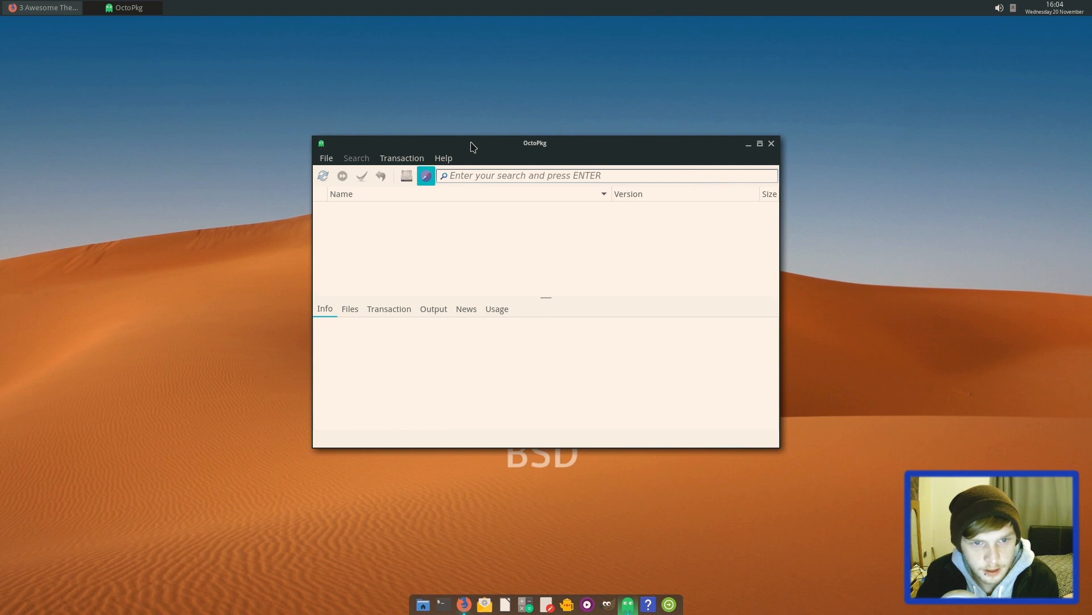
drag(470, 146, 547, 167)
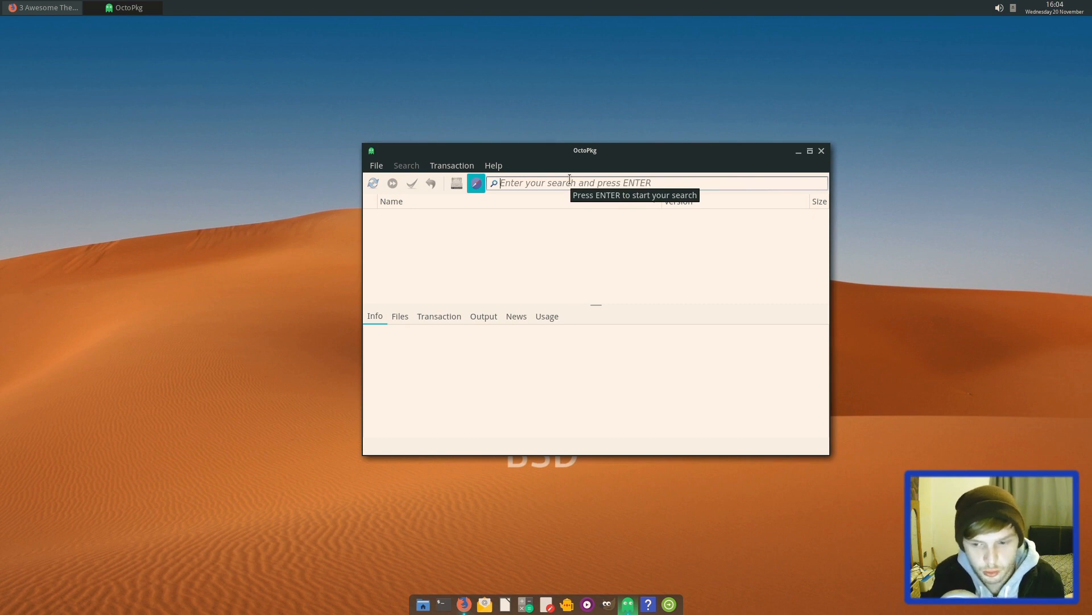
text(tmux)
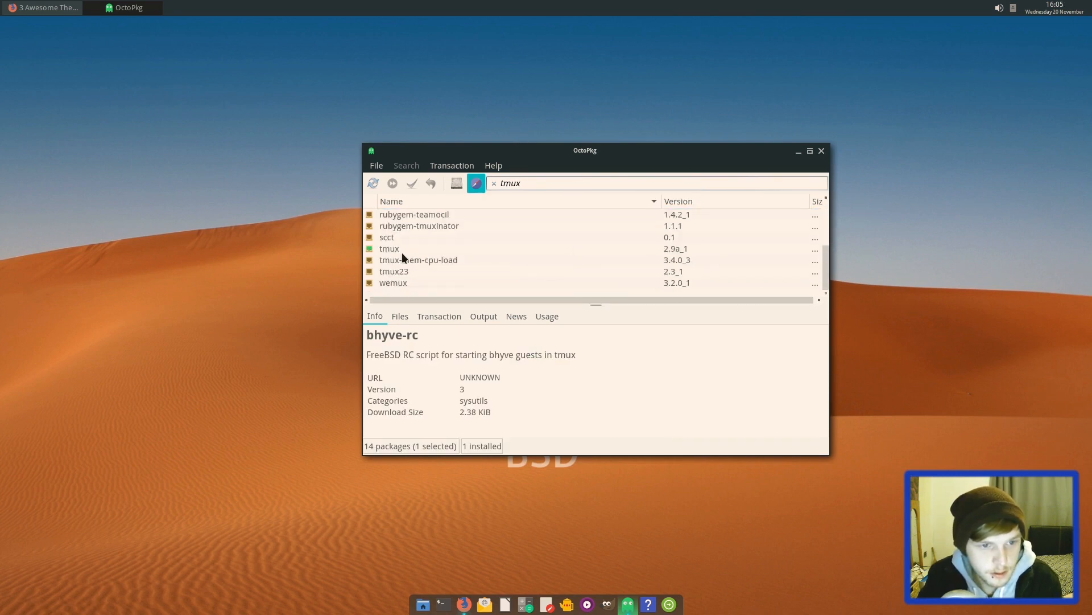
right_click(390, 248)
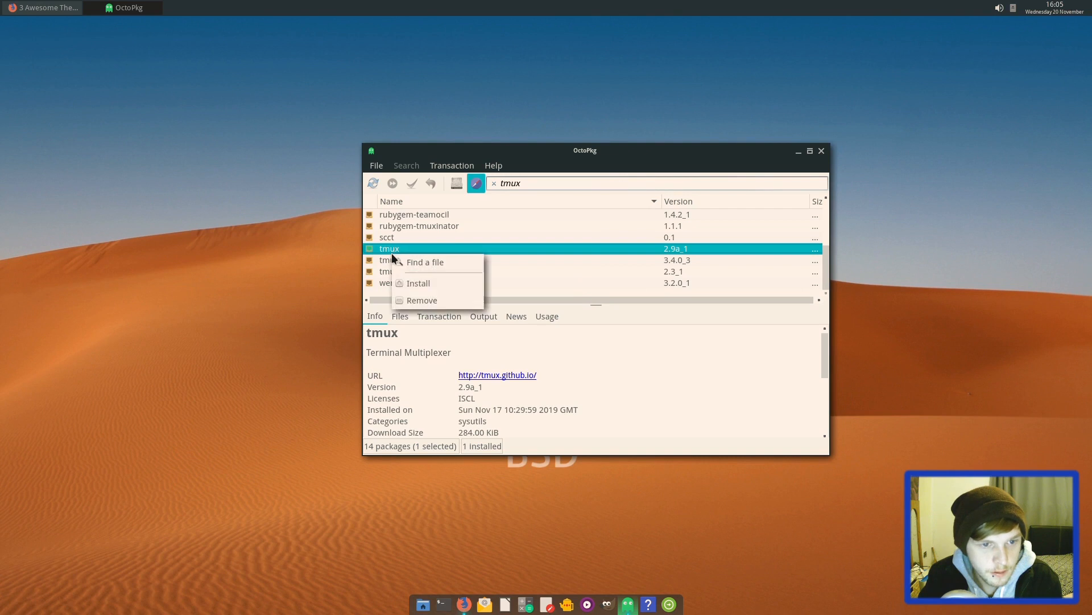
click(419, 282)
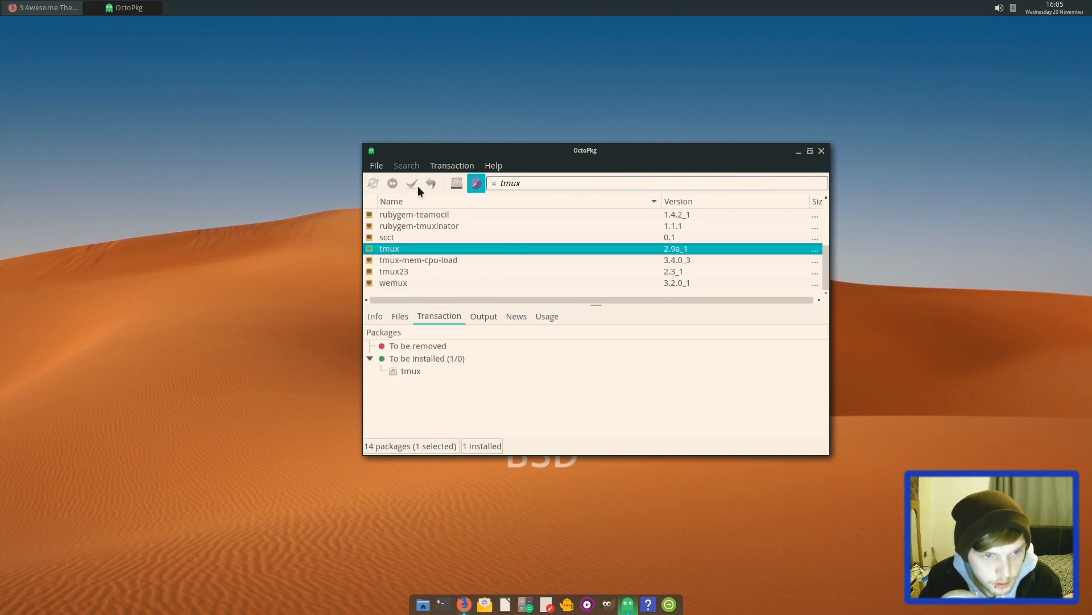
mouse_move(594, 296)
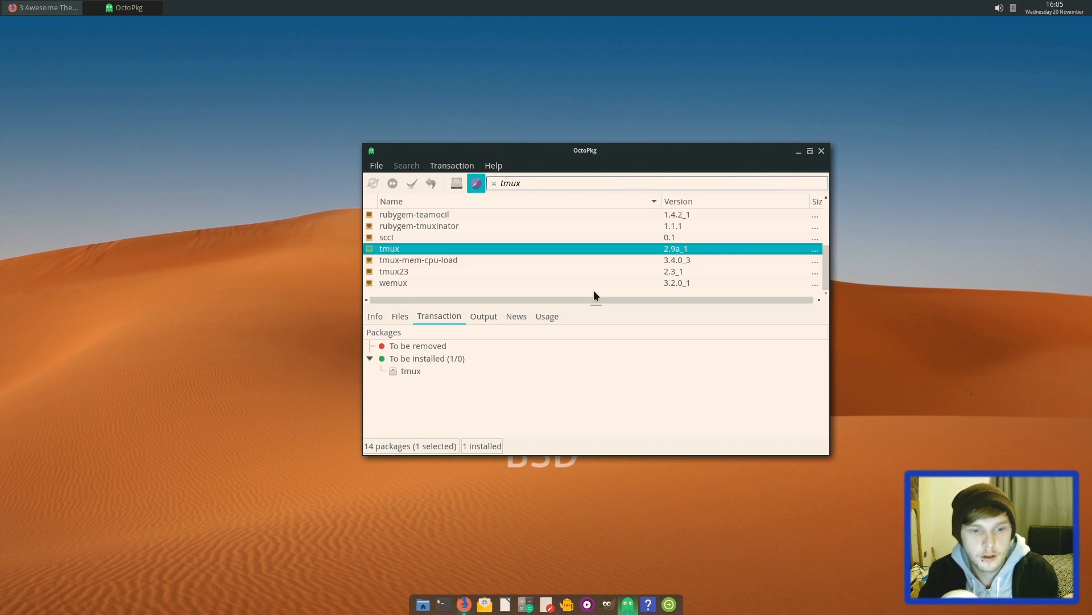
mouse_move(602, 293)
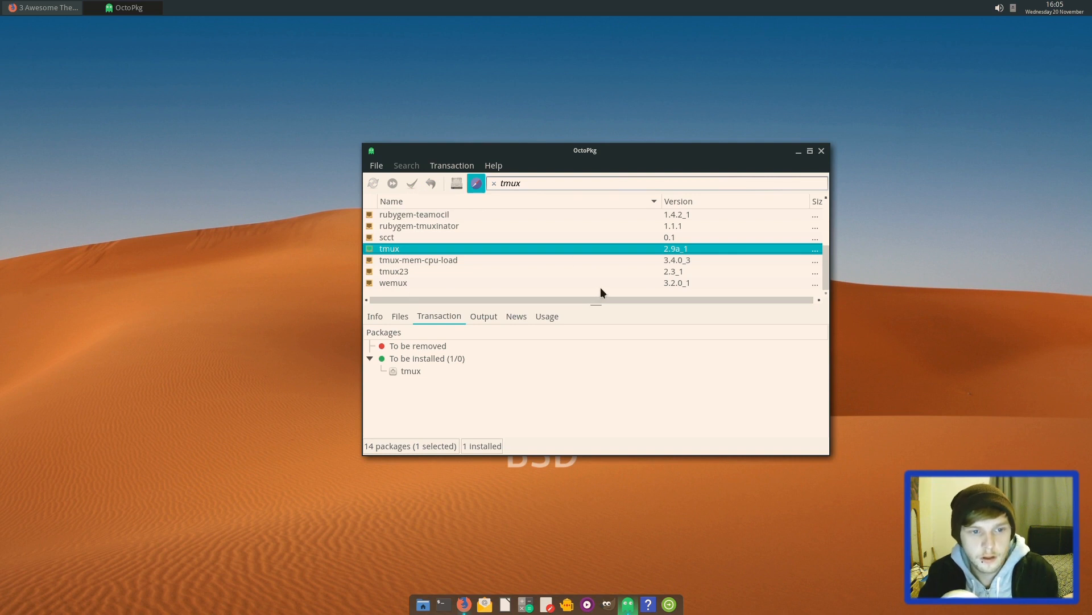
Step: Commit the install transaction, confirm the download and supply the root password
click(411, 183)
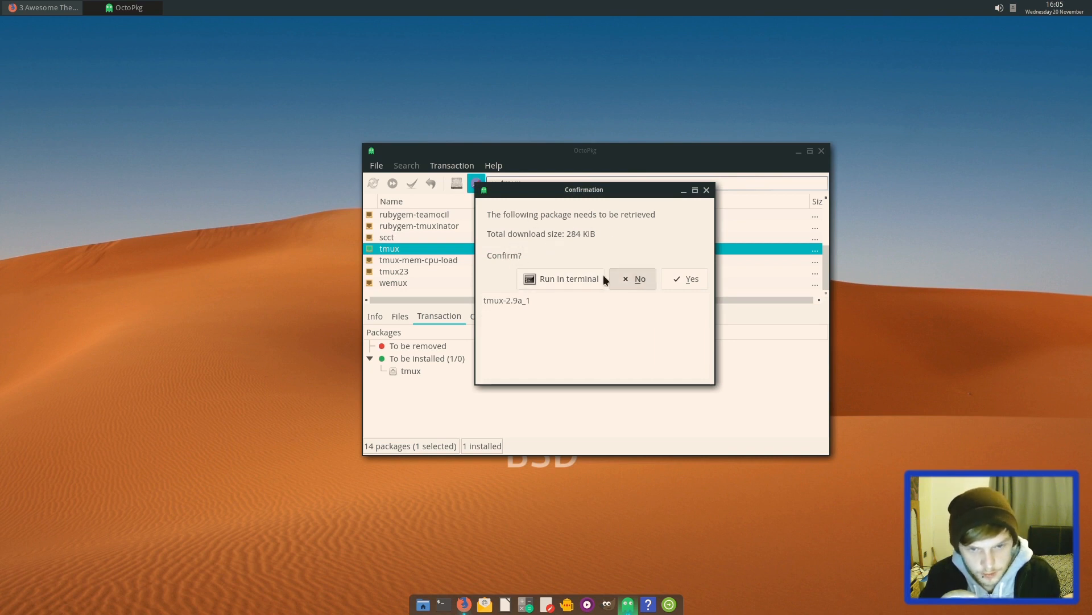
click(692, 279)
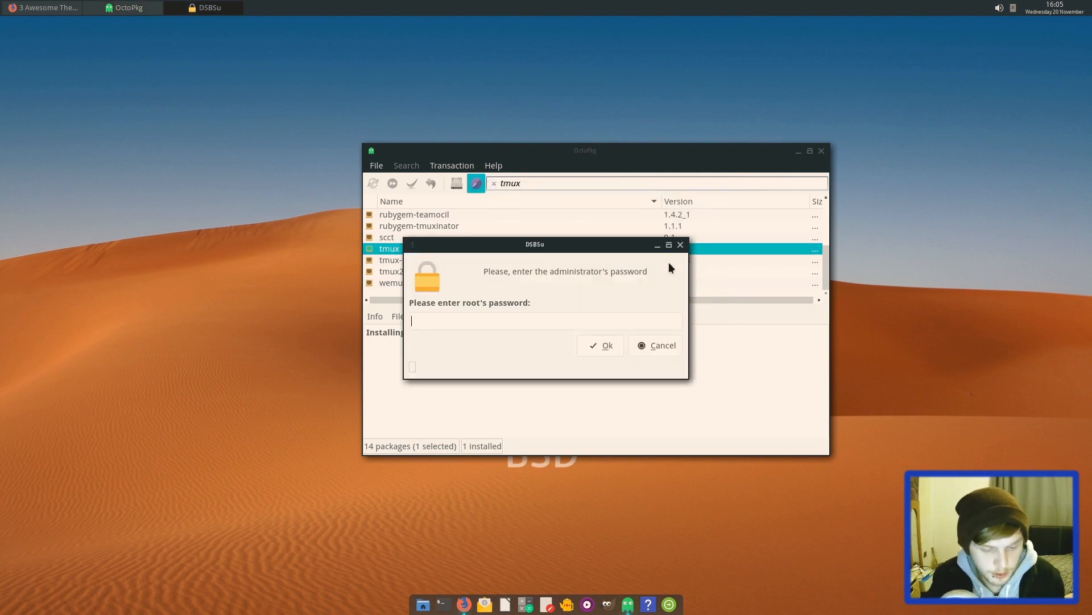
text(password)
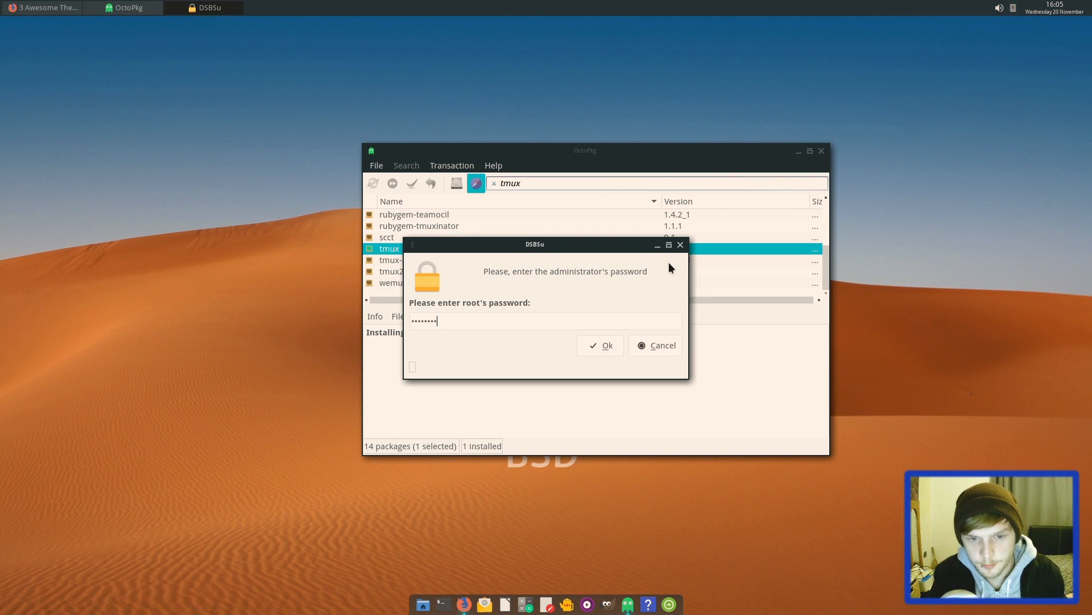
click(601, 345)
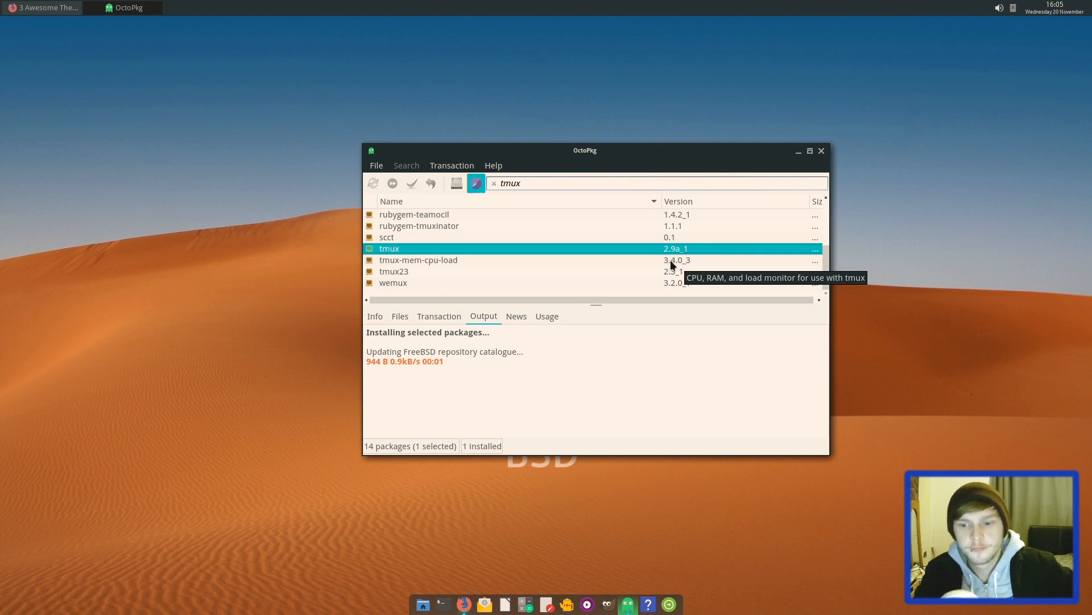
mouse_move(676, 259)
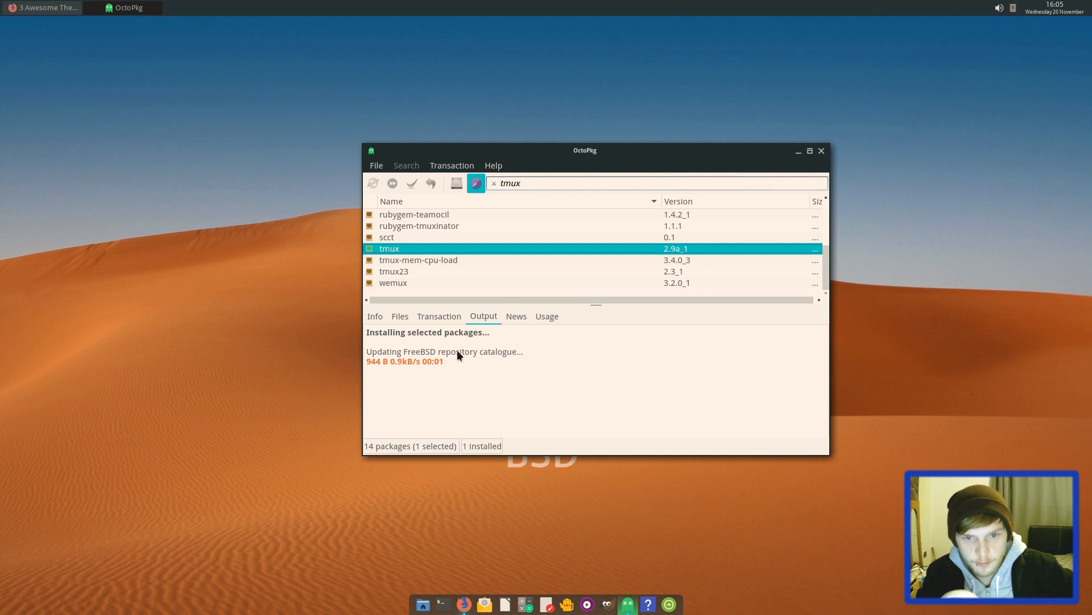
mouse_move(503, 291)
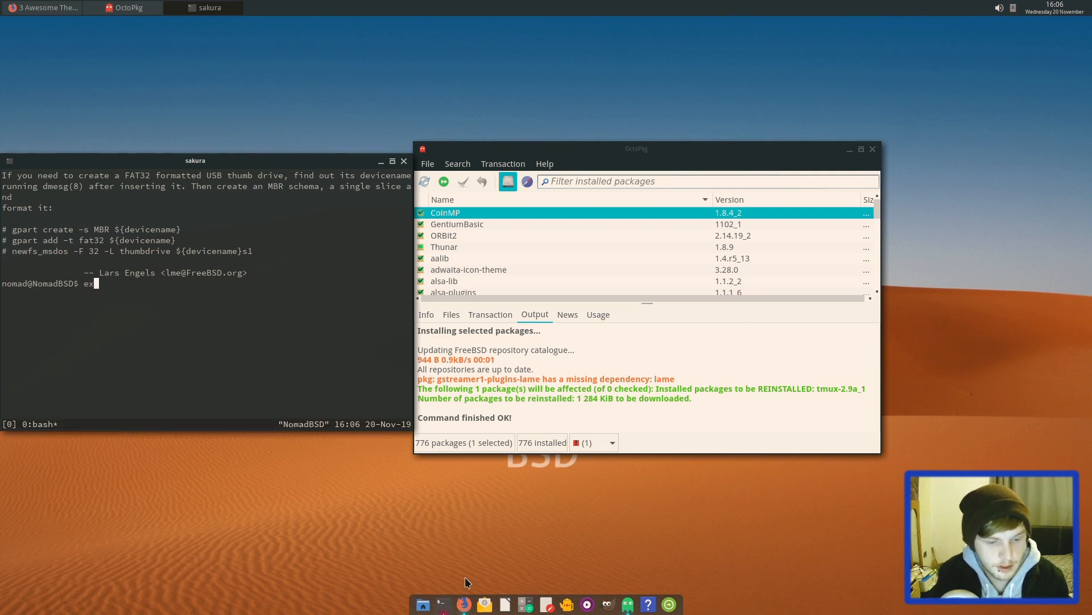
Step: Run 'tmux ls' in Sakura to confirm no tmux server is running
text(tmux ls)
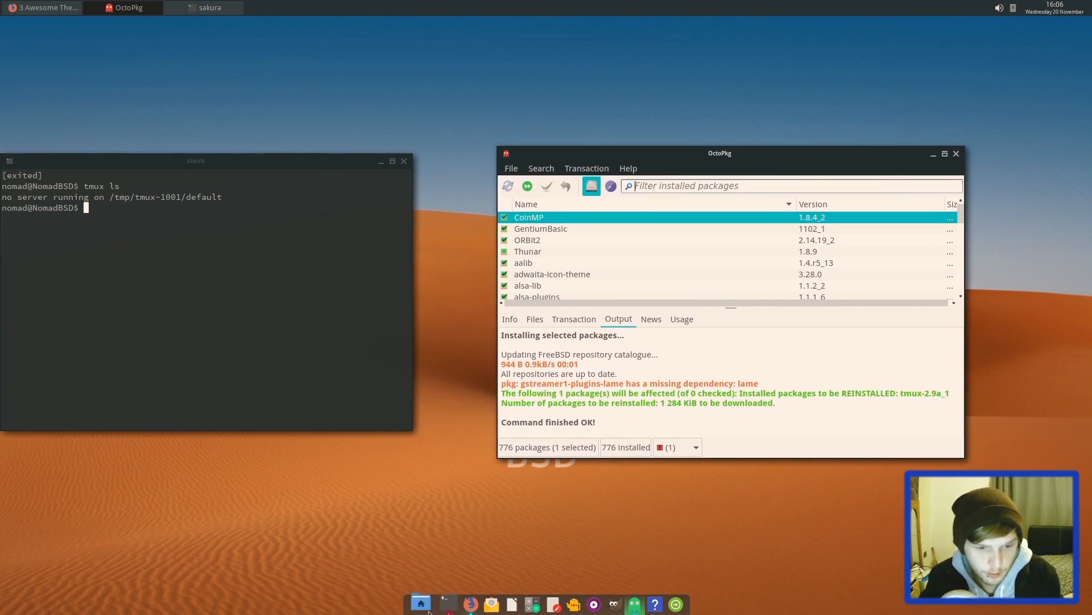
click(421, 603)
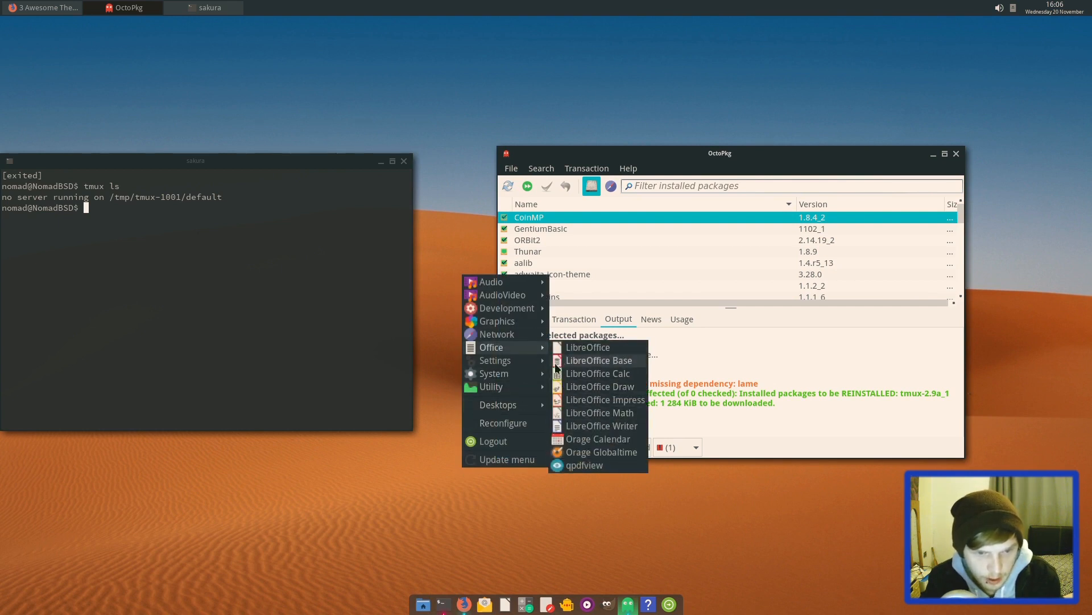
mouse_move(496, 335)
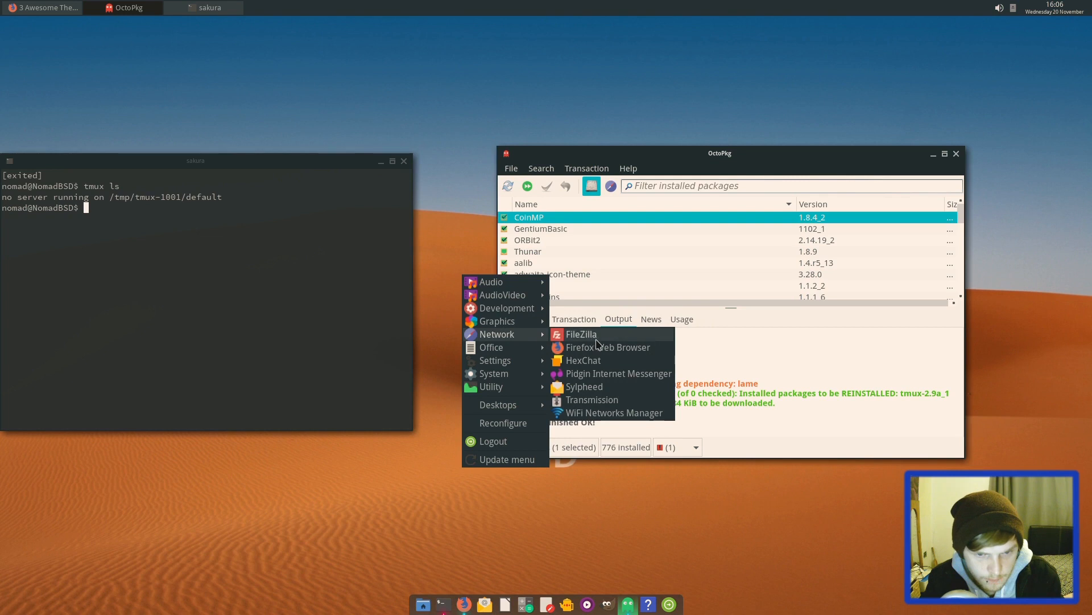
mouse_move(620, 358)
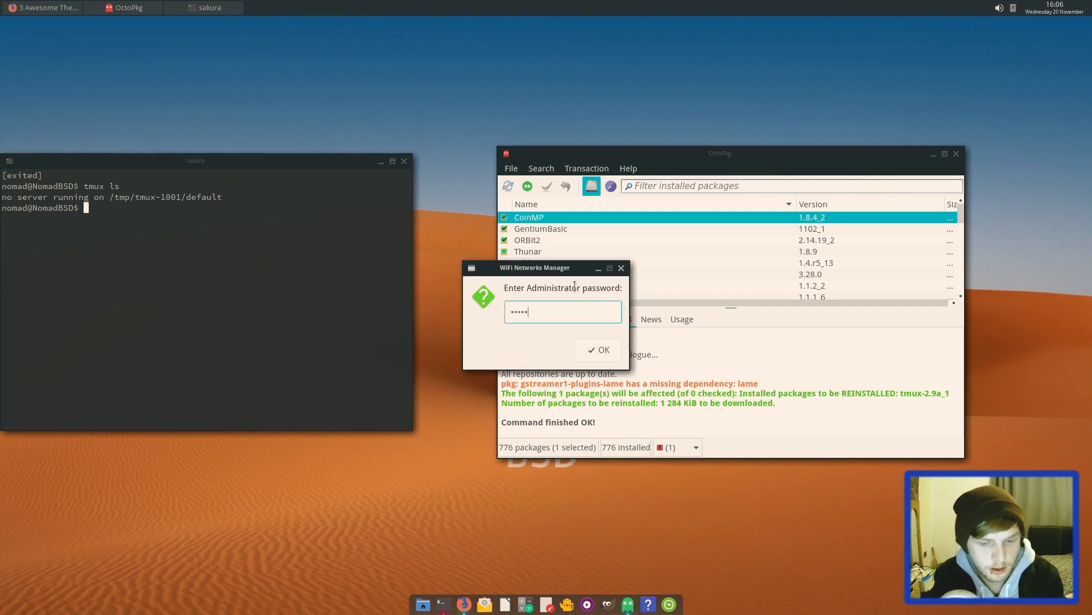
click(599, 349)
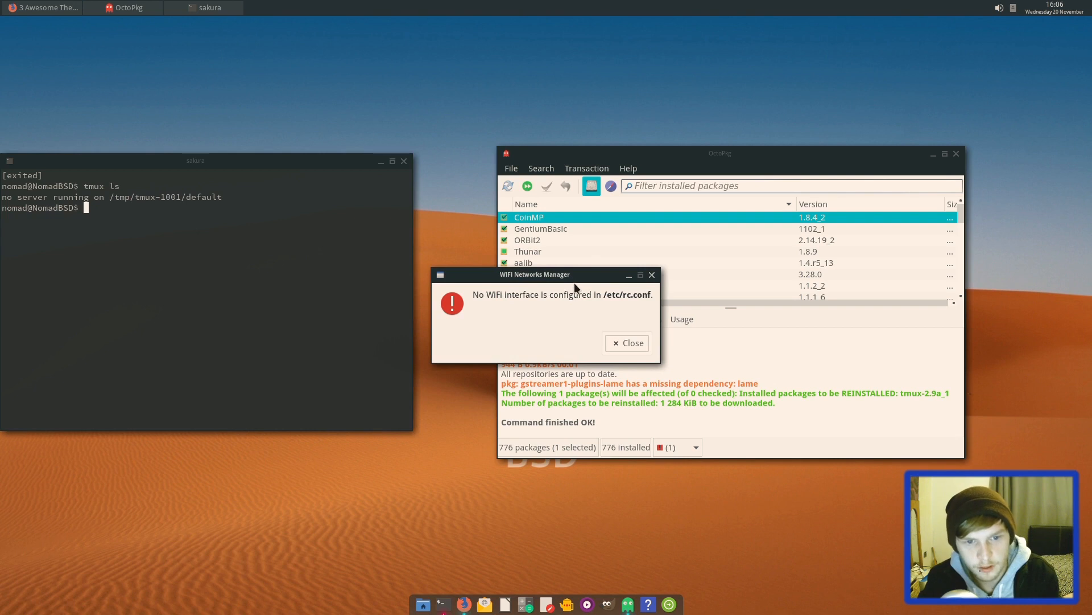
mouse_move(620, 303)
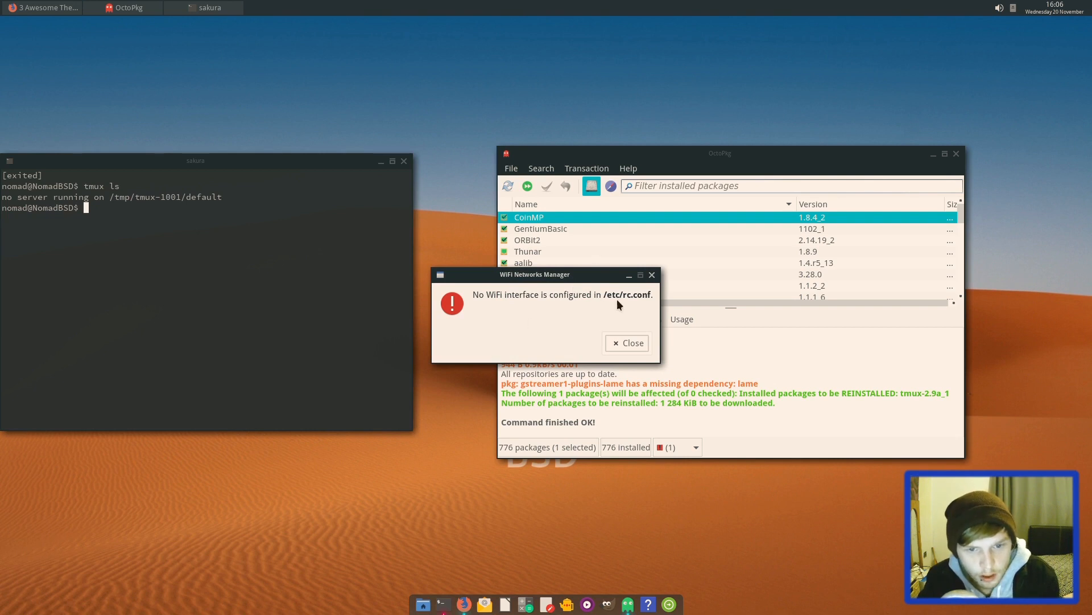
click(627, 343)
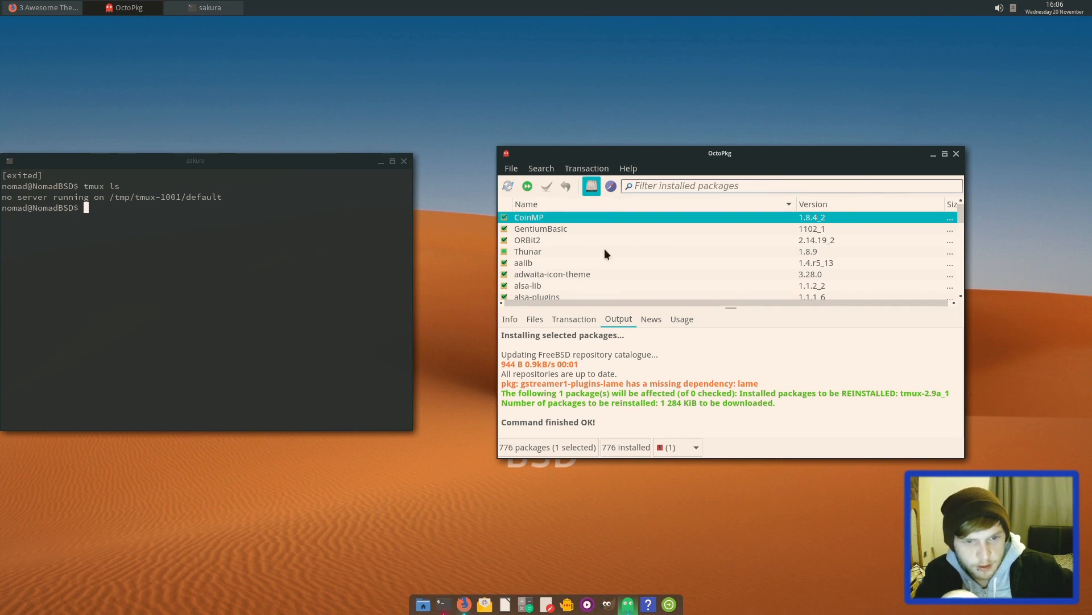
scroll(down, 3)
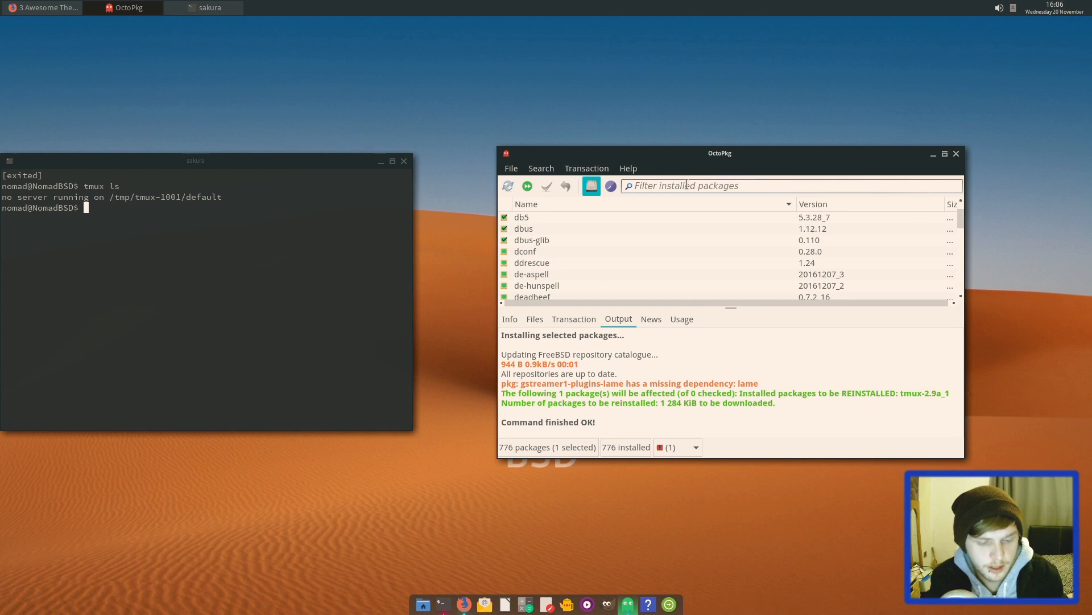
Step: Search OctoPkg for kdenlive, mark it for installation and apply the transaction
text(kdenlive)
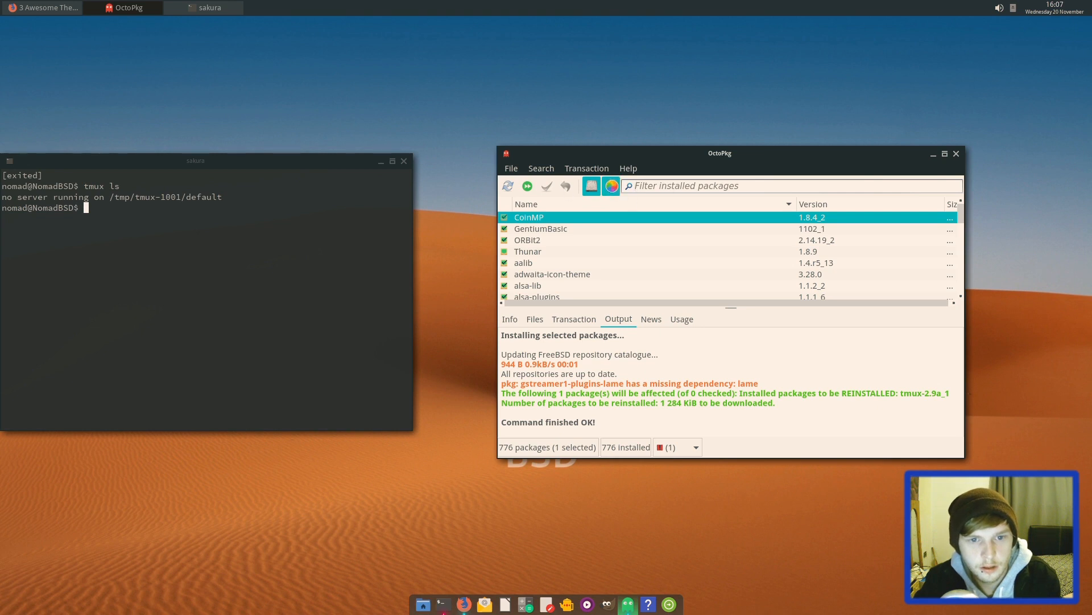
text(kdenlive)
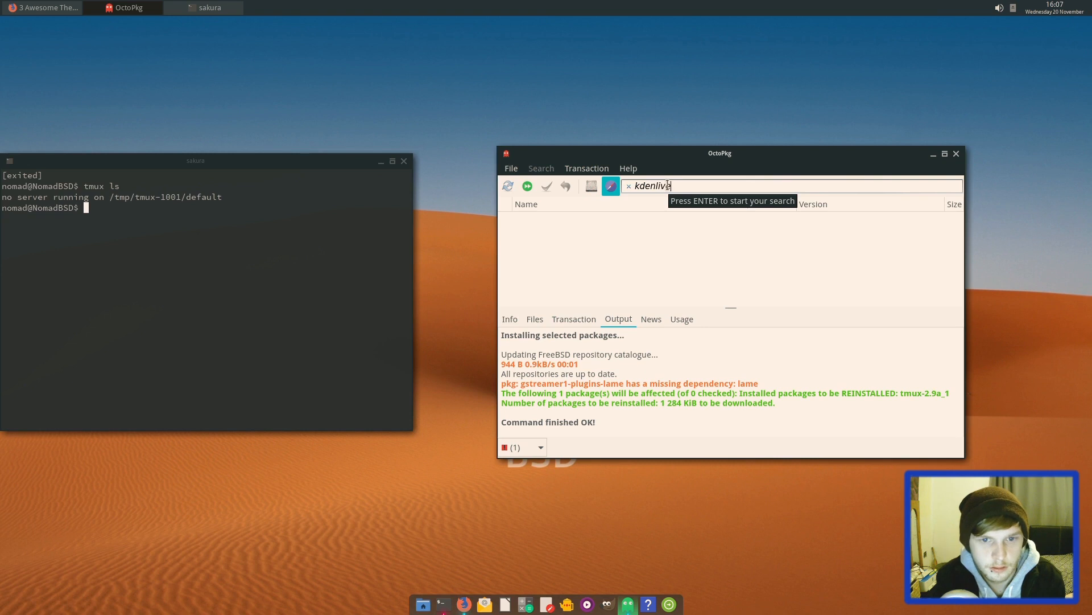
key(Return)
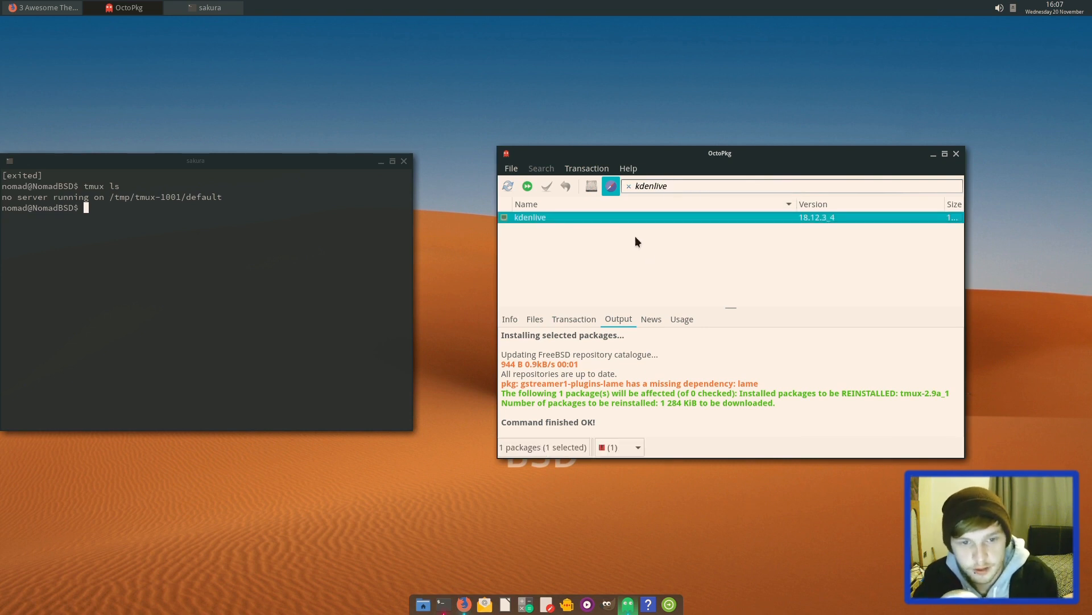
click(574, 319)
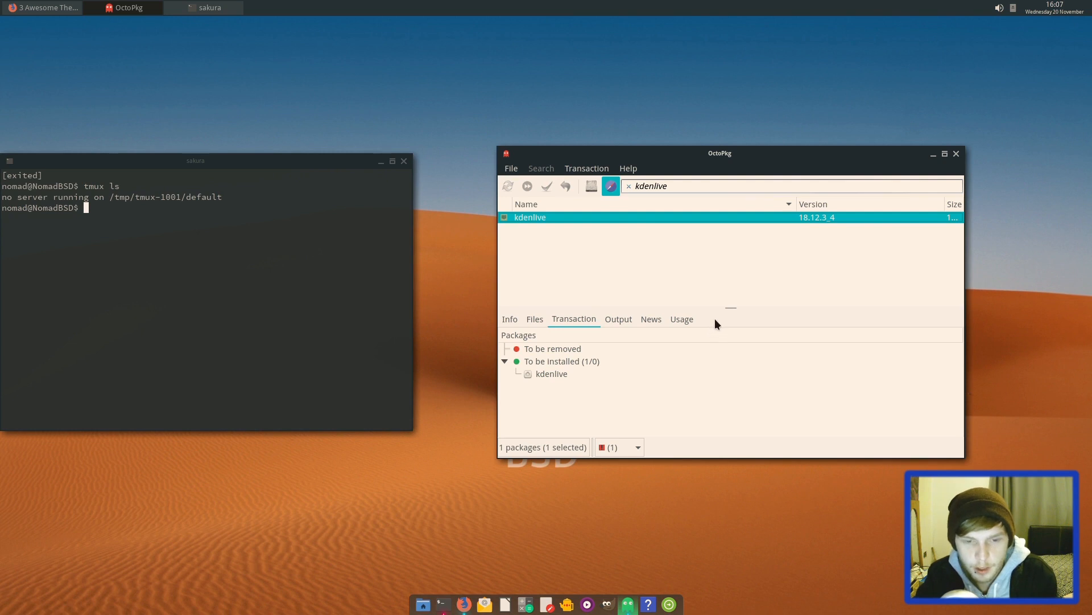
mouse_move(710, 278)
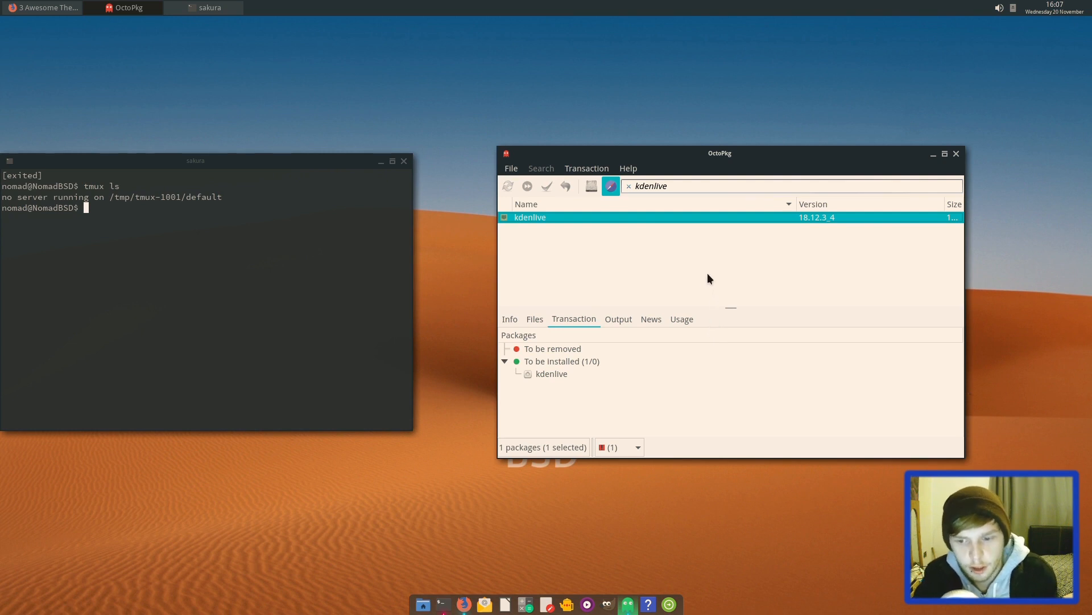
click(546, 186)
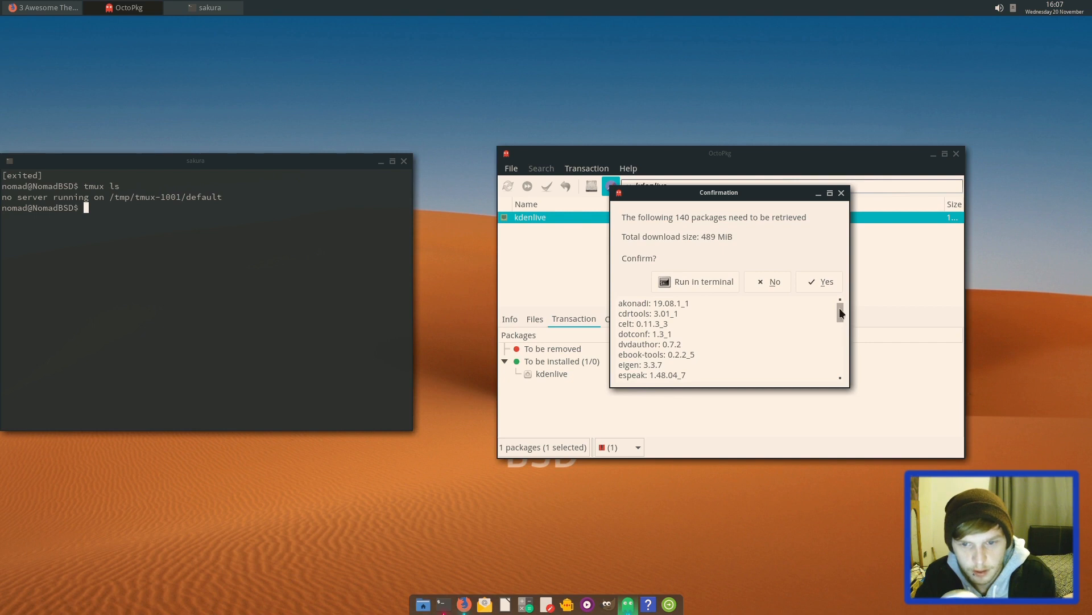
mouse_move(808, 283)
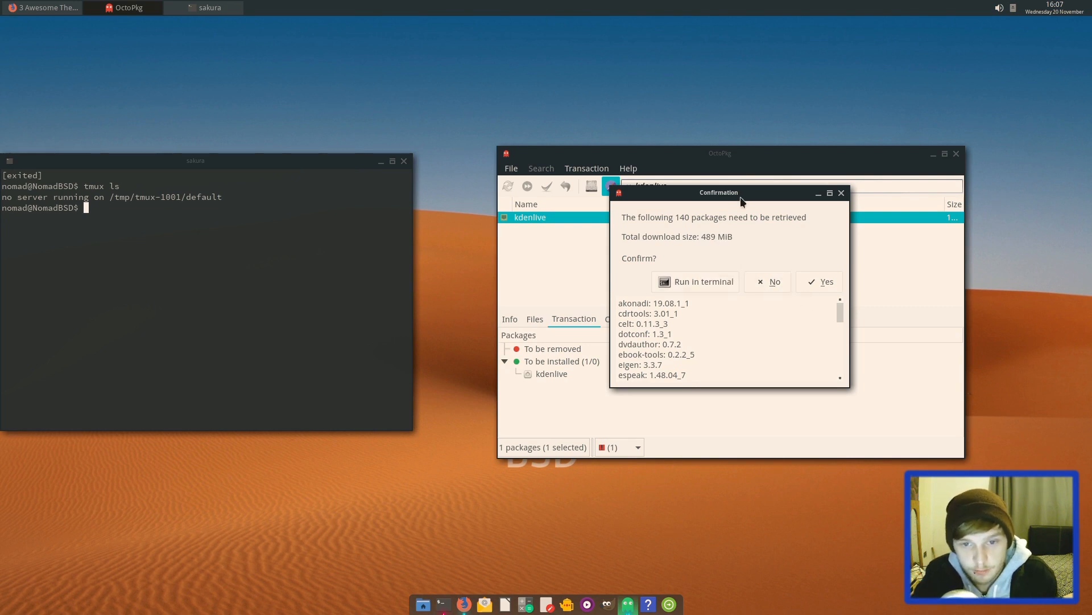
Step: Confirm downloading the 140 required packages and submit the root password
drag(718, 192, 659, 120)
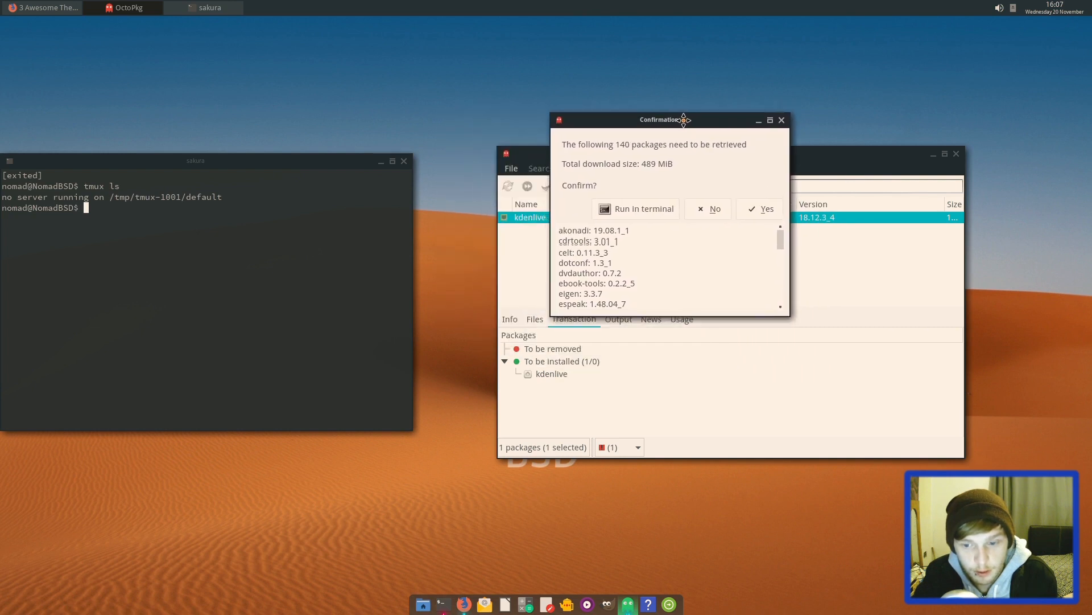
drag(659, 119, 650, 159)
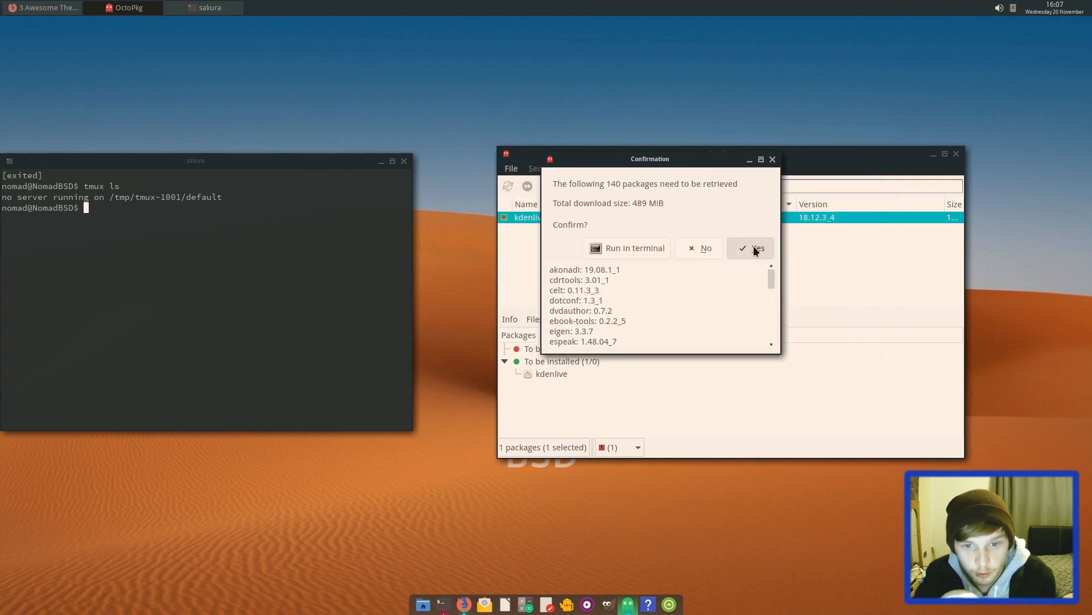
click(750, 248)
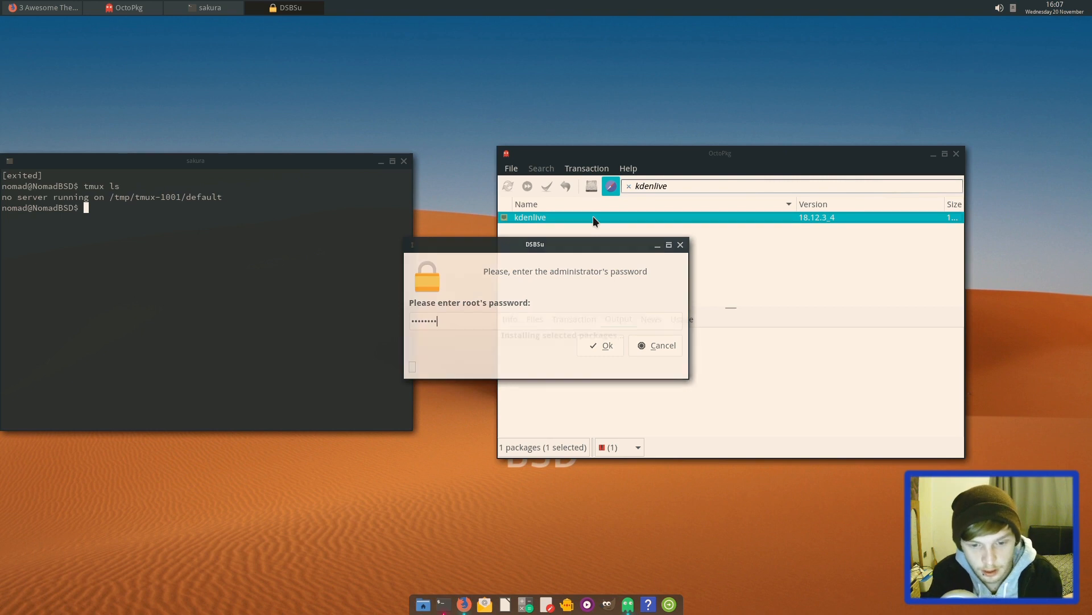
click(601, 346)
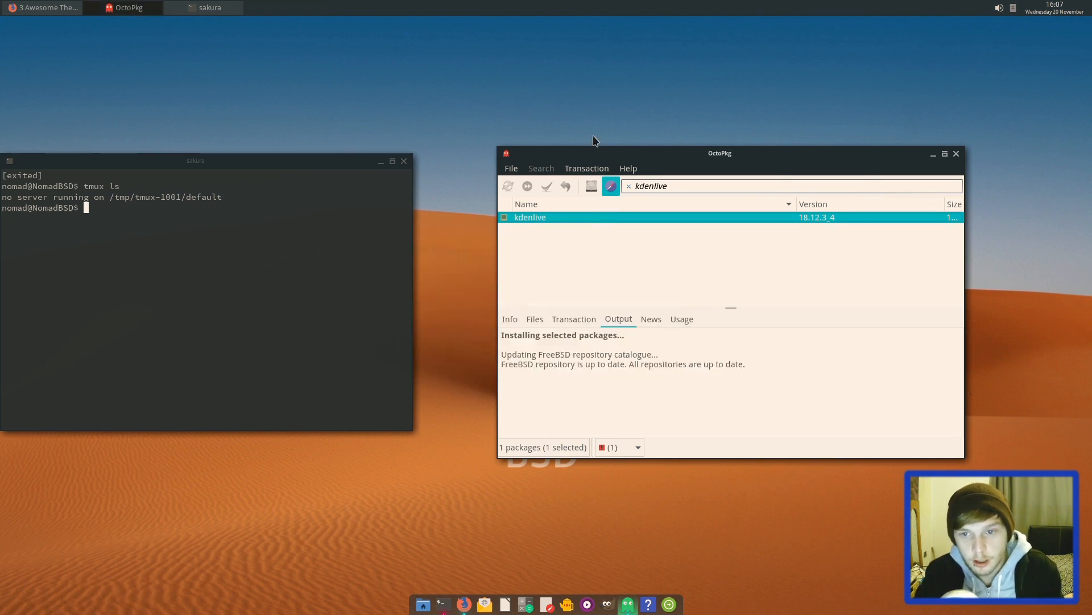
Step: Open and close the panel calendar, then open and close the DSBMixer sound mixer
click(955, 154)
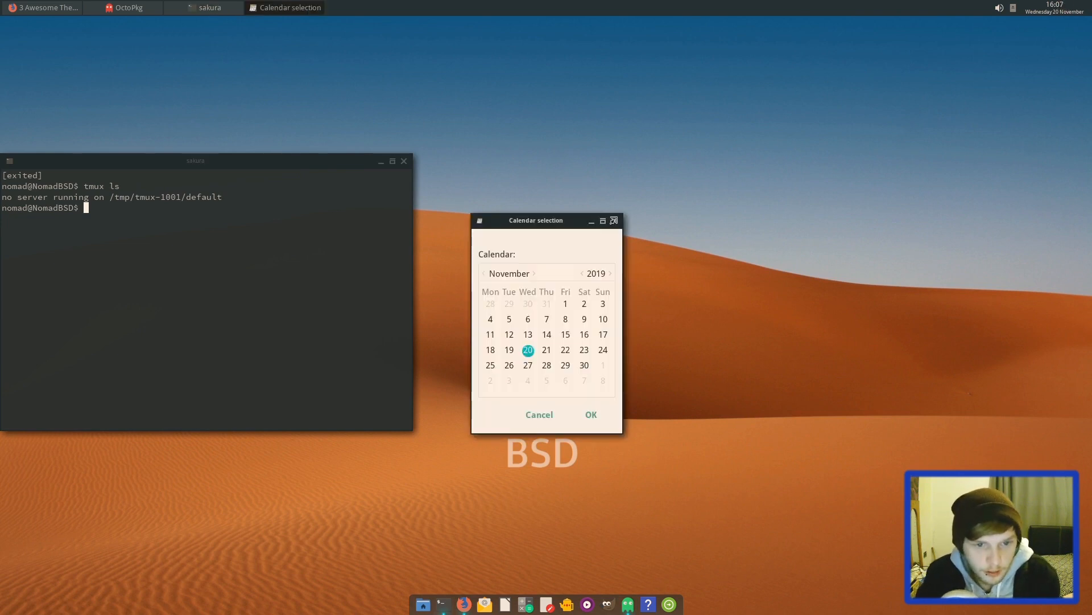
click(540, 414)
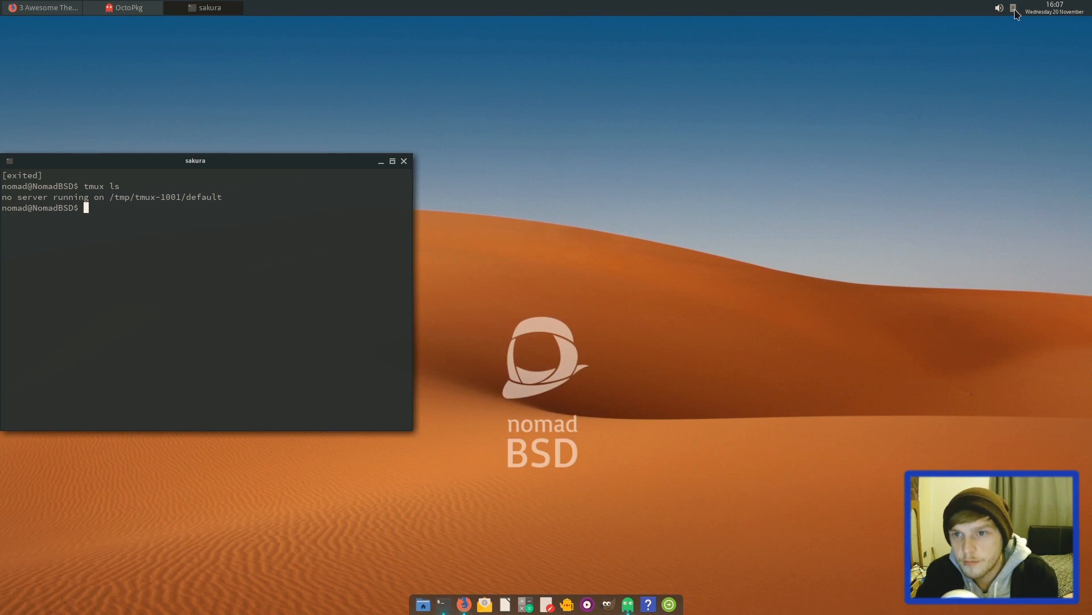
click(999, 9)
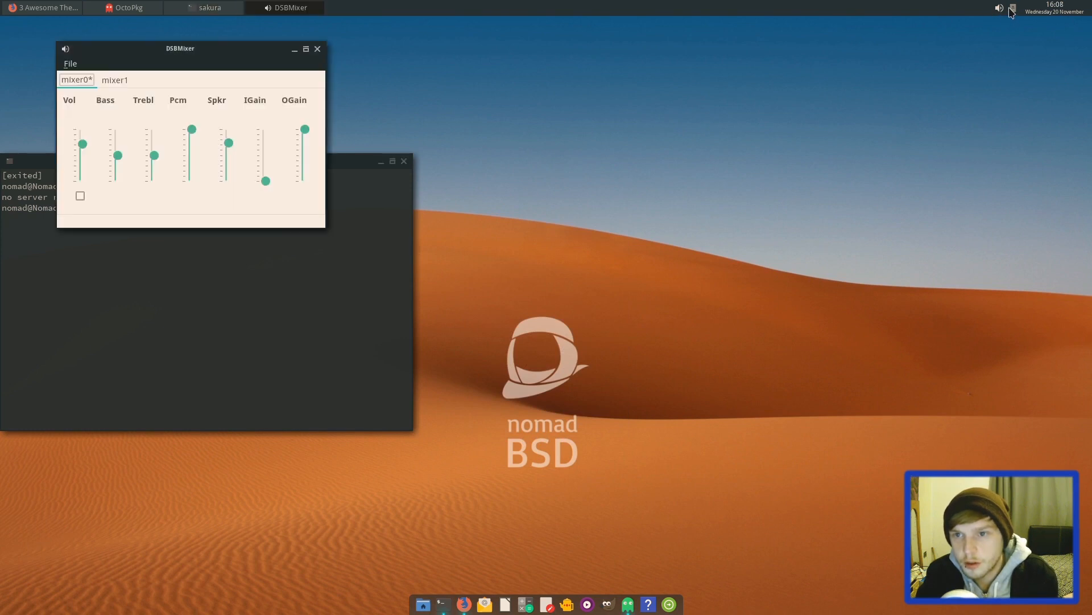
mouse_move(1013, 9)
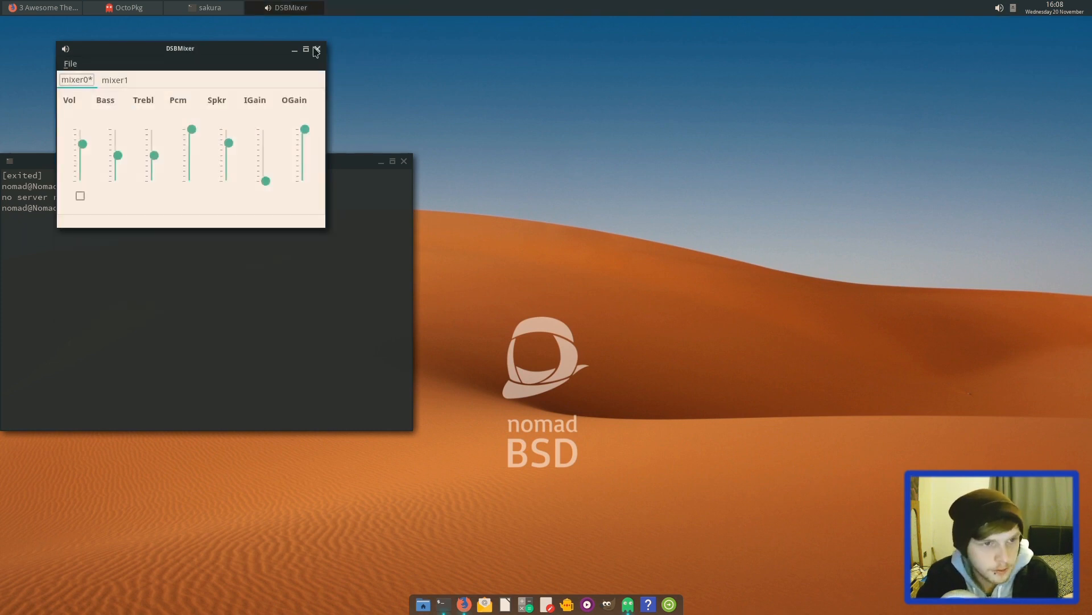
click(316, 50)
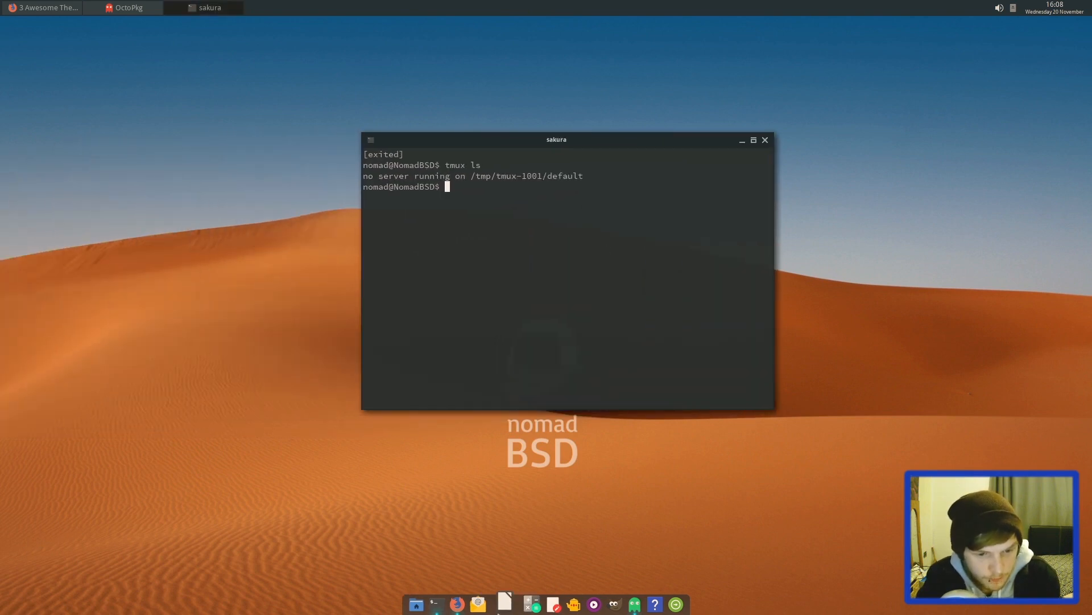
mouse_move(478, 601)
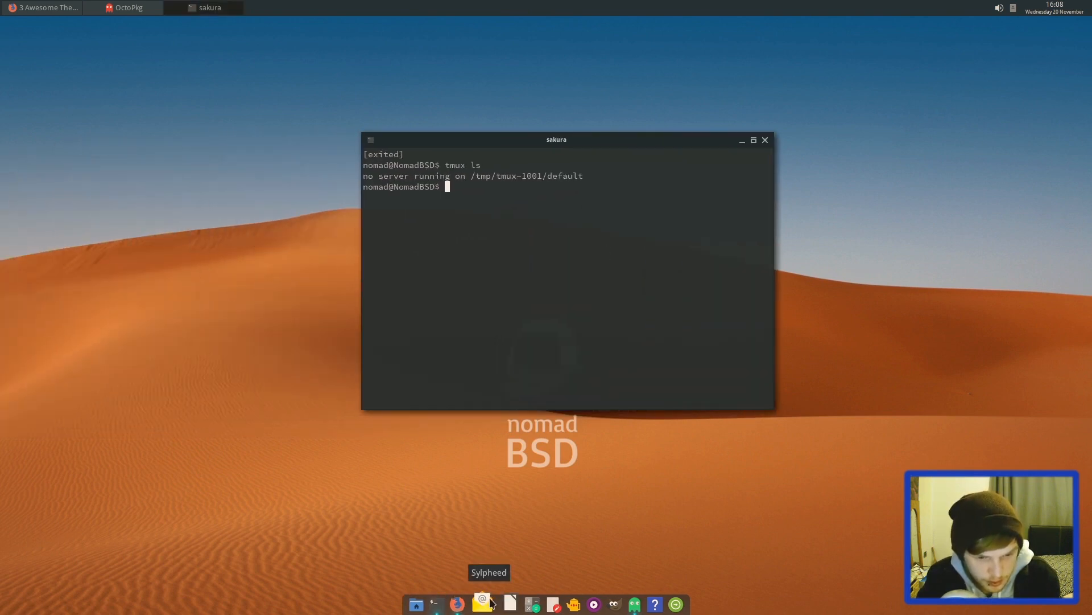
mouse_move(439, 589)
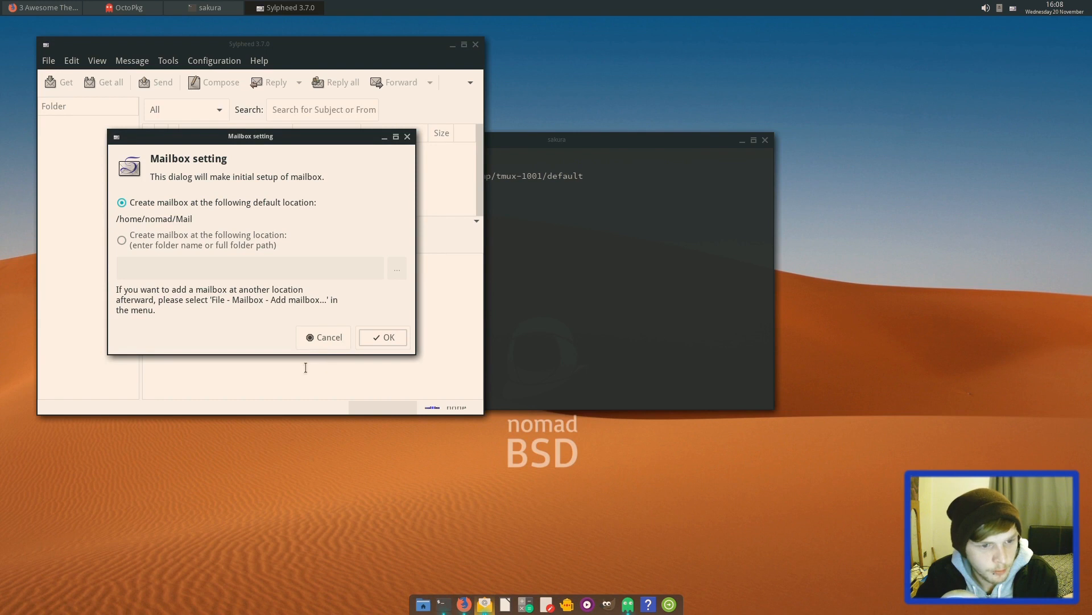
Step: Skip creating the default mailbox and cancel Sylpheed's new mail account setup
click(324, 337)
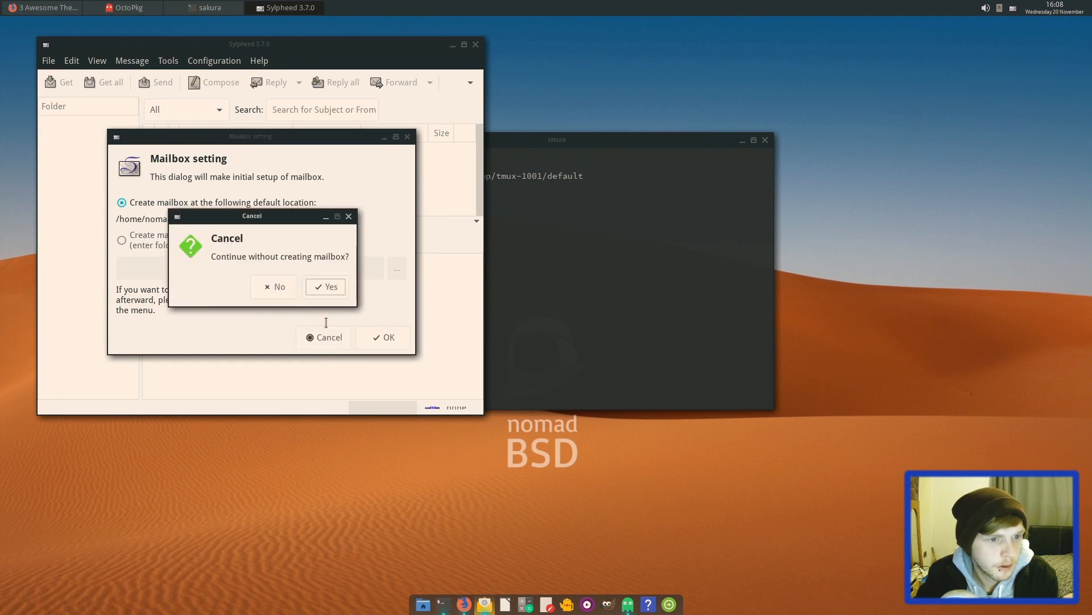
mouse_move(330, 280)
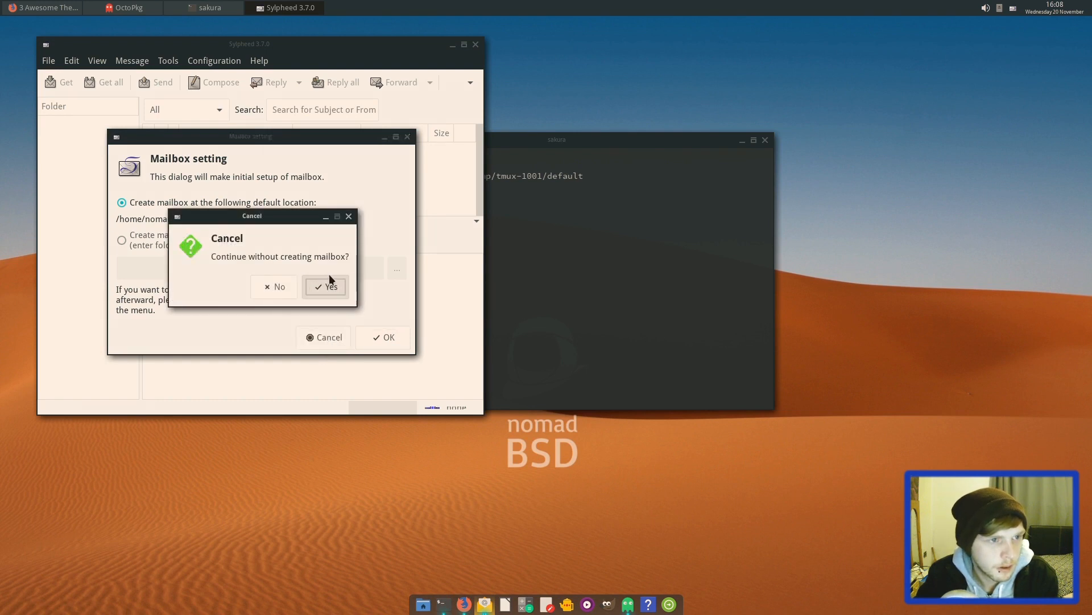
click(326, 287)
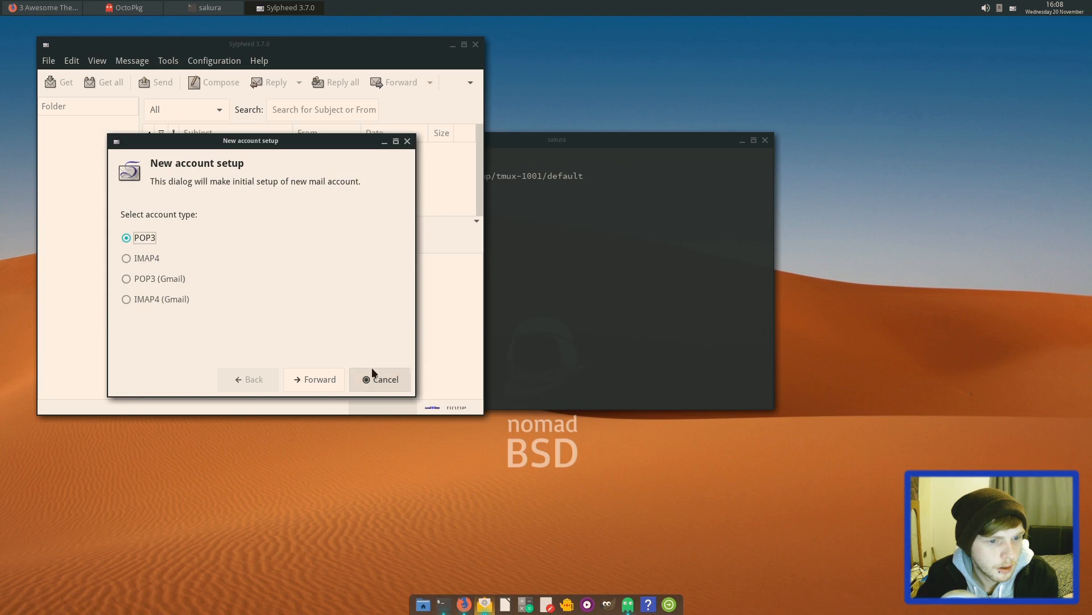
click(380, 379)
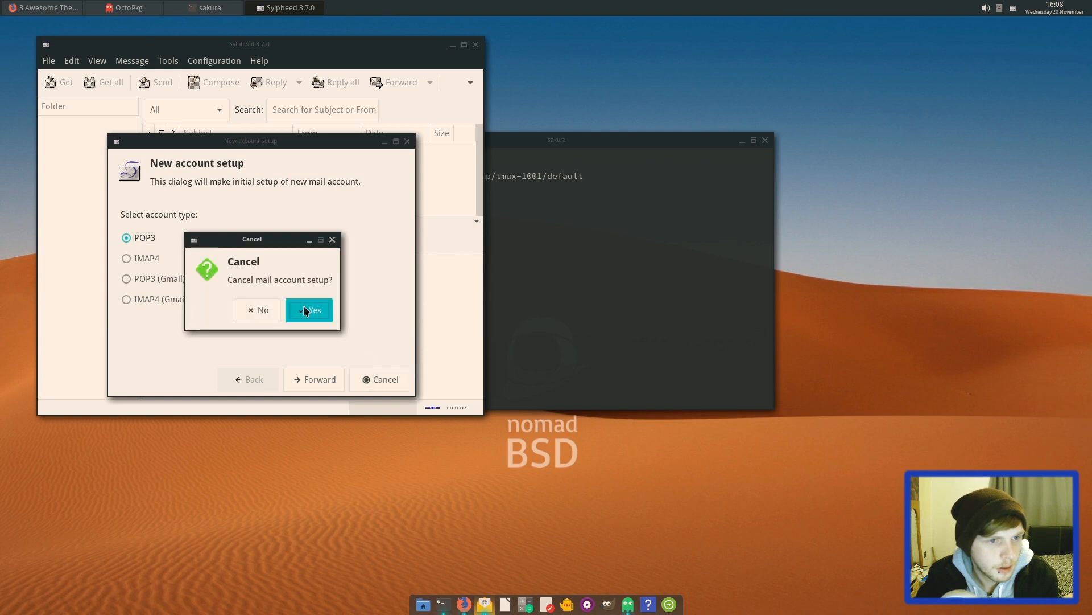
click(310, 309)
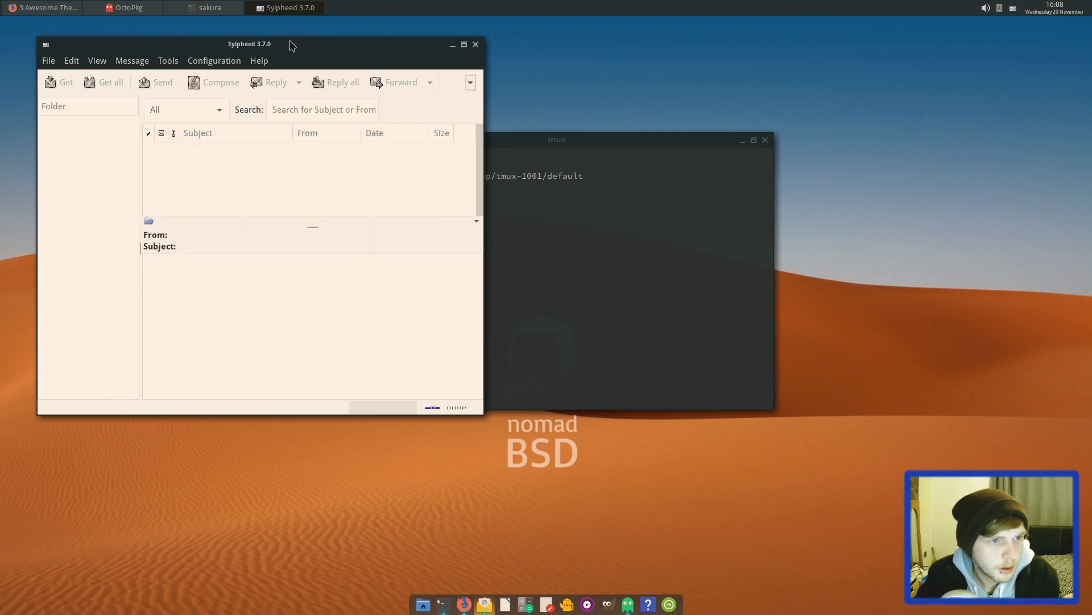
Step: Glance at Sylpheed's Help menu and dismiss it without choosing anything
click(320, 66)
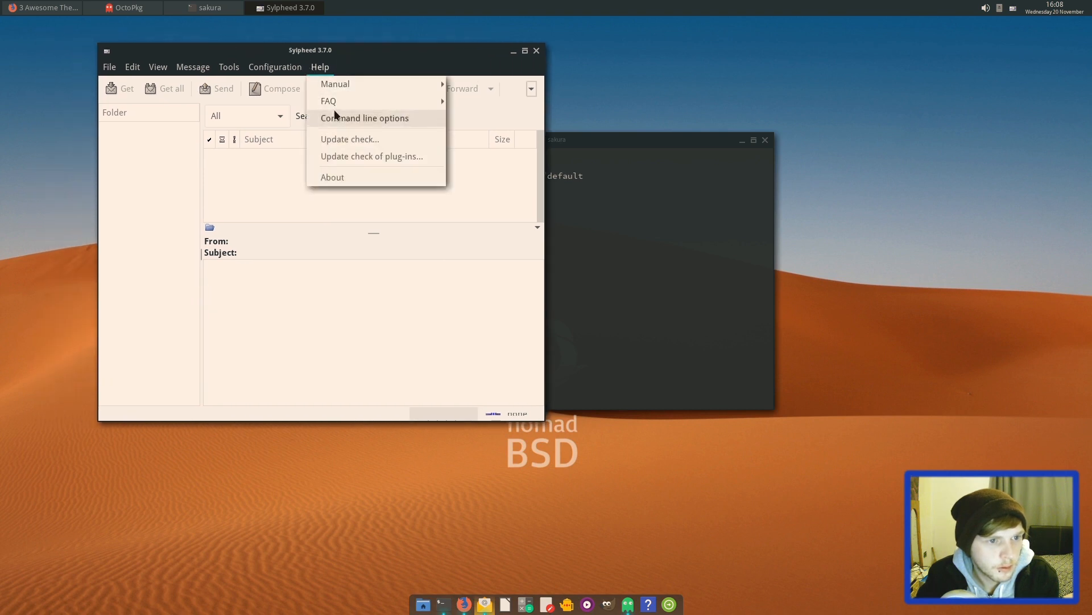
click(360, 186)
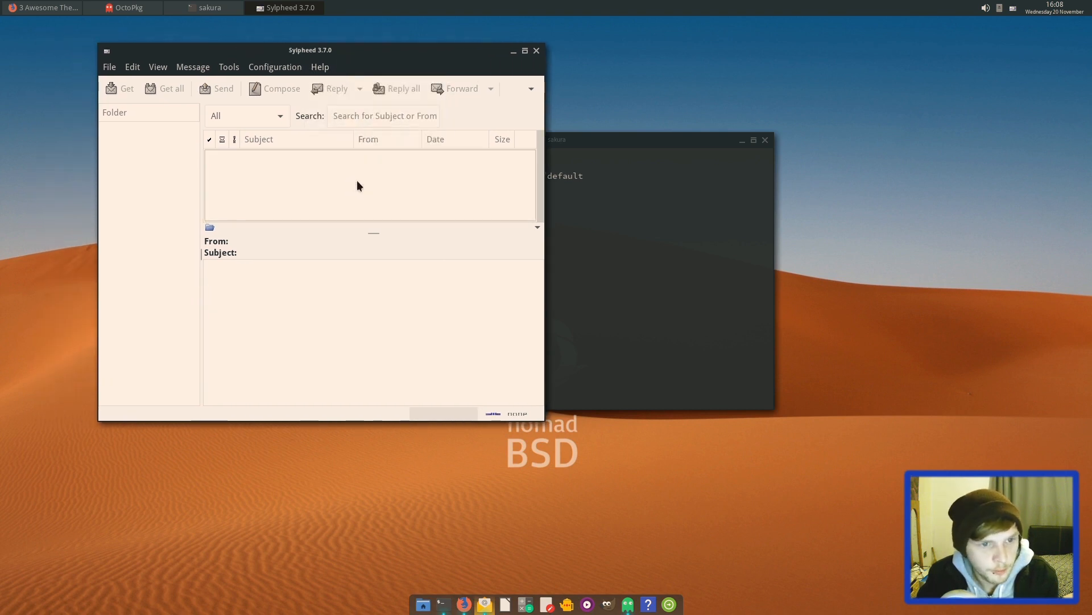
mouse_move(321, 68)
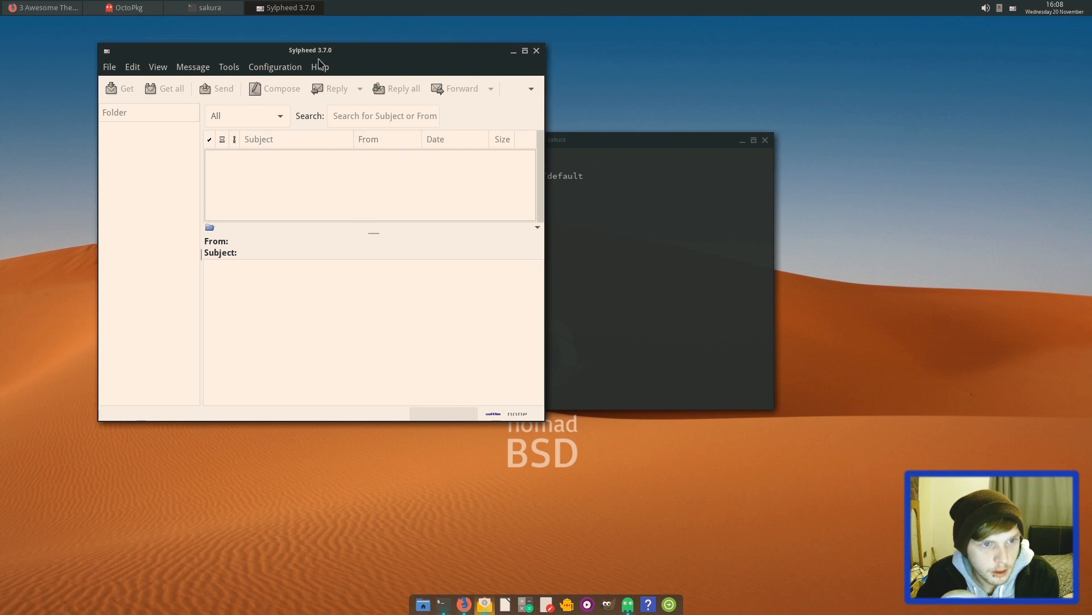
click(320, 66)
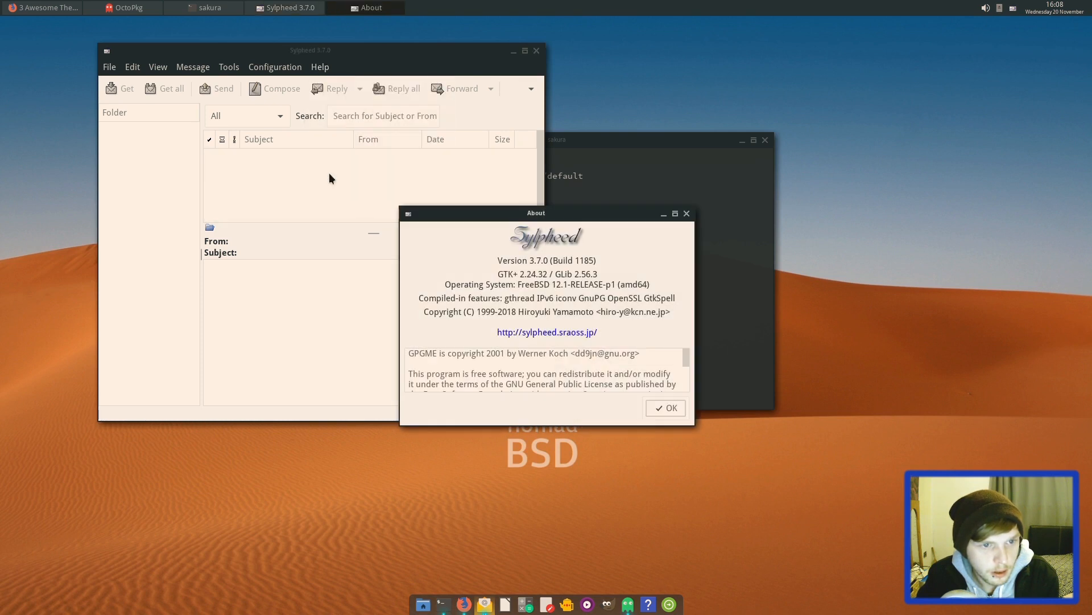
mouse_move(503, 285)
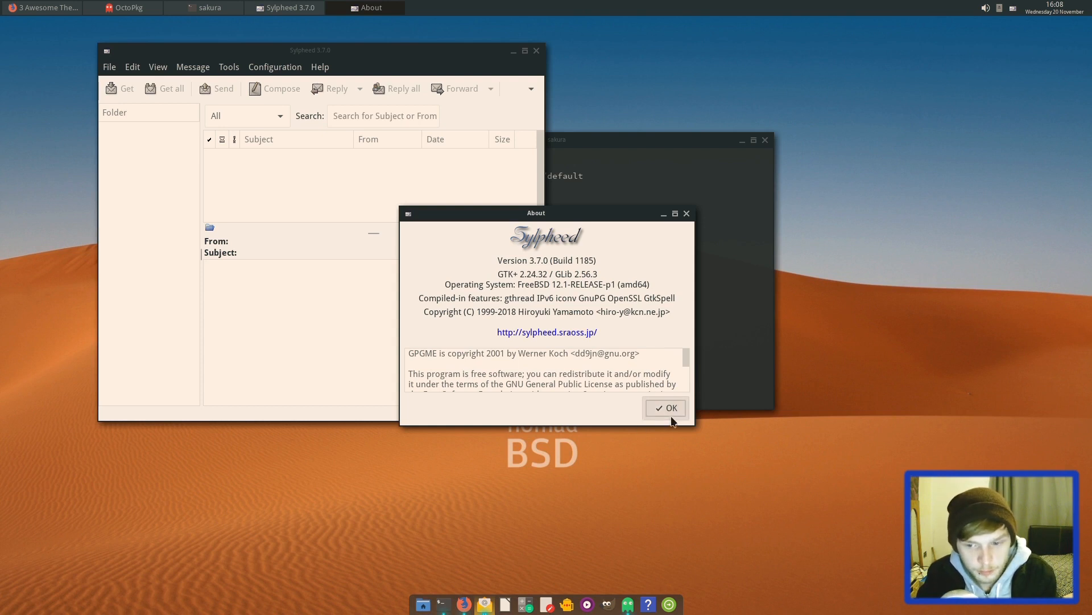
click(664, 408)
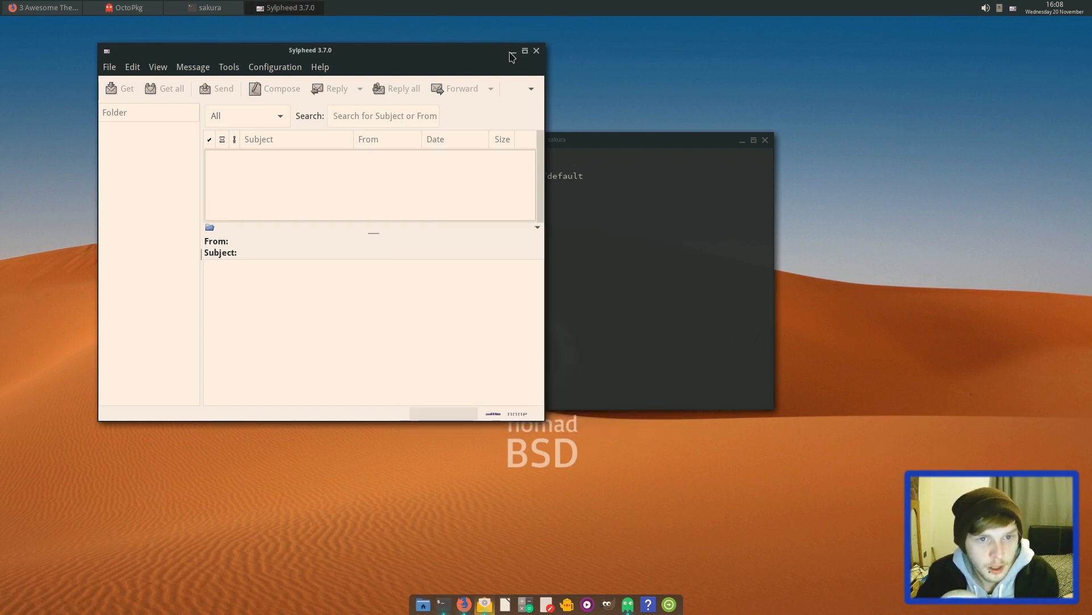
click(537, 51)
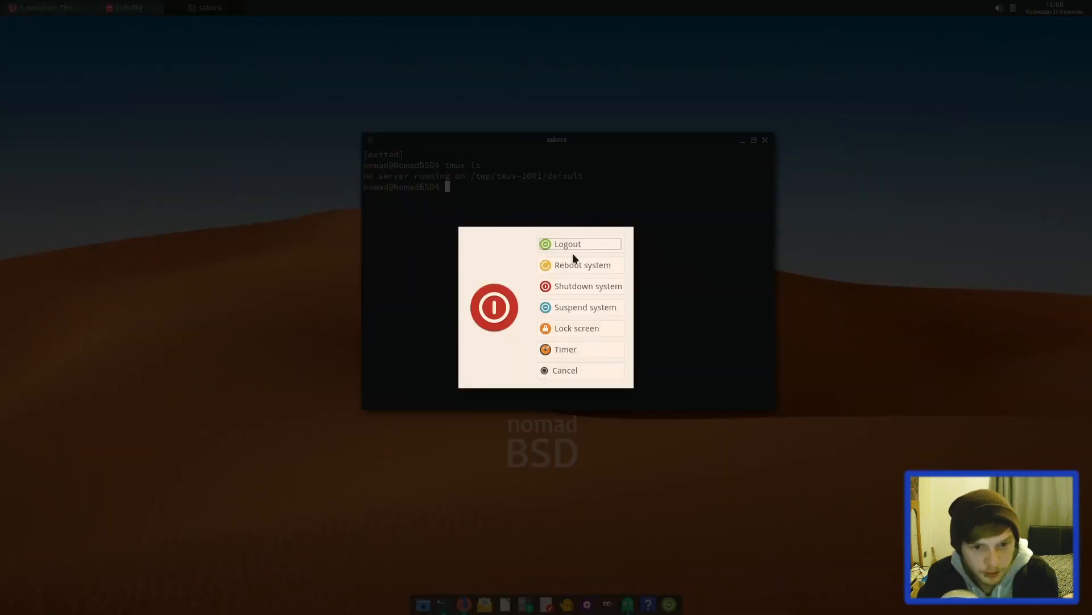
mouse_move(560, 351)
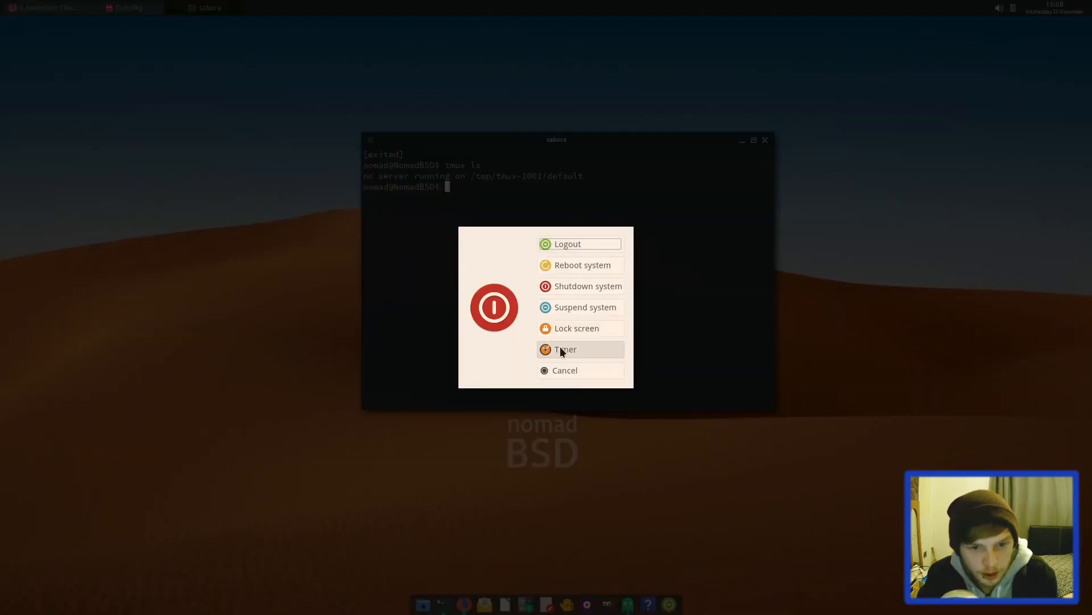
mouse_move(587, 243)
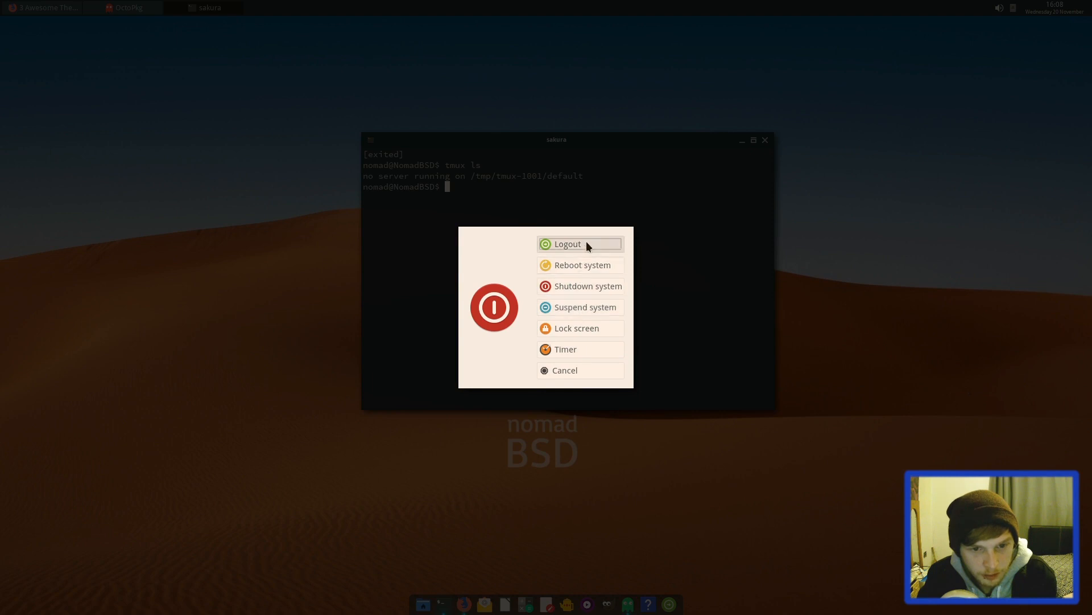
click(565, 370)
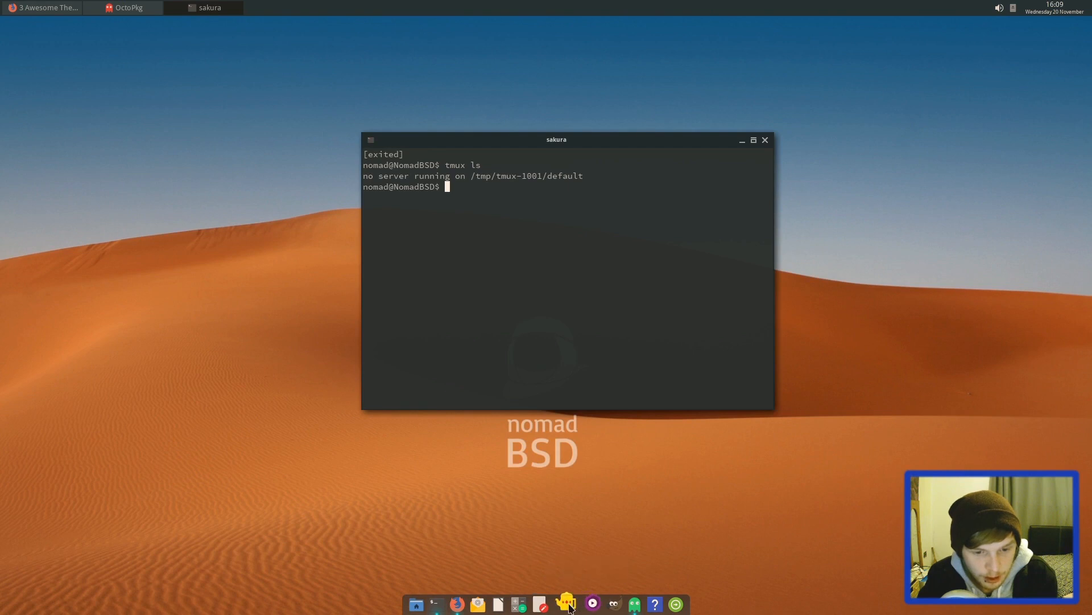
mouse_move(546, 603)
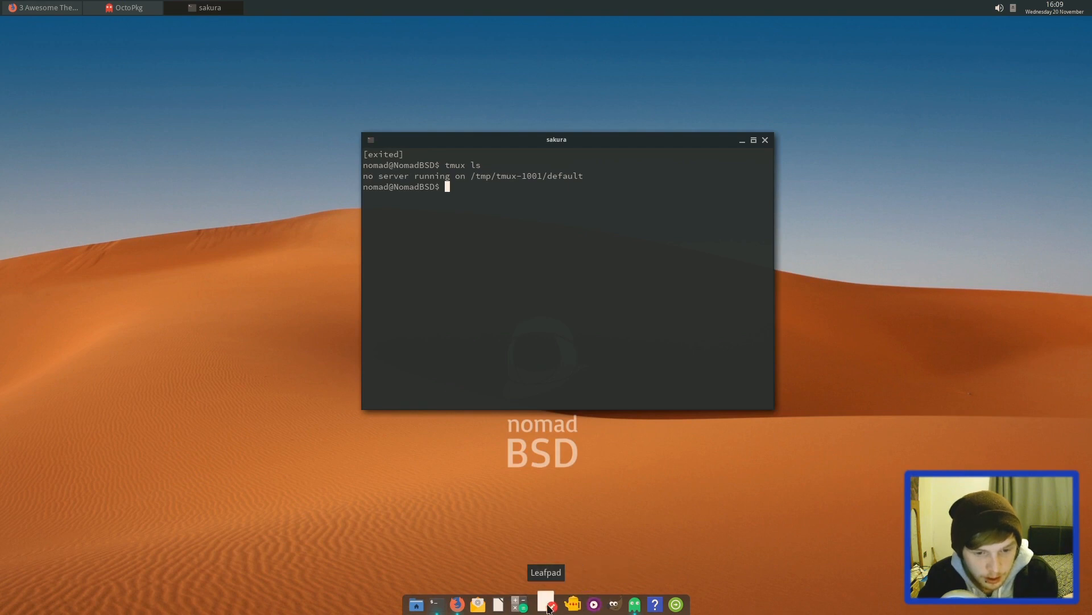
mouse_move(571, 387)
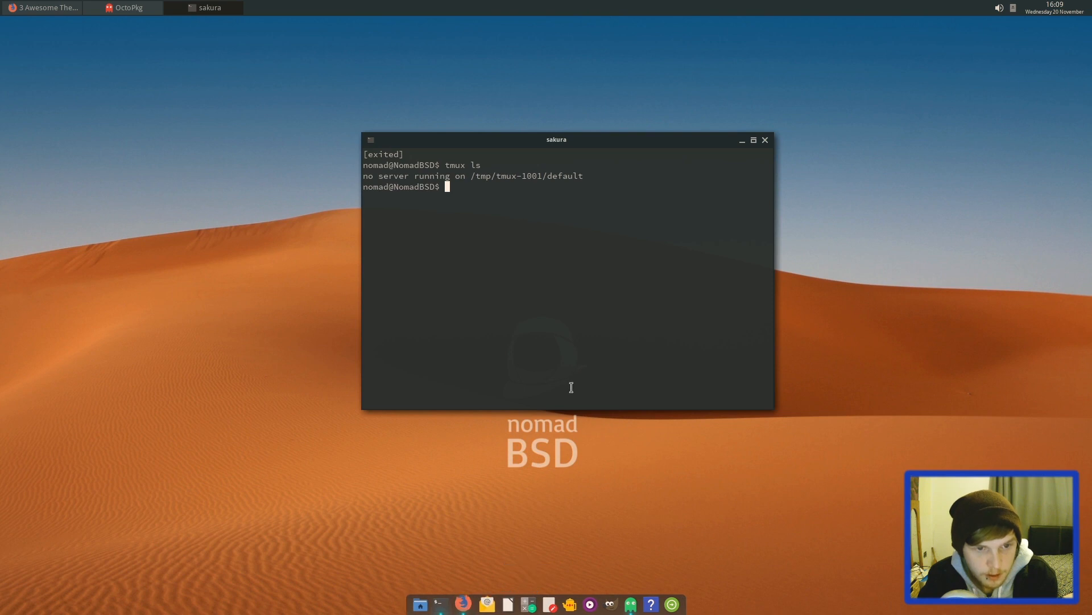
mouse_move(572, 331)
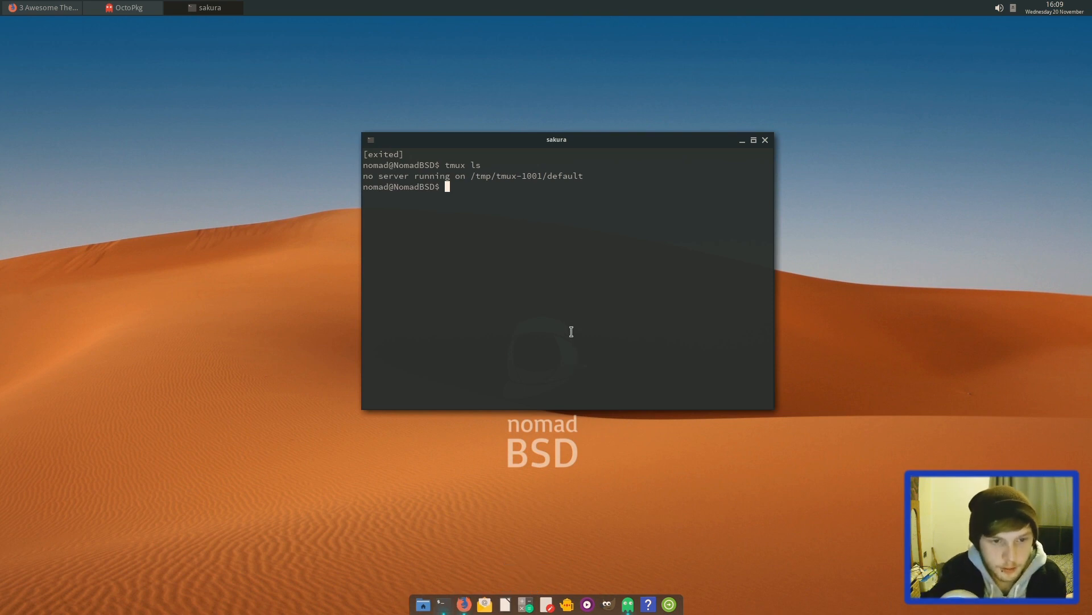
Step: Run top in Sakura, then close the terminal despite the running-processes warning
text(top)
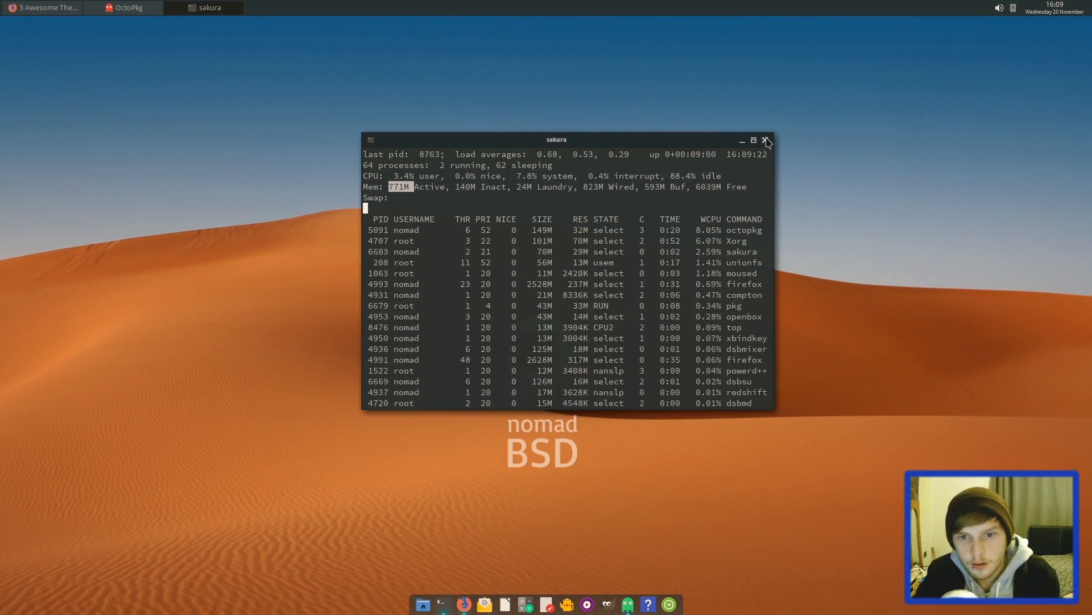
click(766, 141)
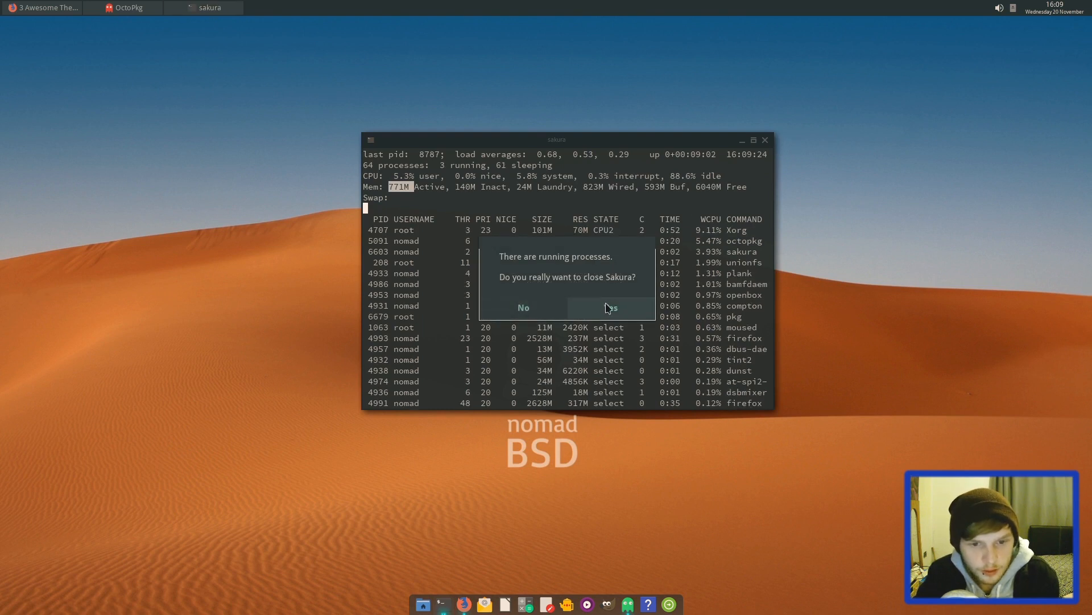
click(607, 307)
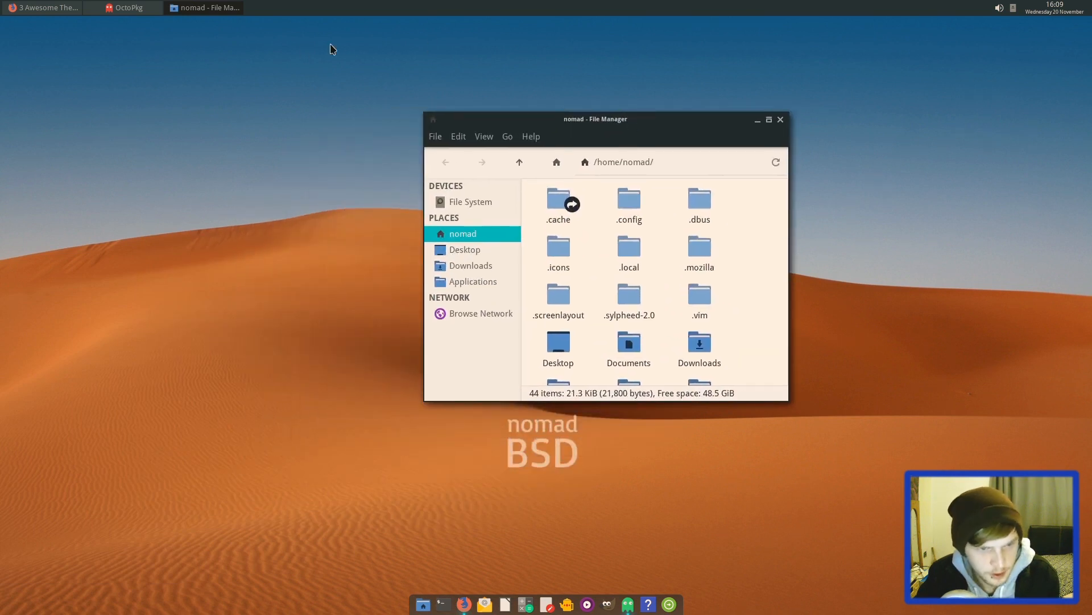
Step: Launch Openbox Configuration Manager from the desktop menu, view the Windows settings page, then close it
right_click(332, 47)
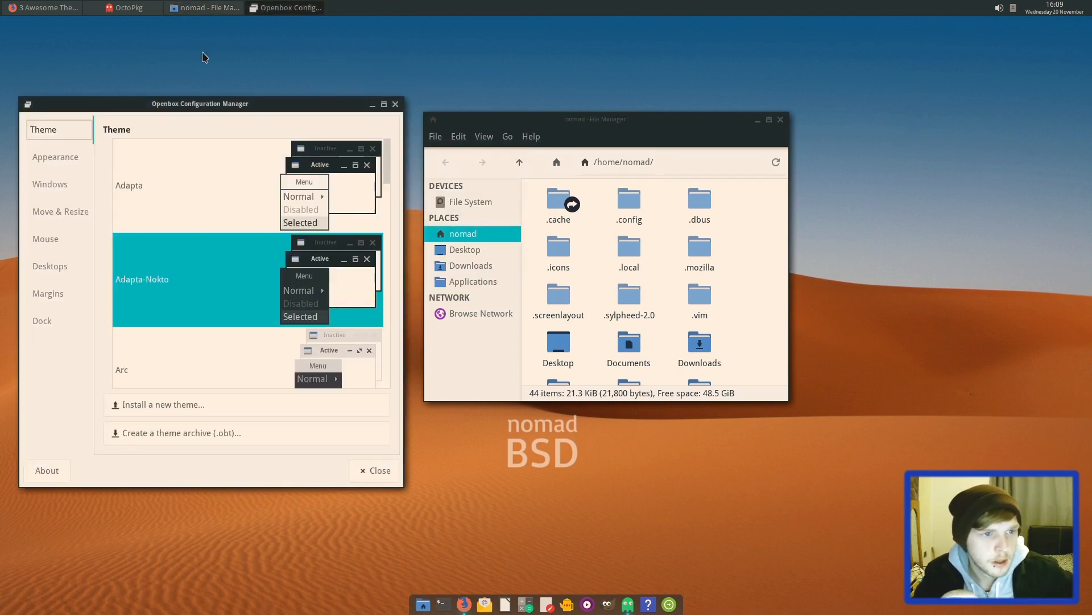
drag(200, 103, 681, 103)
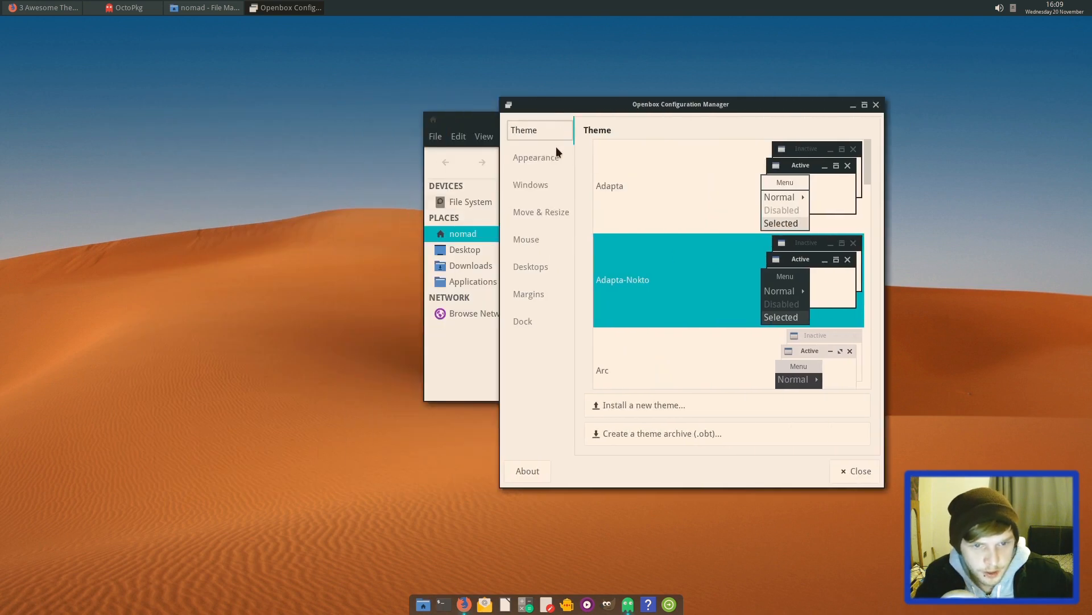
click(530, 184)
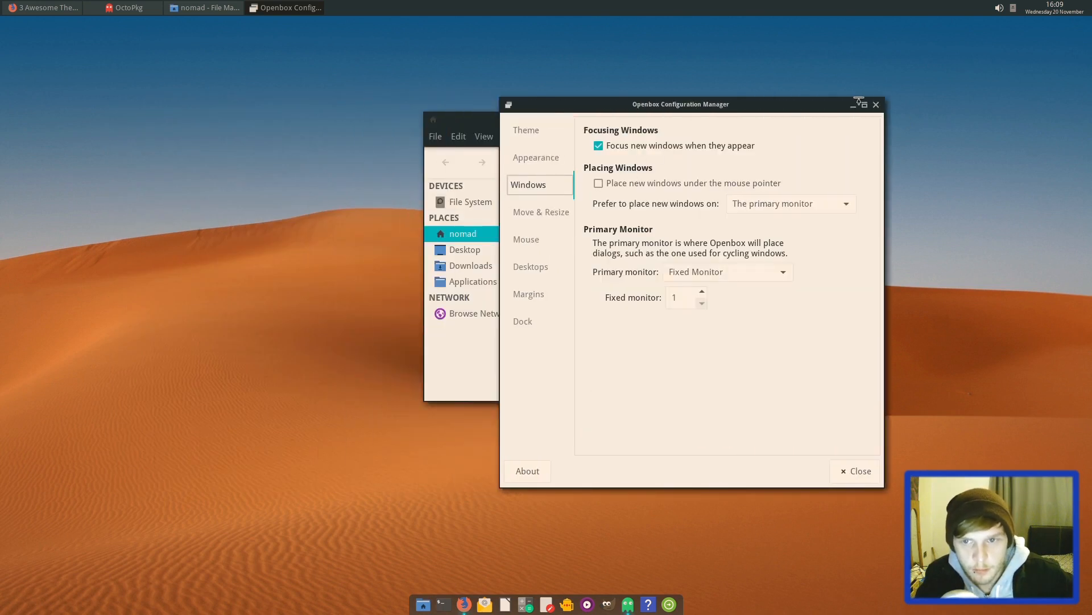
mouse_move(906, 51)
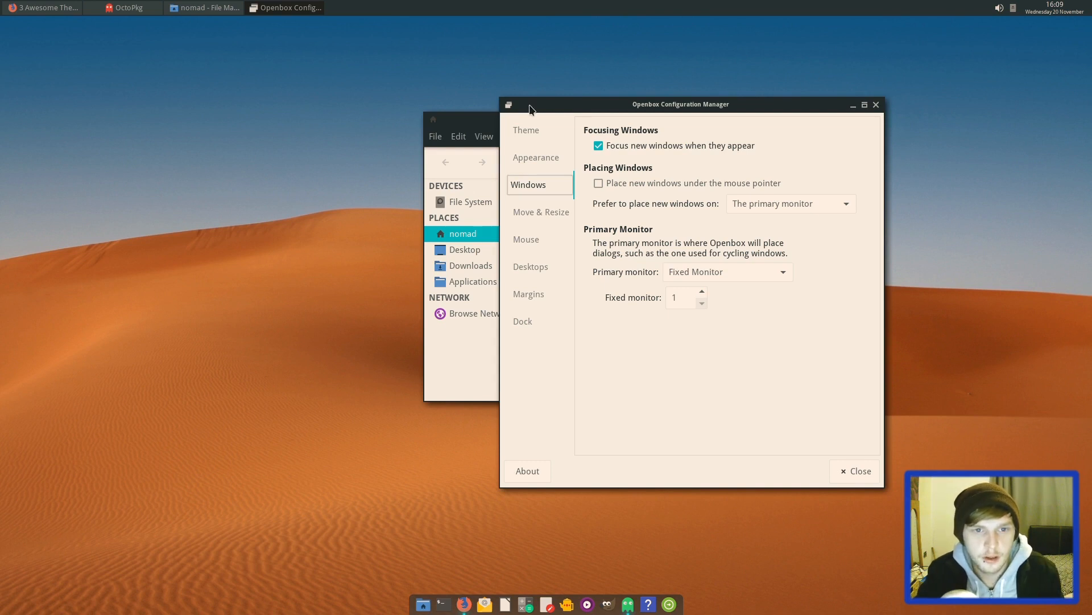
drag(680, 103, 582, 101)
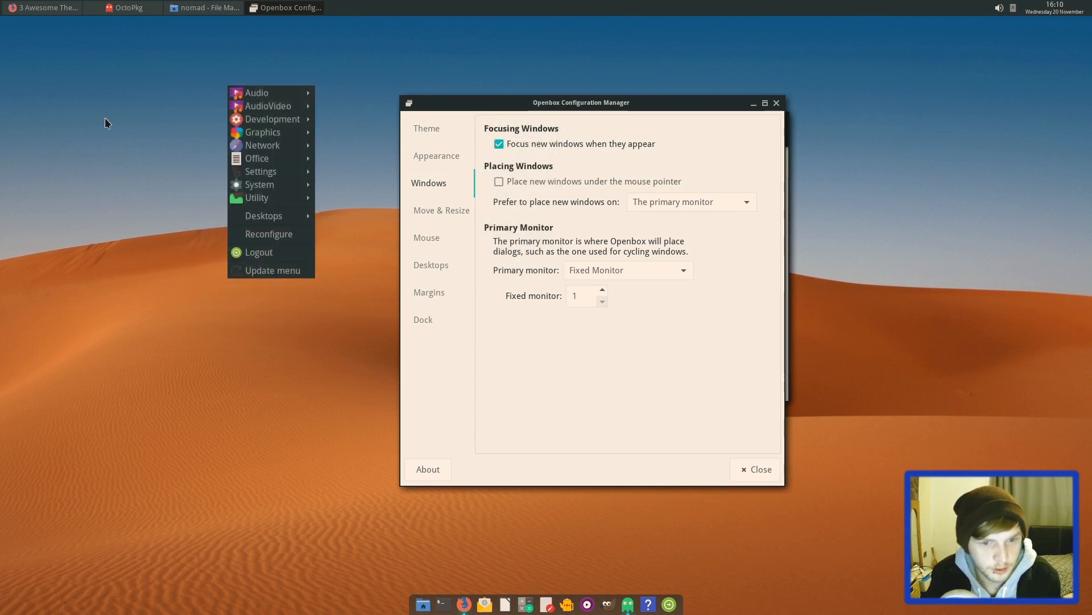
mouse_move(303, 294)
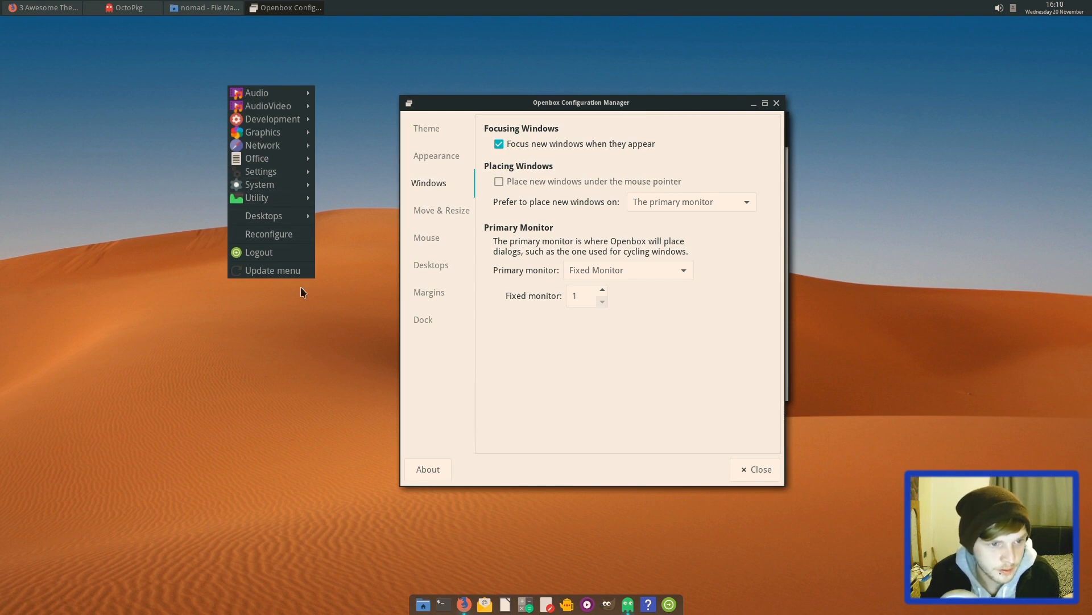
mouse_move(364, 487)
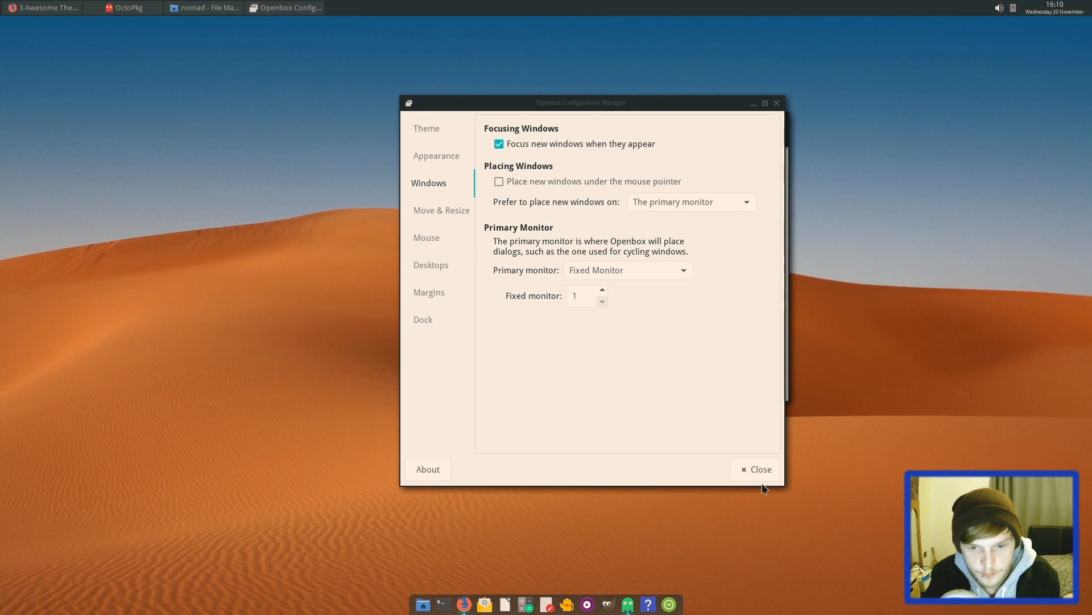
click(754, 469)
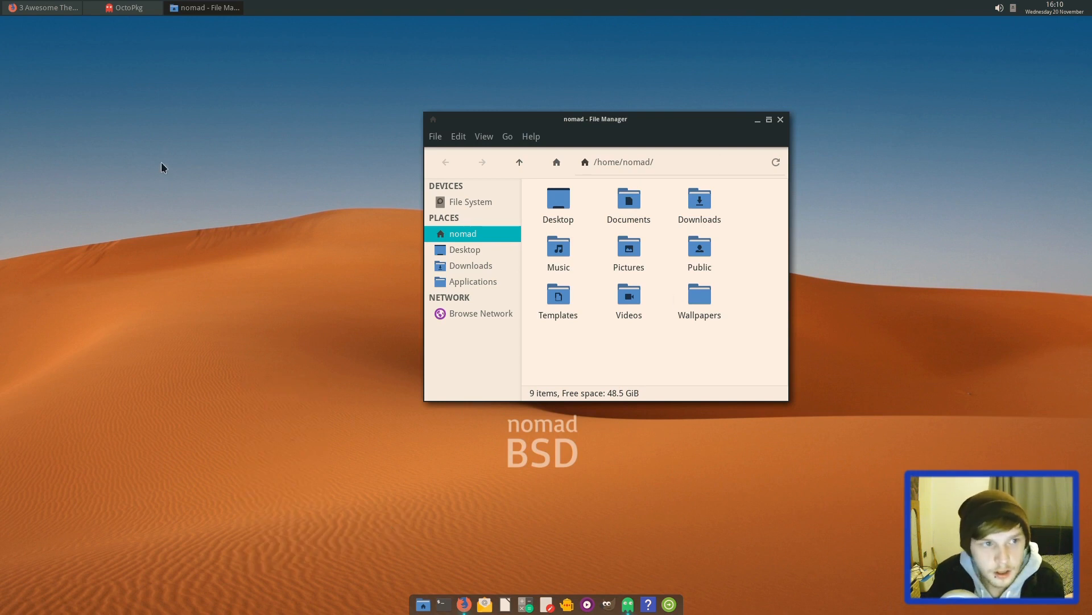
Step: Bring up the desktop right-click menu to close the PCManFM window
right_click(164, 166)
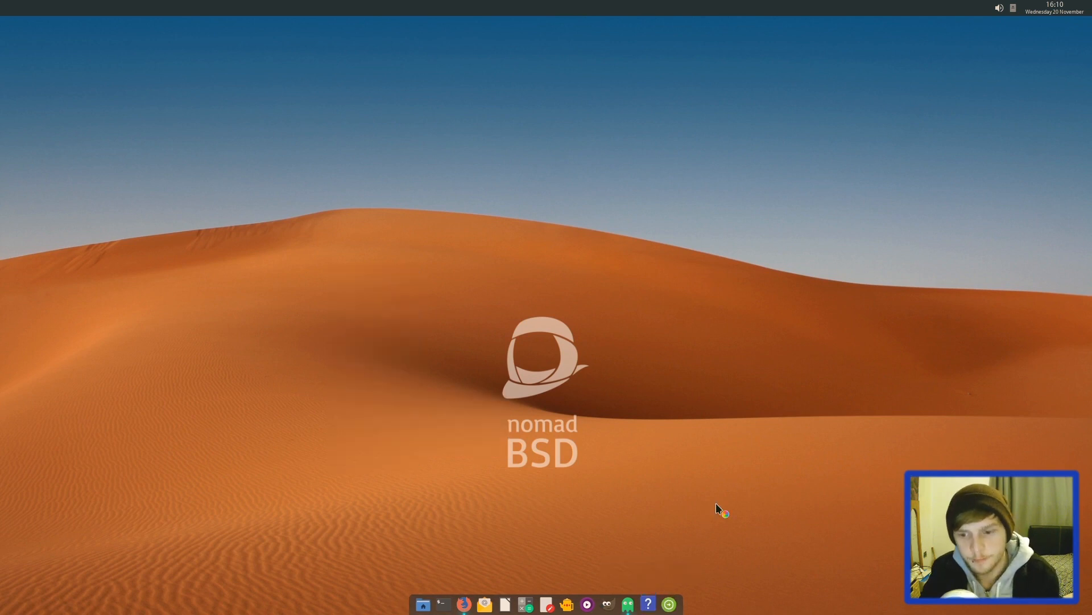
mouse_move(699, 274)
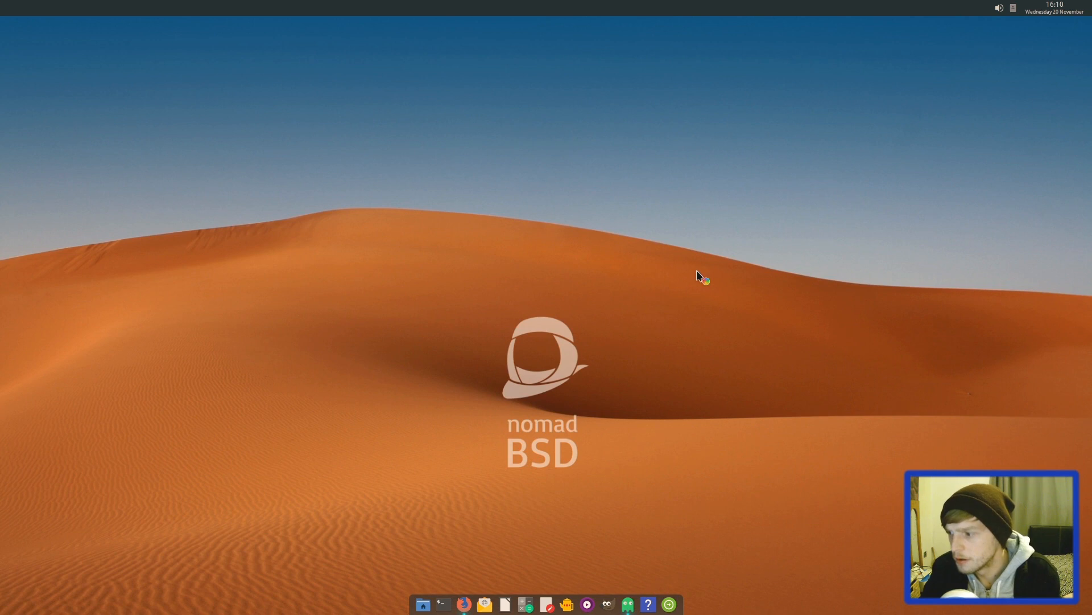
mouse_move(439, 603)
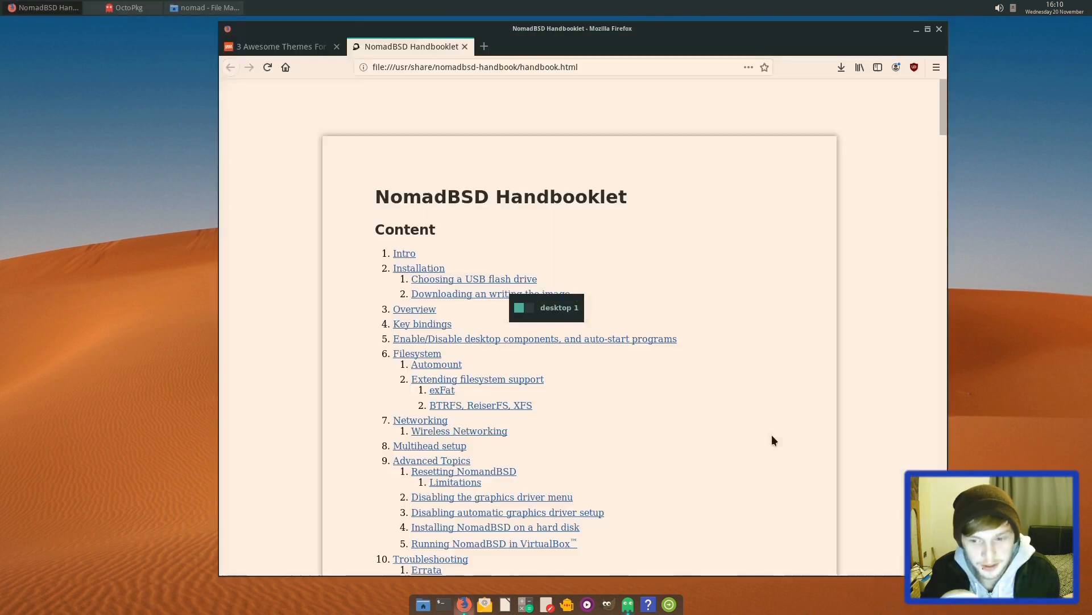
Step: Scroll the NomadBSD handbook and find-in-page for 'shortcut', which has no match
scroll(down, 3)
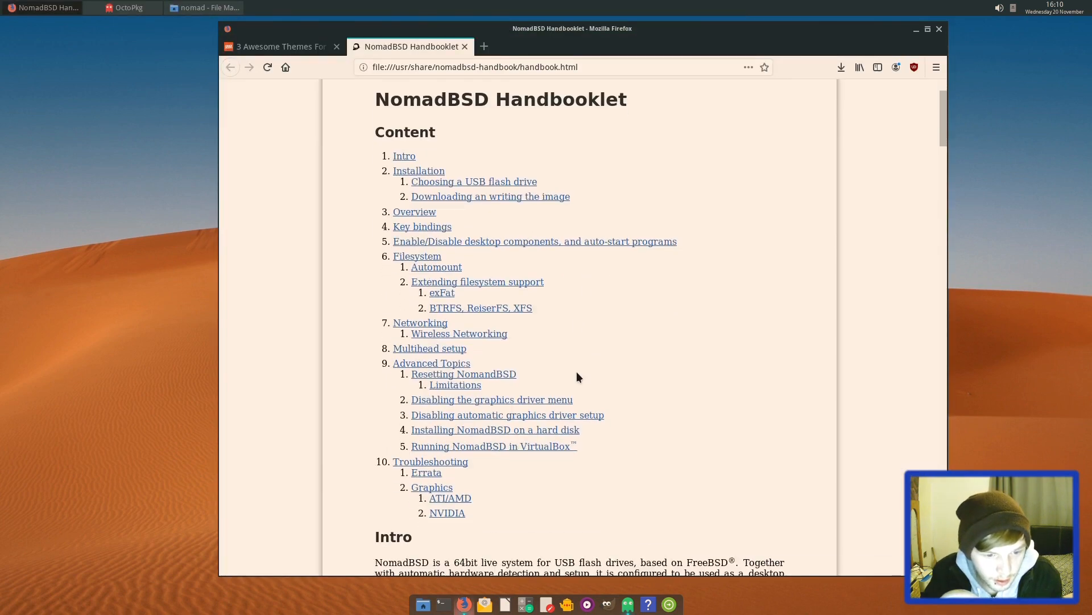
scroll(down, 3)
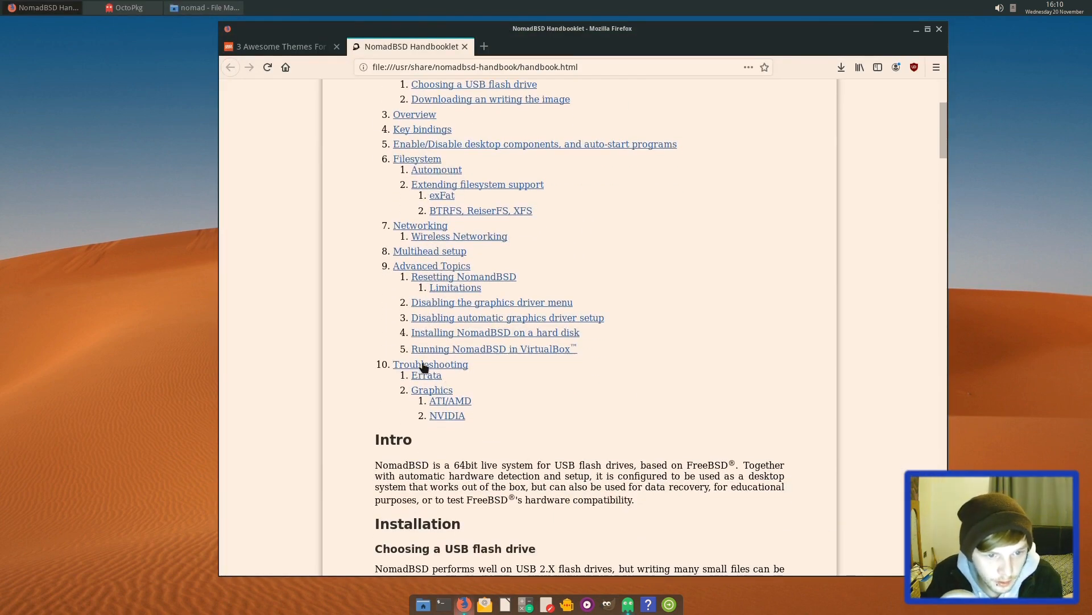
mouse_move(412, 255)
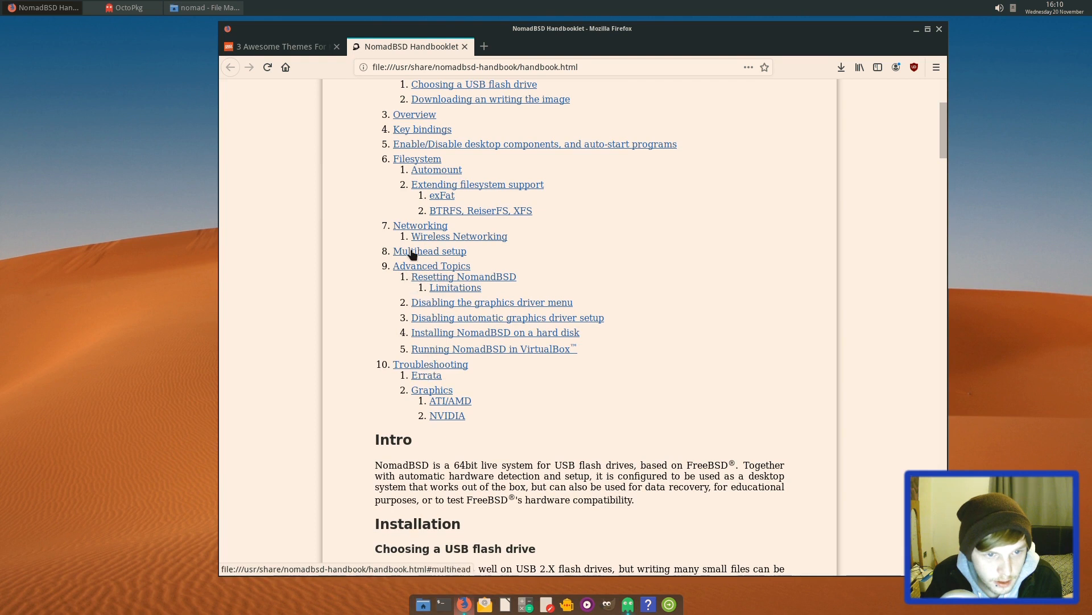
scroll(down, 3)
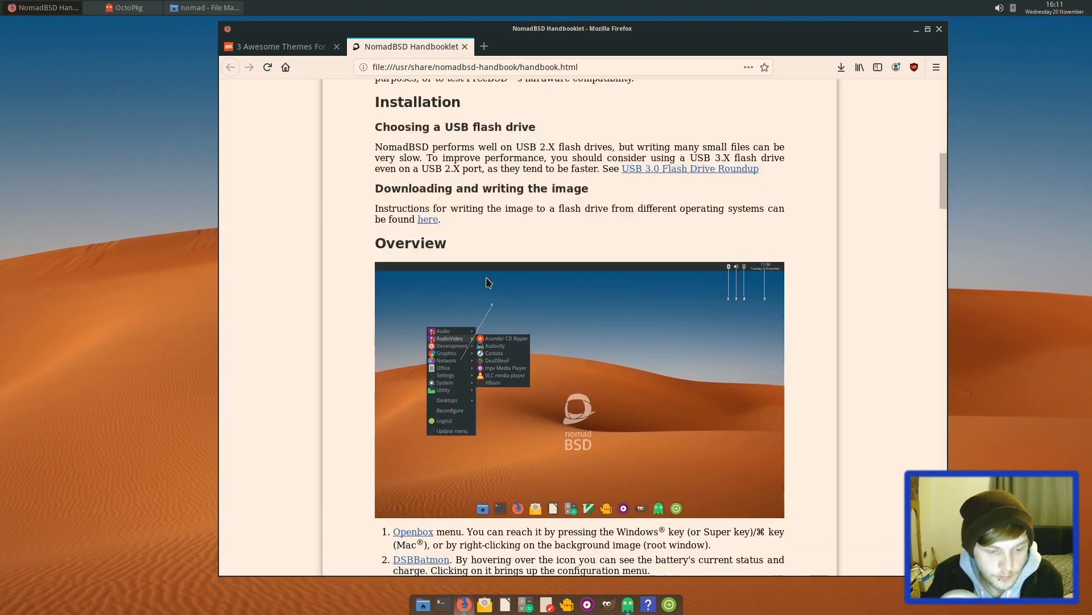
text(shortcut)
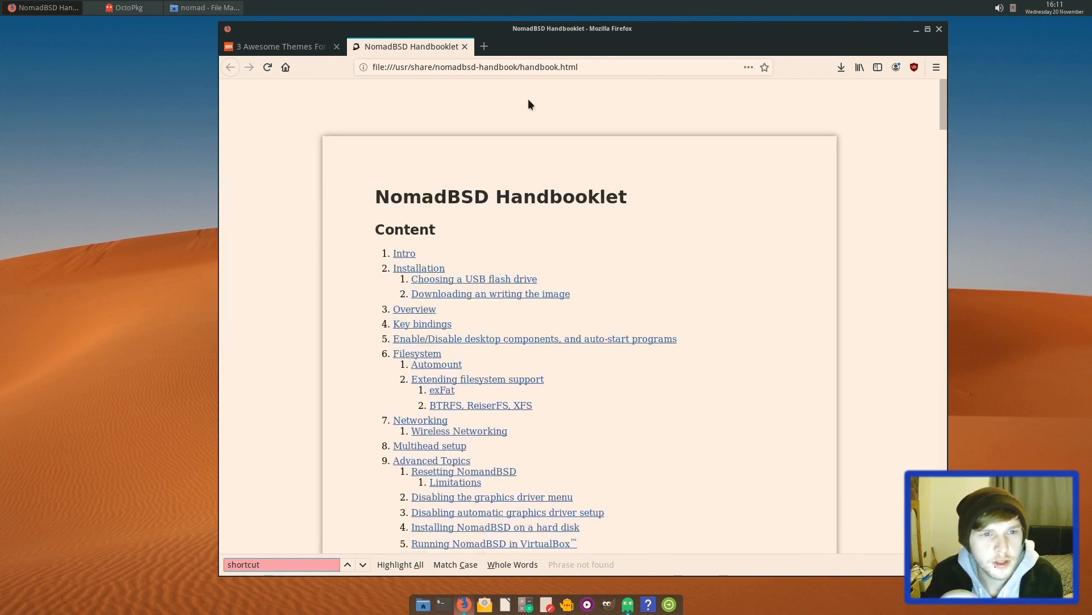
Step: Start a new address-bar search for 'nomad'
click(499, 67)
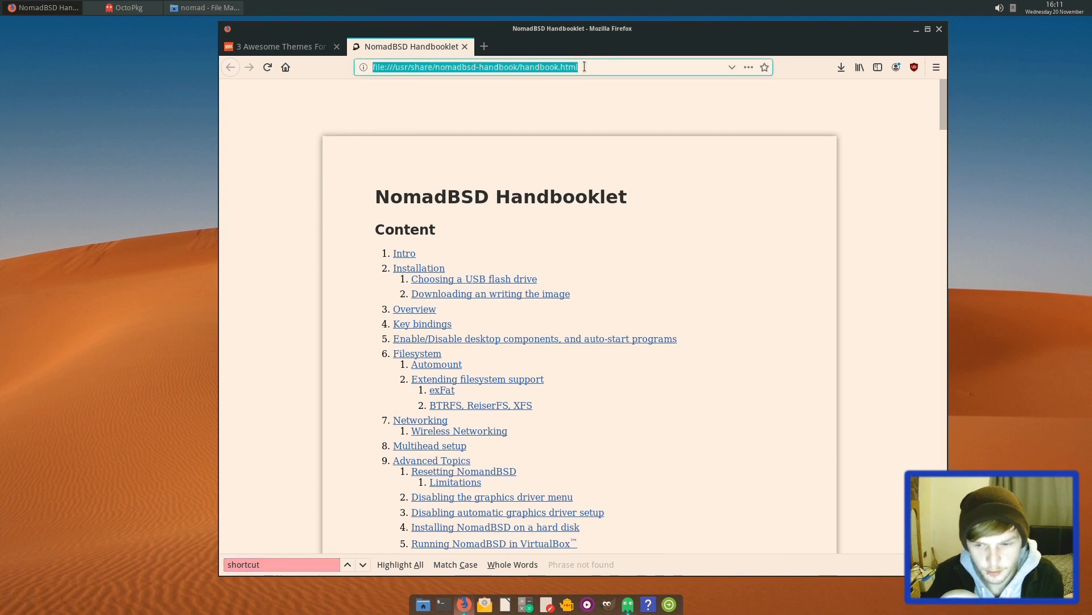
text(nomadbsd)
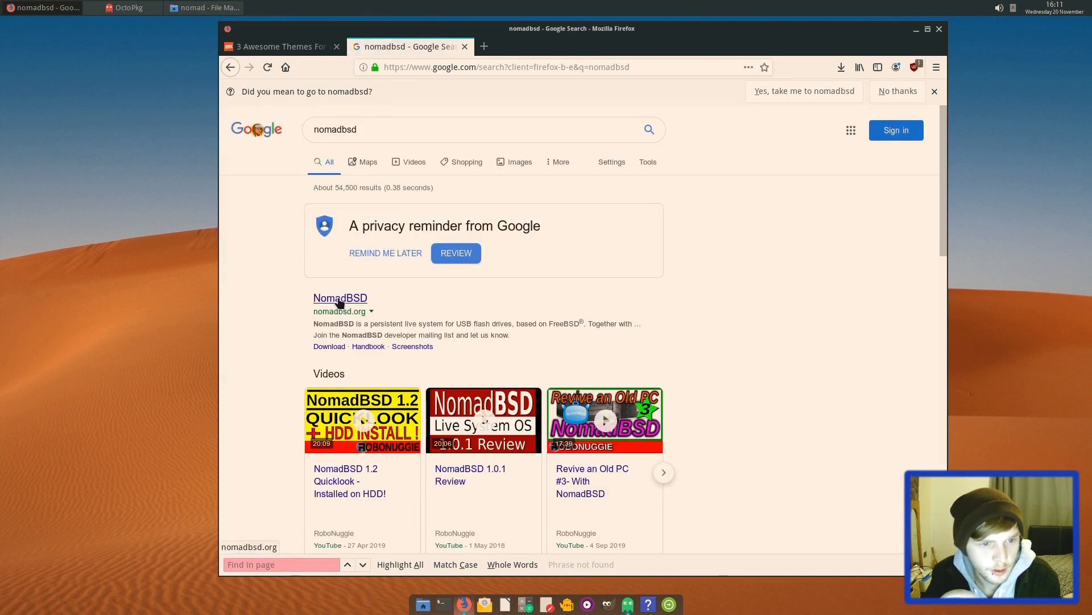
Step: Reach the online NomadBSD handbook via the nomadbsd.org site and search it for 'shortcut'
click(340, 298)
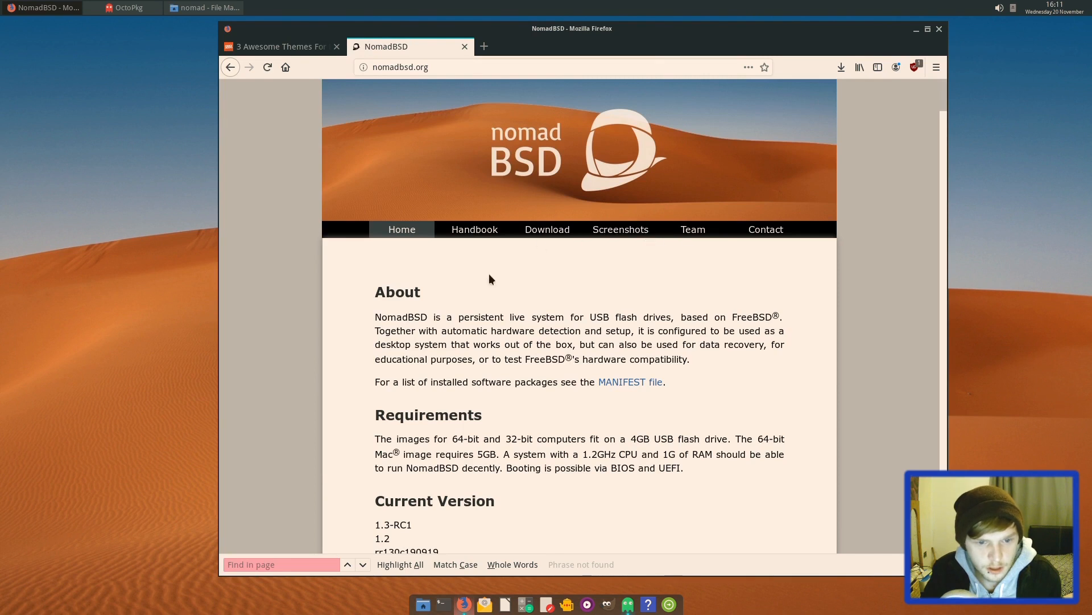
click(475, 230)
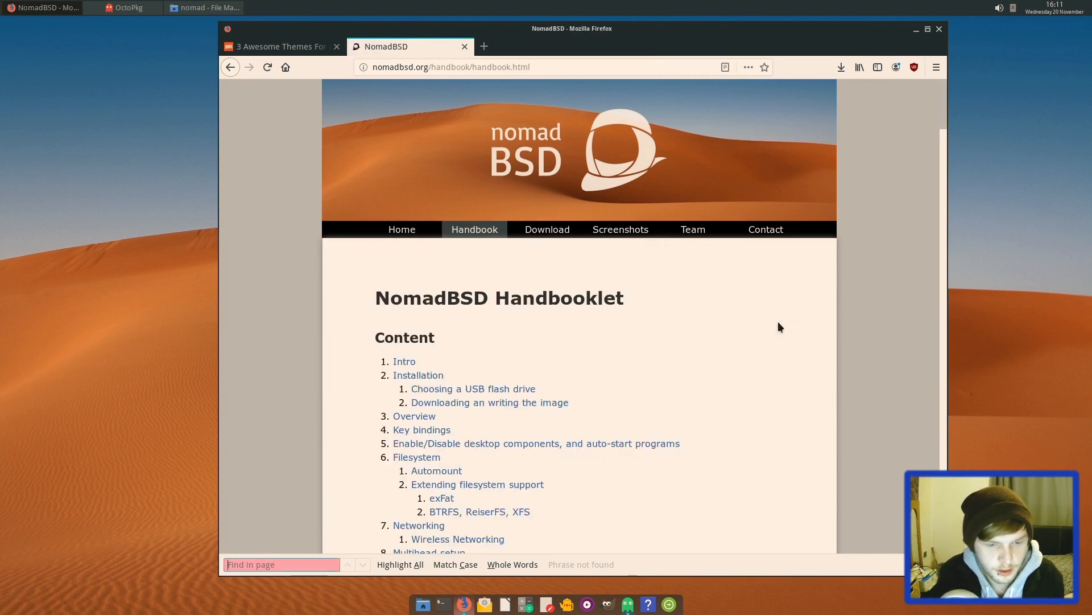
text(shortcut)
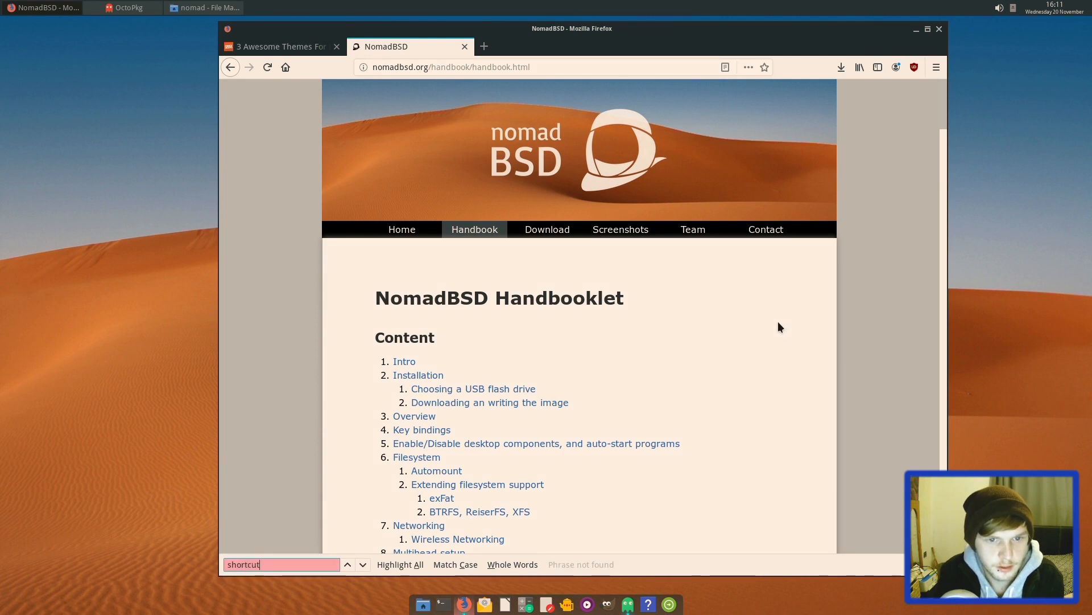
Step: Scroll down the handbook past Key bindings to the Troubleshooting section
scroll(down, 3)
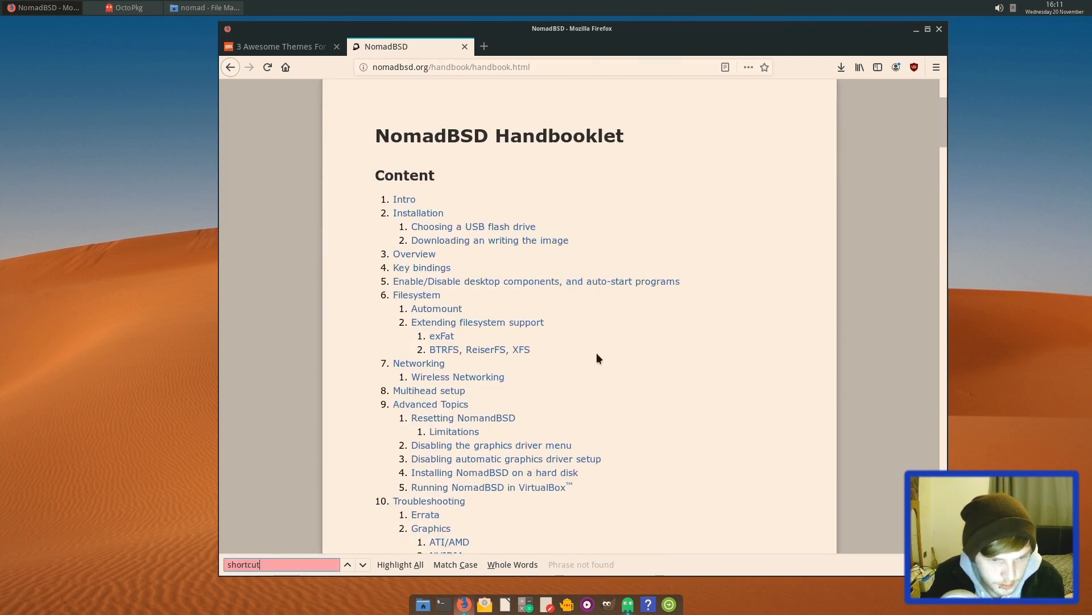
scroll(down, 3)
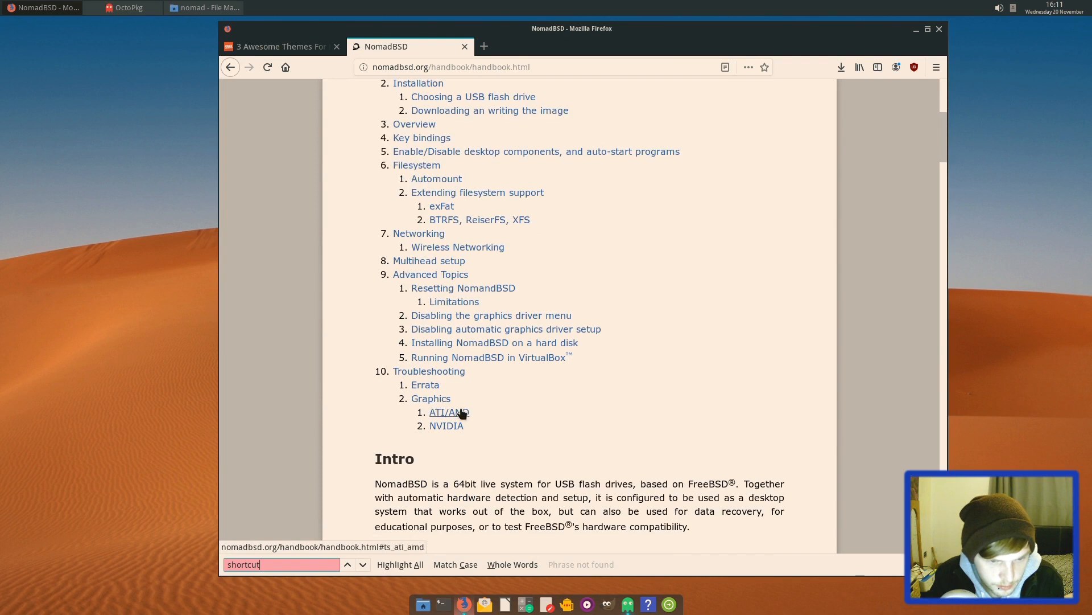
mouse_move(483, 361)
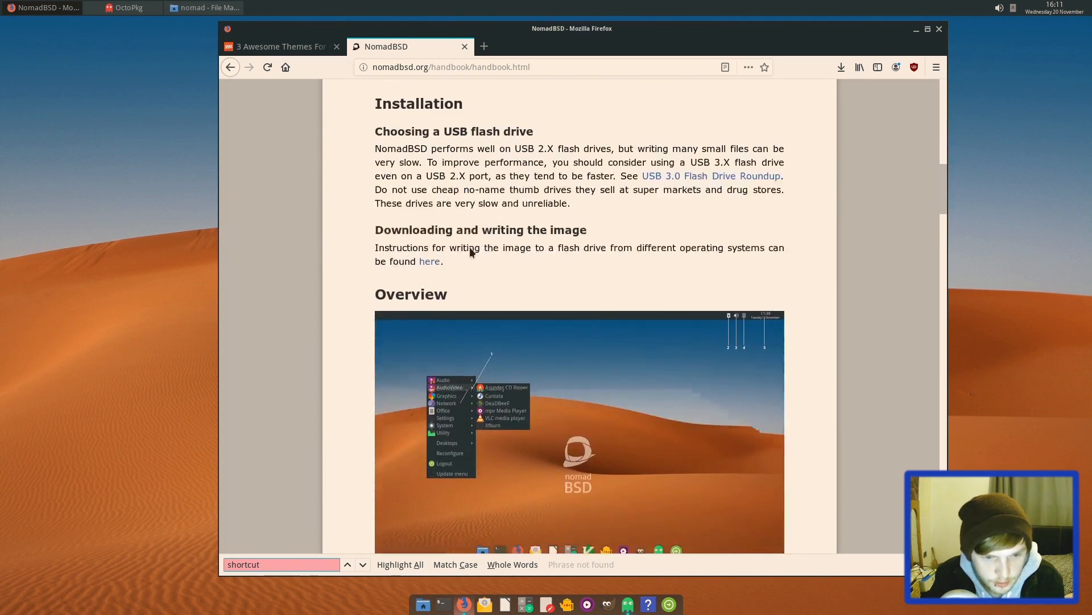
scroll(down, 3)
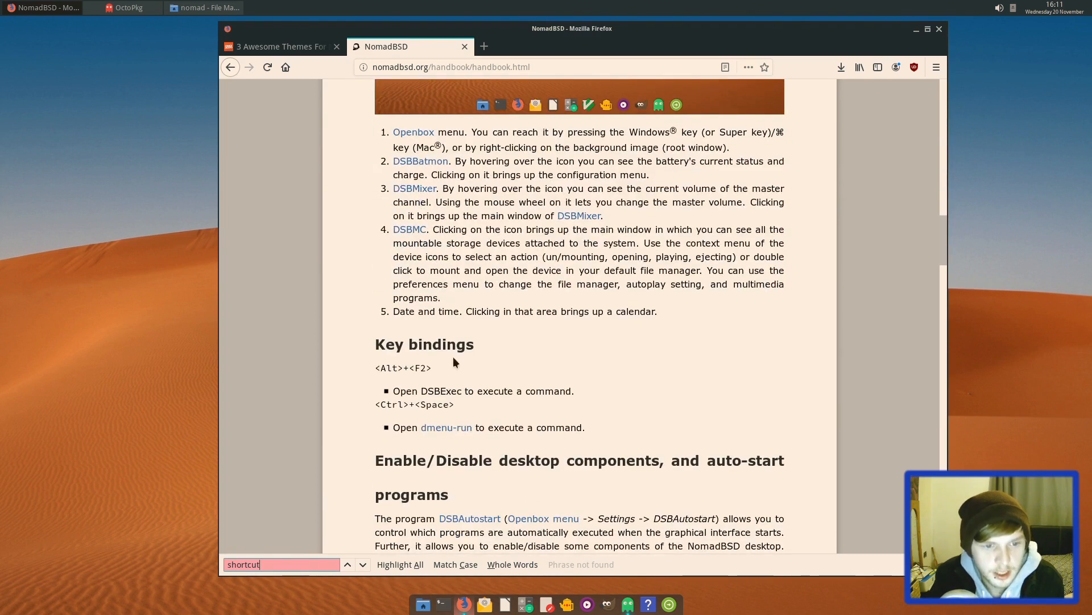
mouse_move(588, 361)
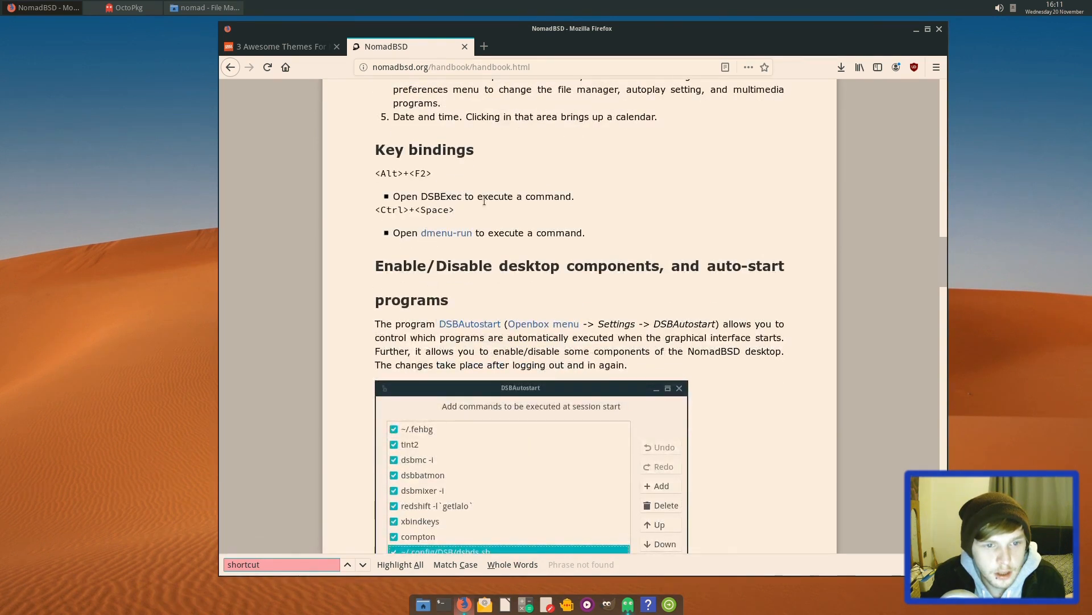
mouse_move(447, 169)
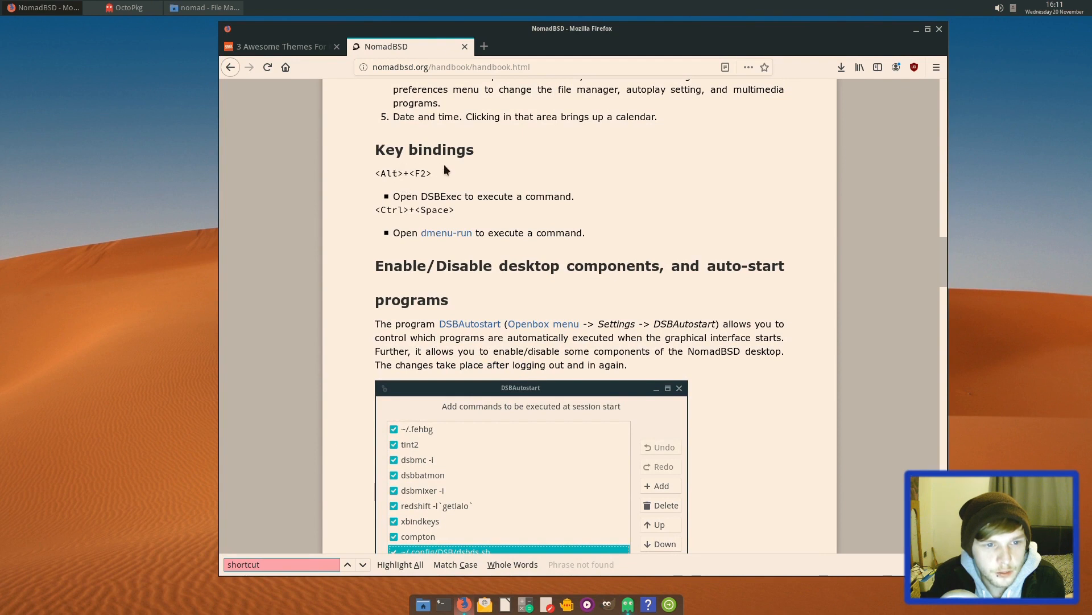
mouse_move(396, 223)
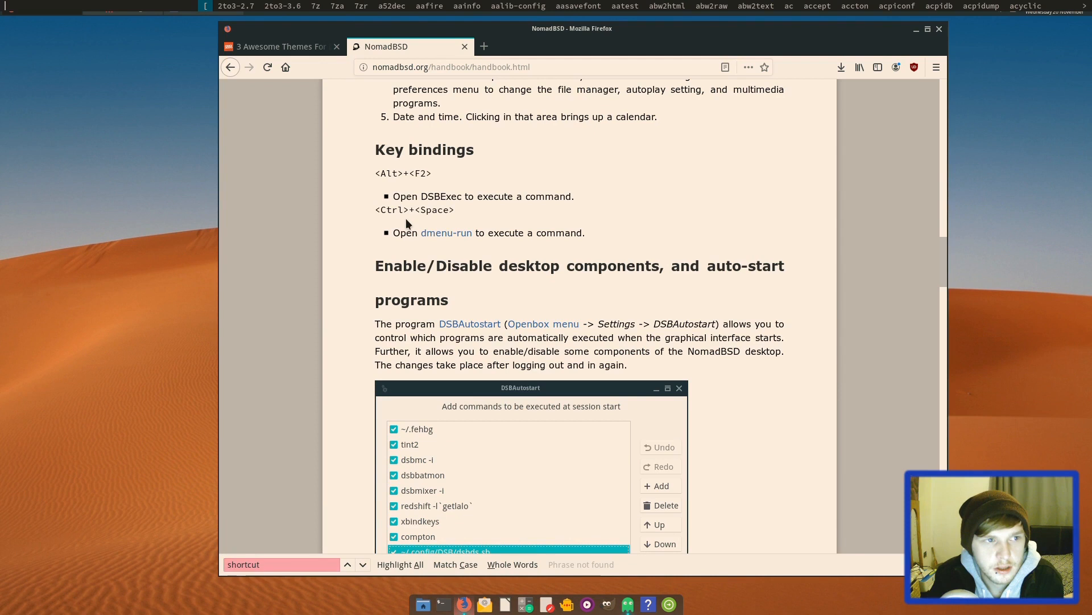
mouse_move(408, 214)
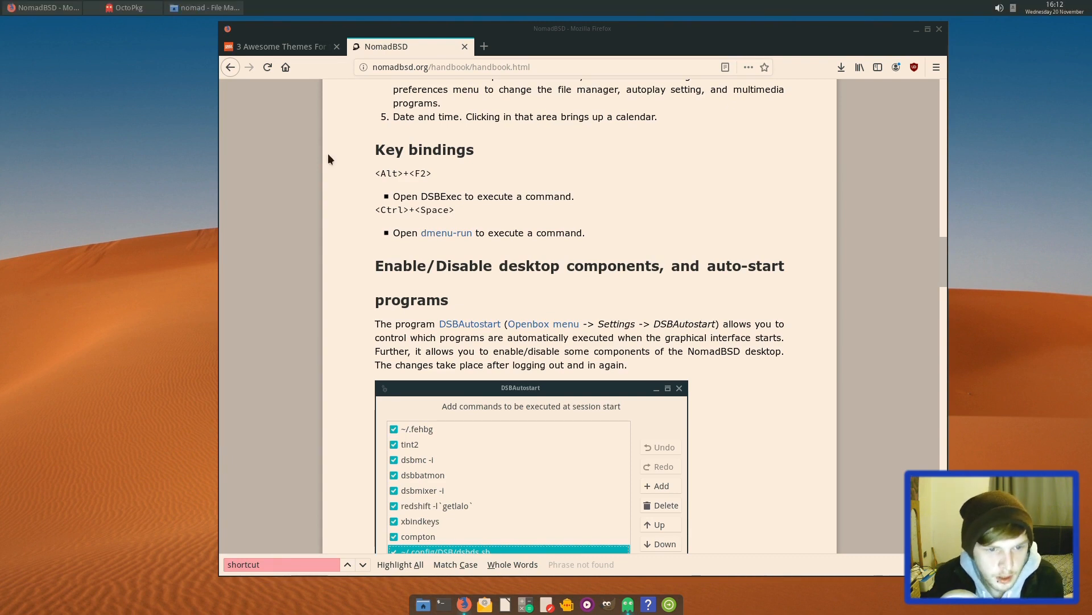
scroll(down, 3)
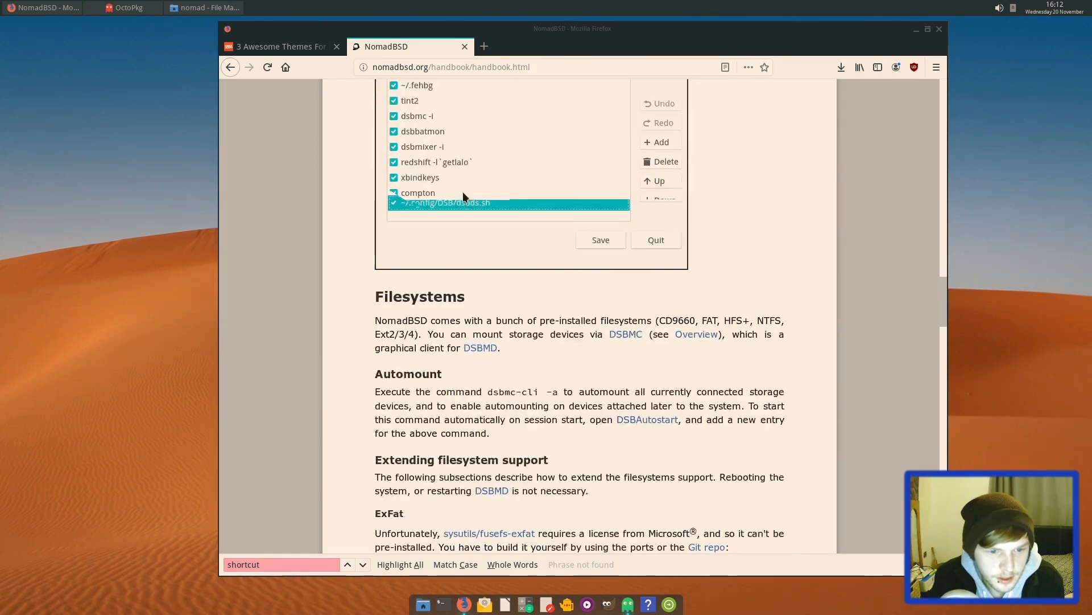
scroll(down, 3)
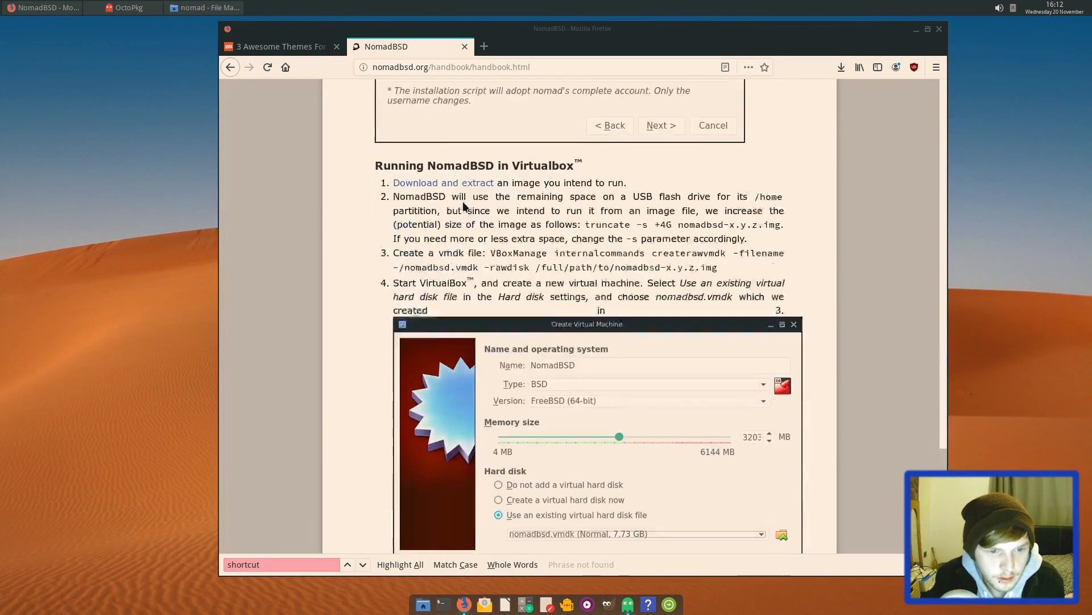
scroll(down, 3)
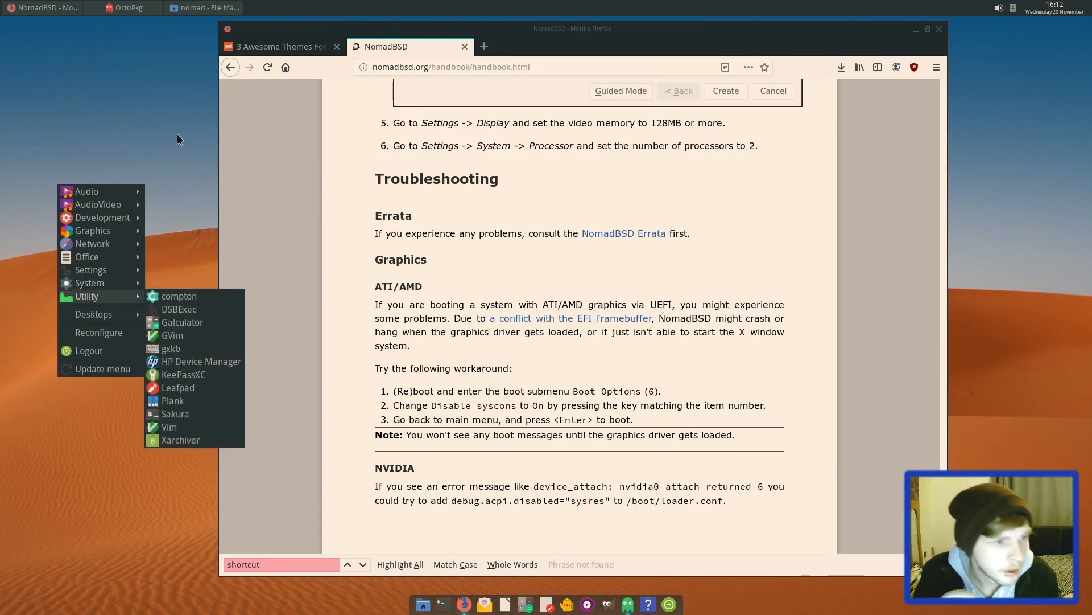
mouse_move(93, 244)
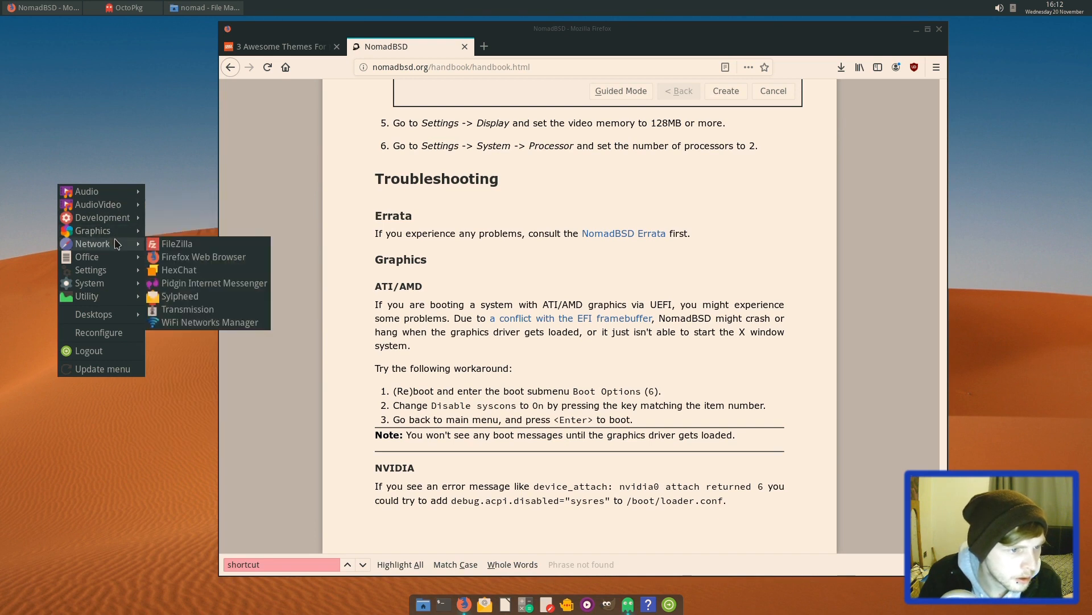
mouse_move(170, 282)
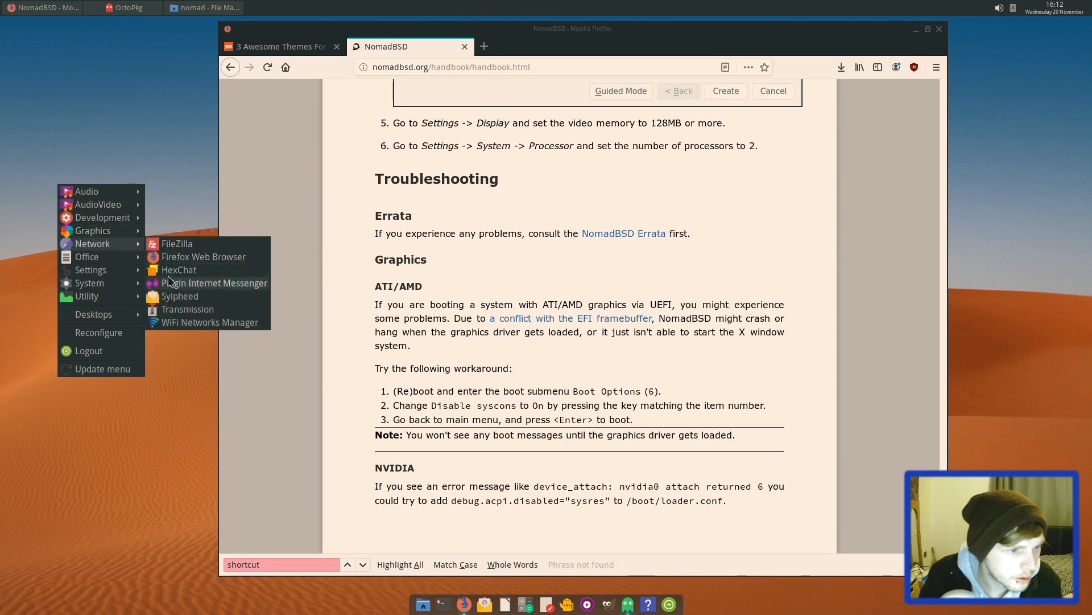
mouse_move(203, 307)
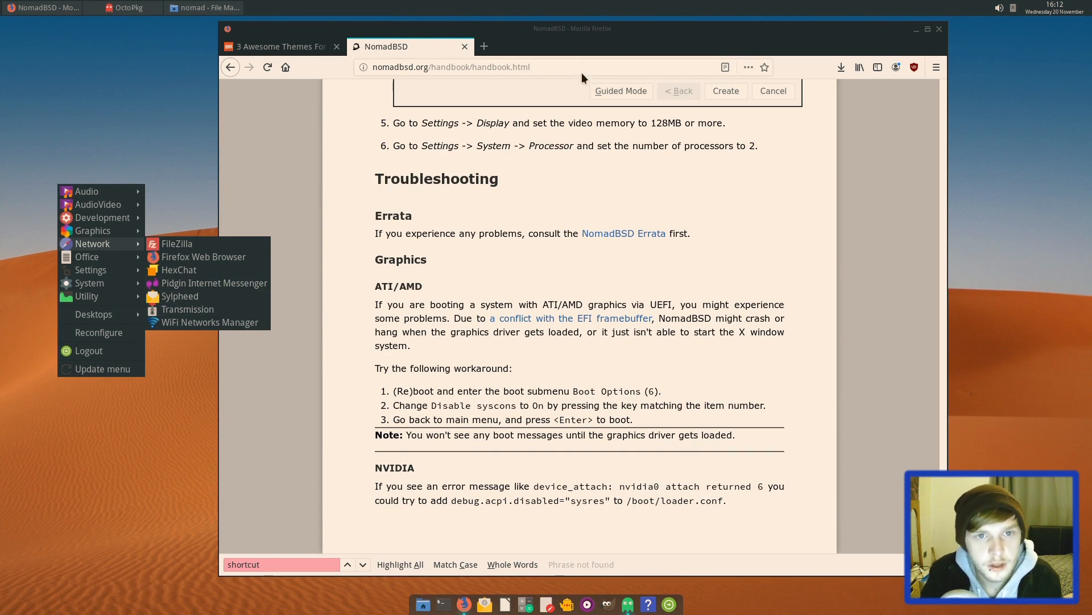
Step: Bring OctoPkg to the front showing the kdenlive install still downloading packages
click(126, 8)
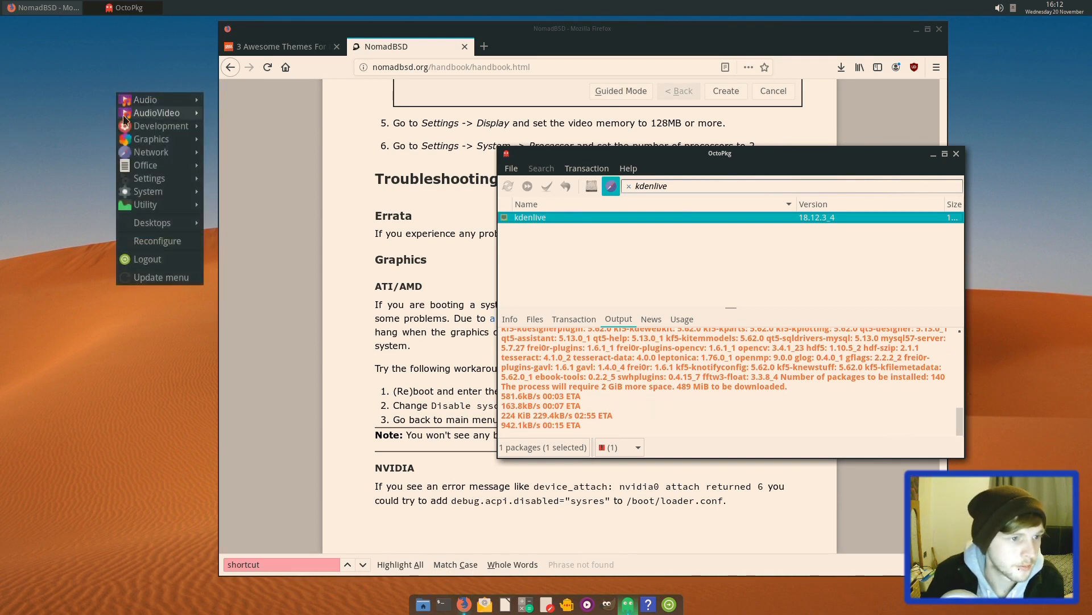
mouse_move(173, 129)
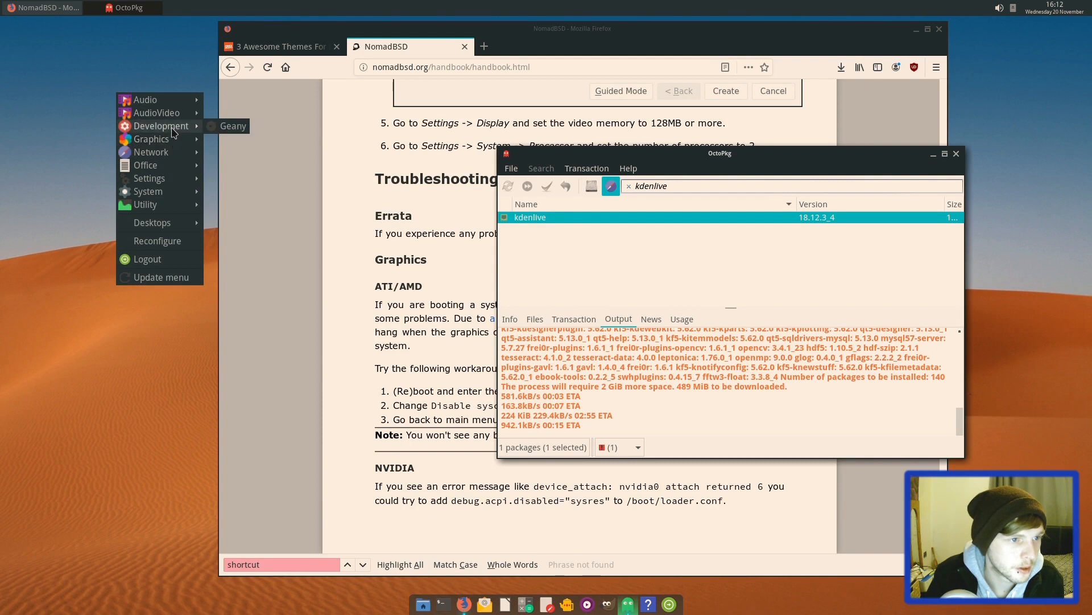
mouse_move(157, 113)
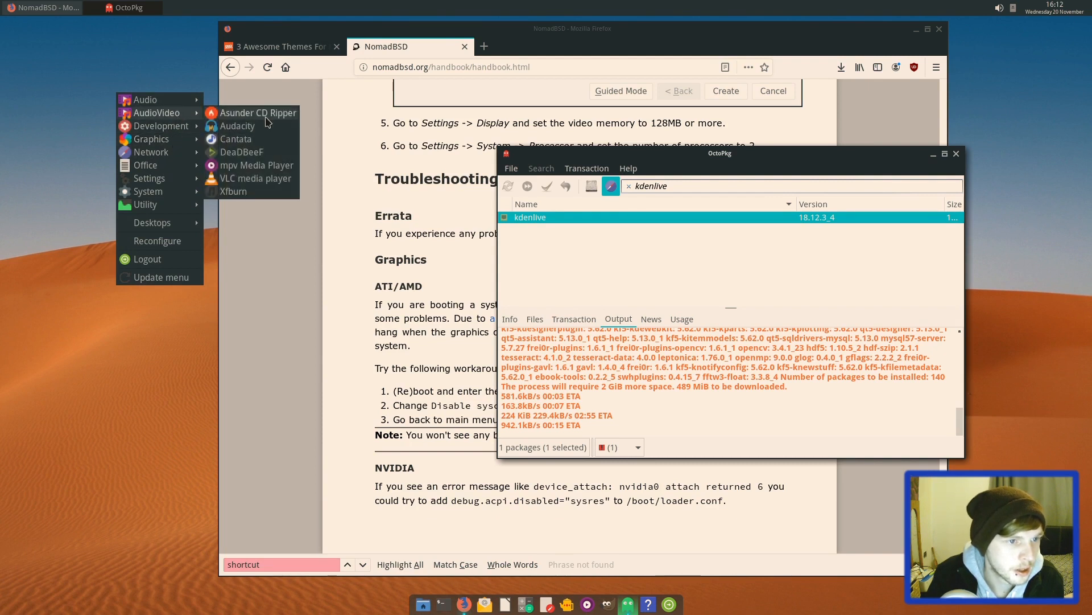
mouse_move(635, 397)
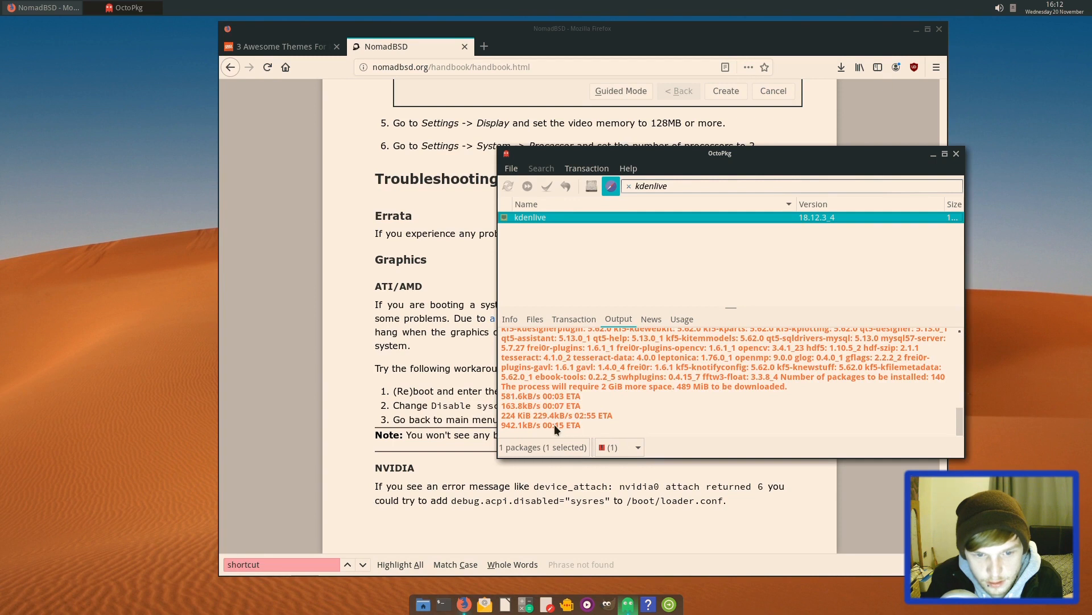
mouse_move(652, 396)
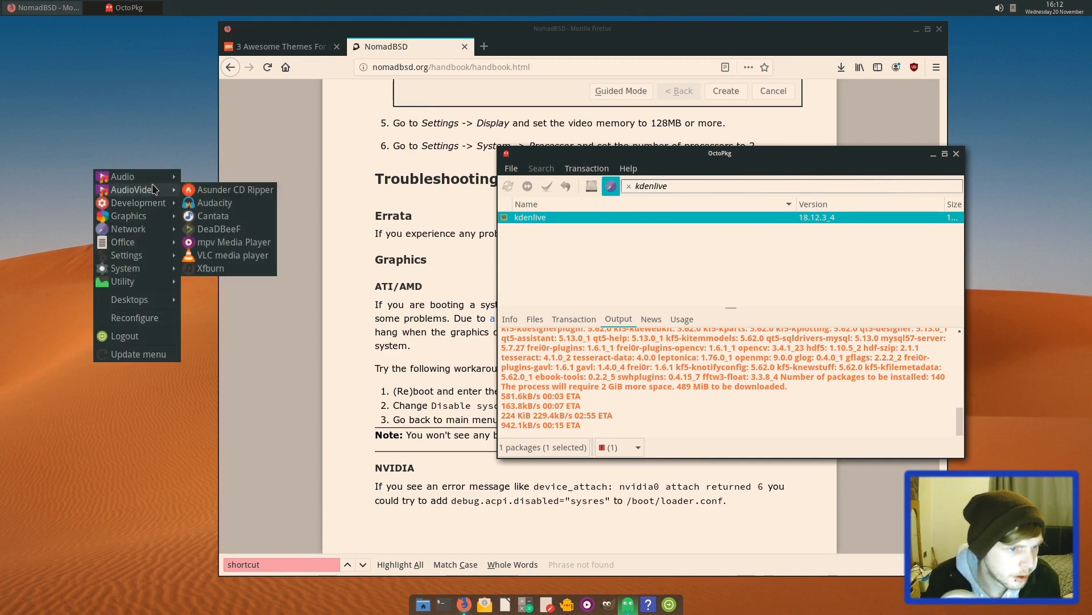
mouse_move(131, 176)
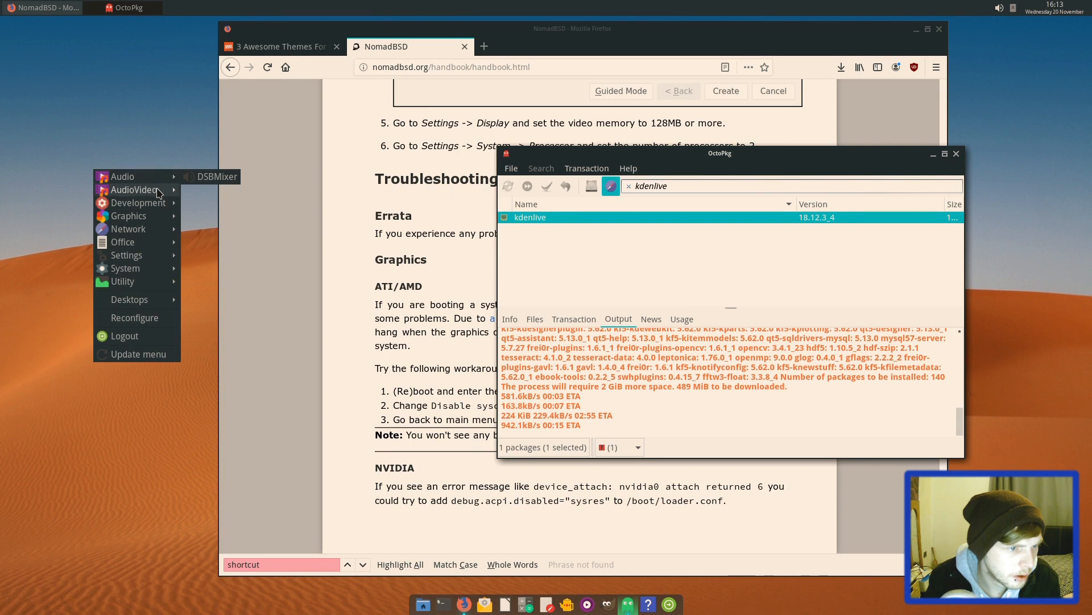
mouse_move(127, 229)
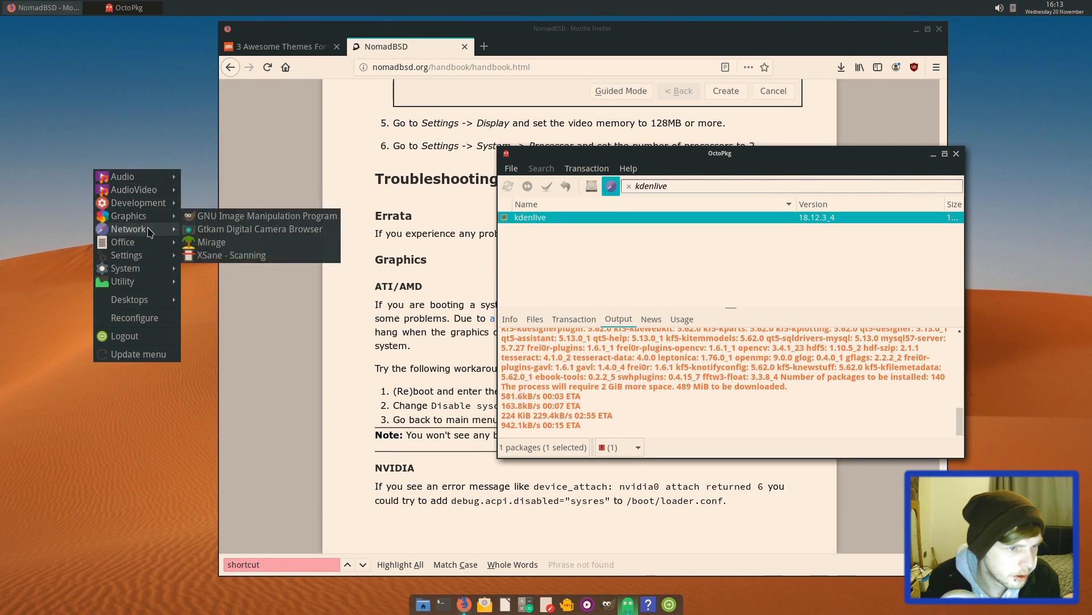
mouse_move(127, 255)
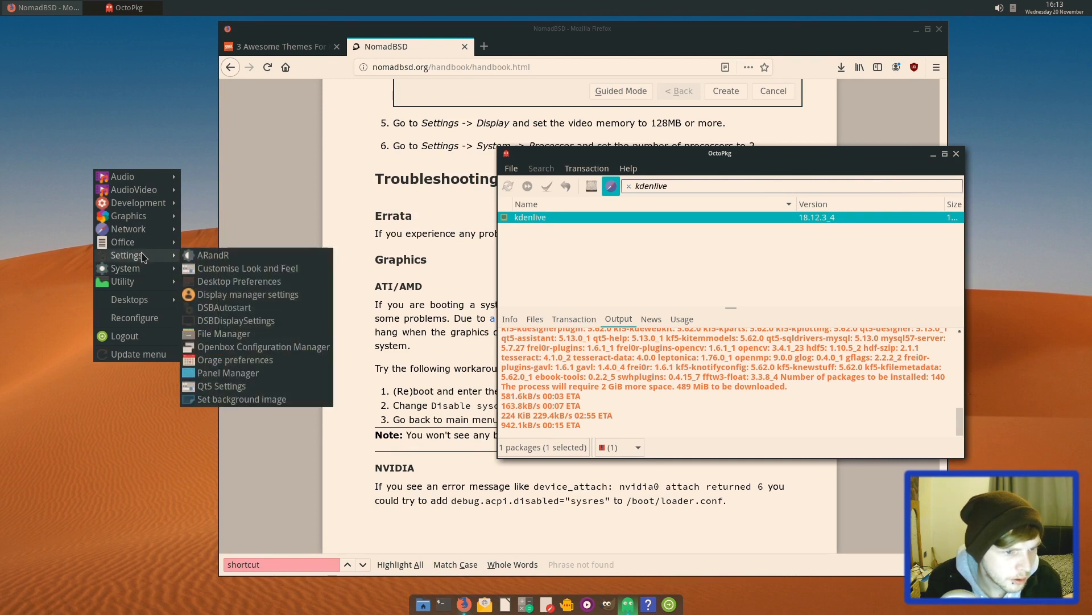
mouse_move(262, 274)
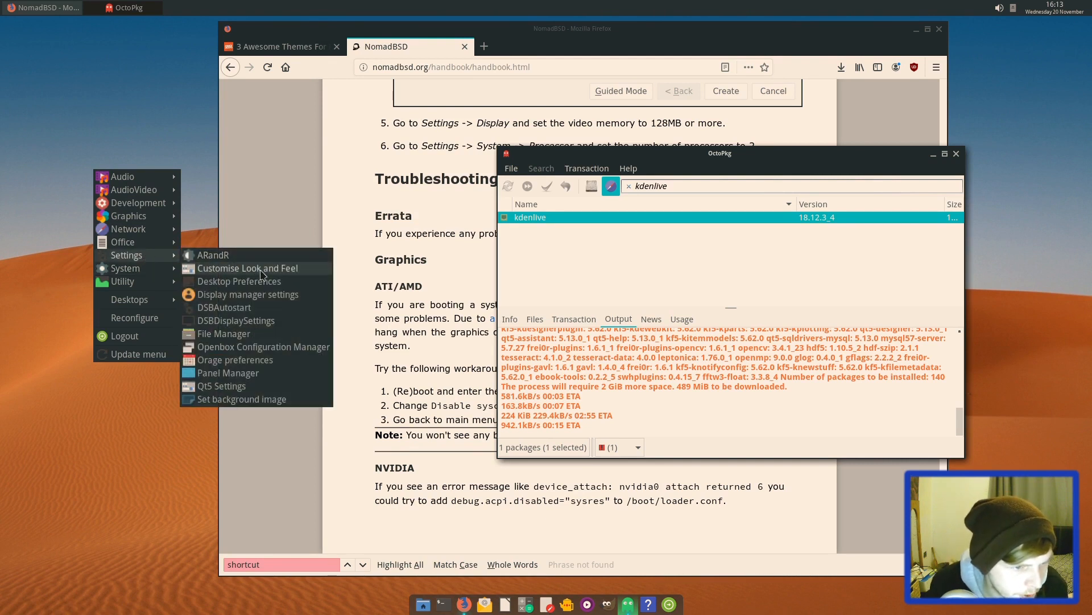
mouse_move(271, 287)
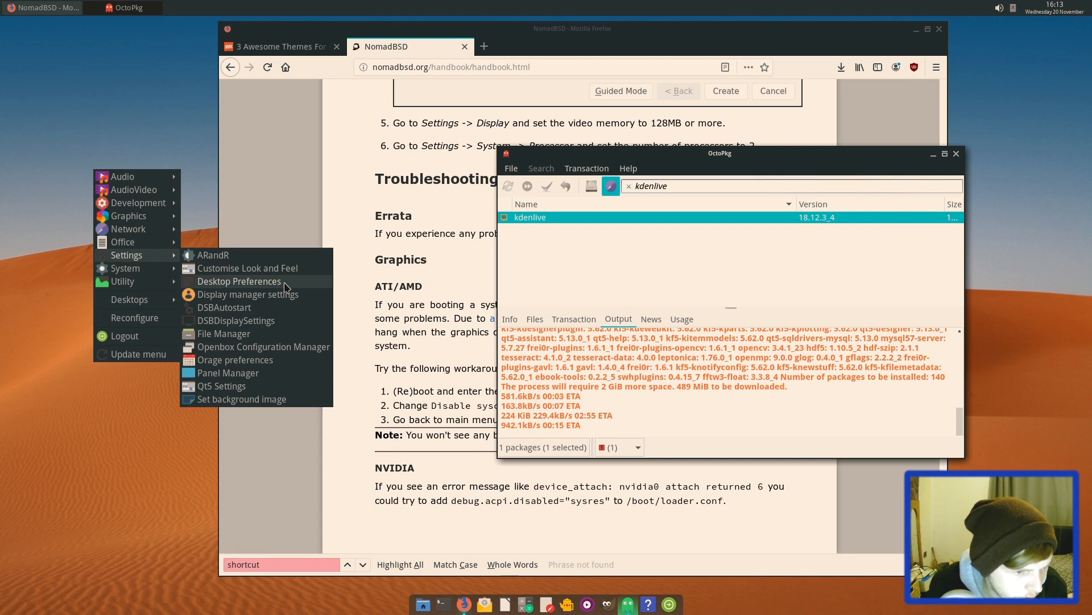
Step: Launch Desktop Preferences from the Settings submenu
click(239, 281)
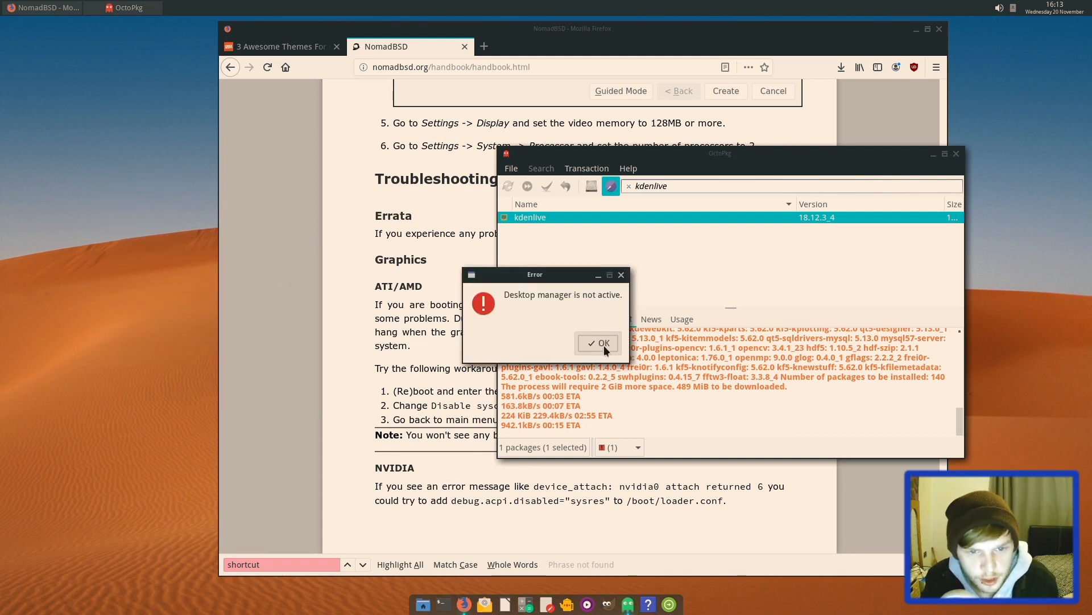
Step: Dismiss the 'Desktop manager is not active' error with OK
click(599, 343)
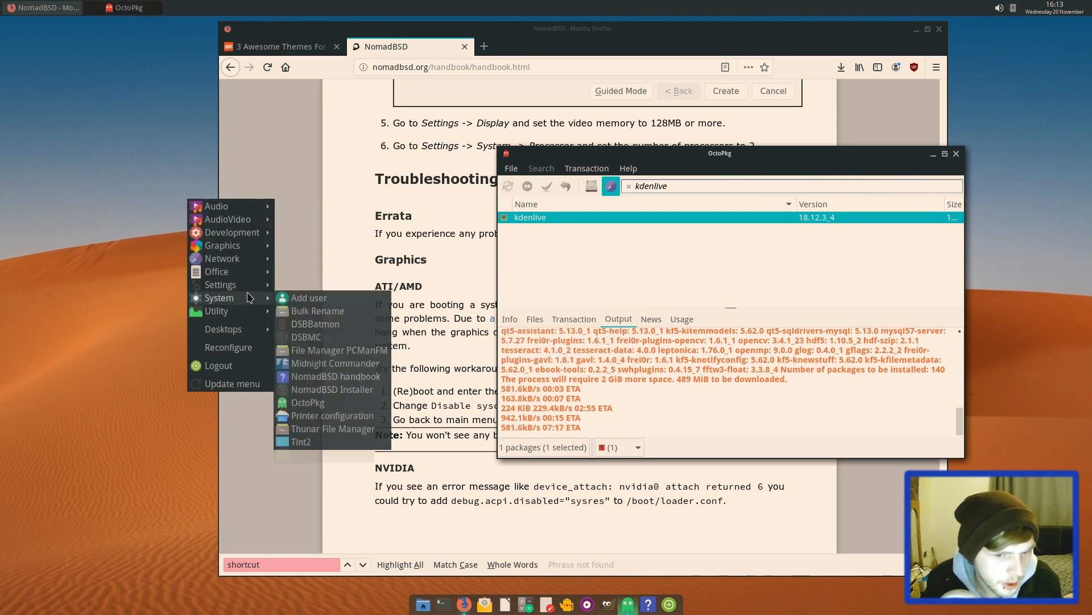
mouse_move(343, 363)
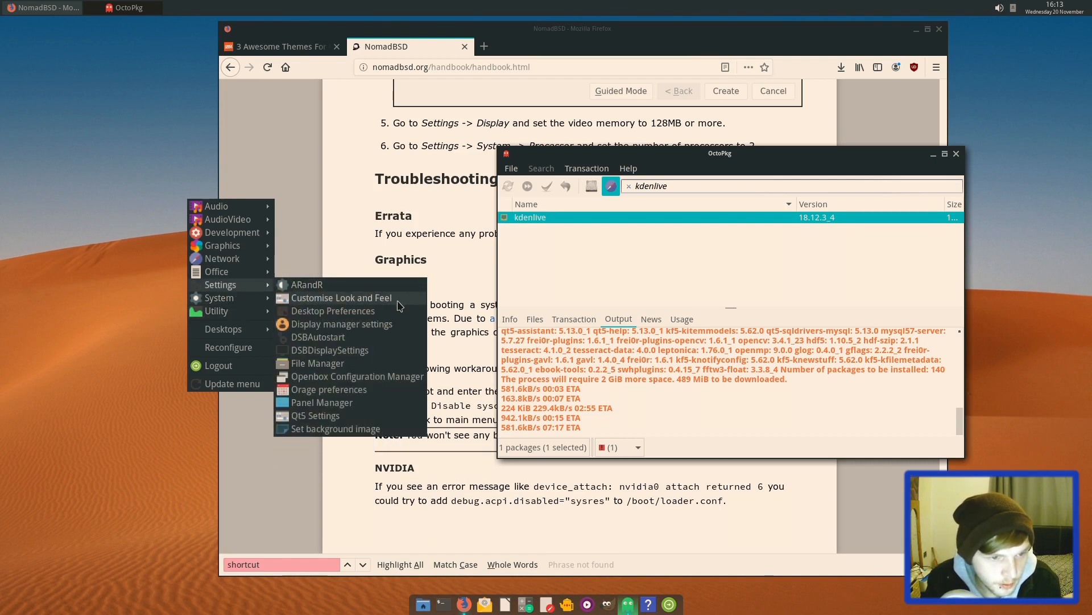
mouse_move(404, 303)
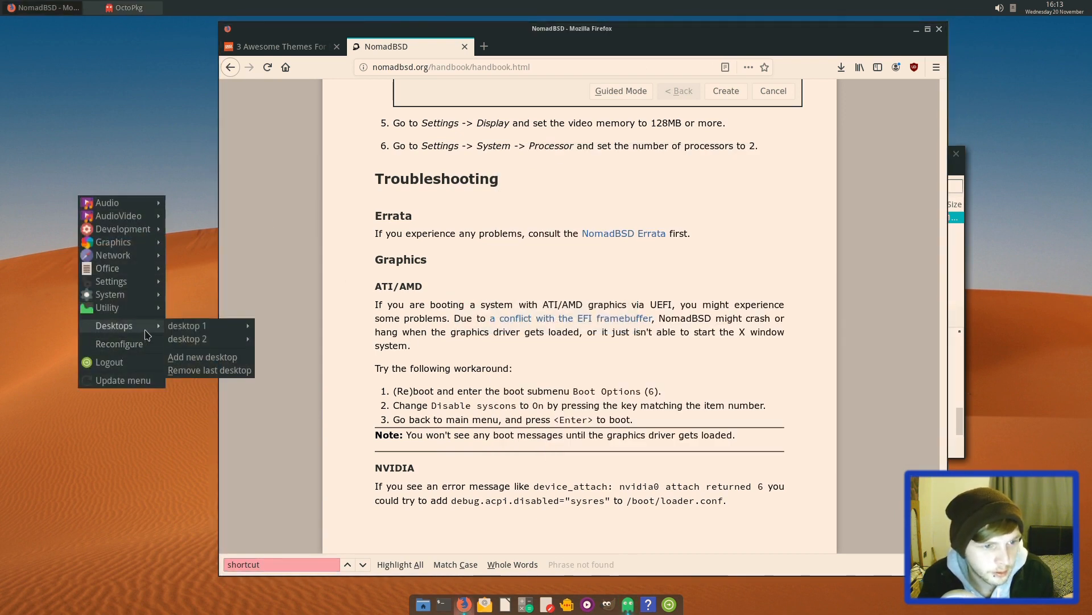
mouse_move(187, 340)
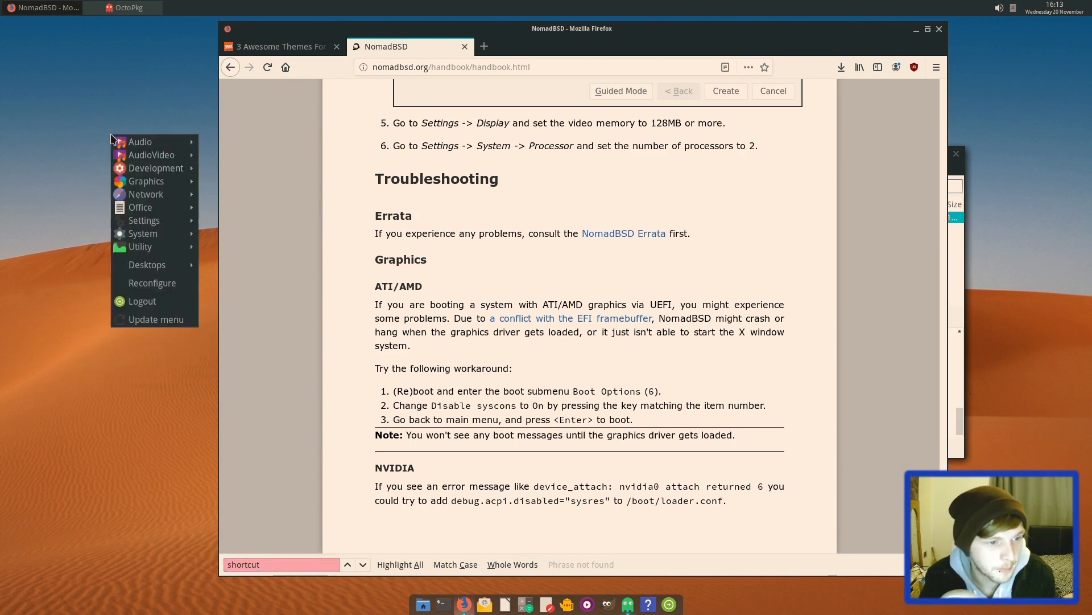
mouse_move(142, 233)
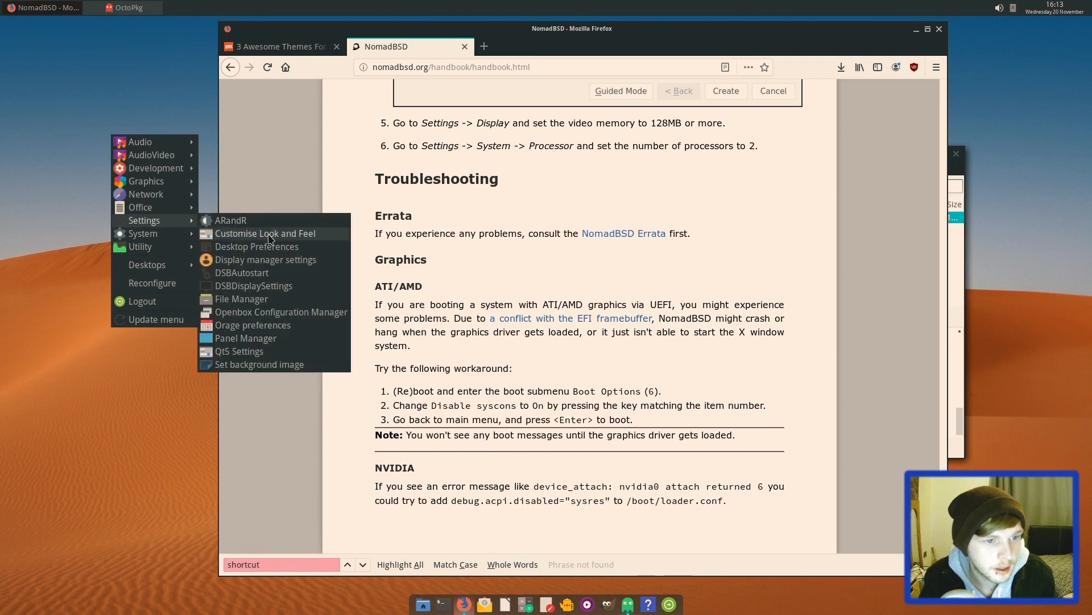
Step: In Customise Look and Feel, select the Arc-Darker widget theme, apply it and close the dialog
click(265, 234)
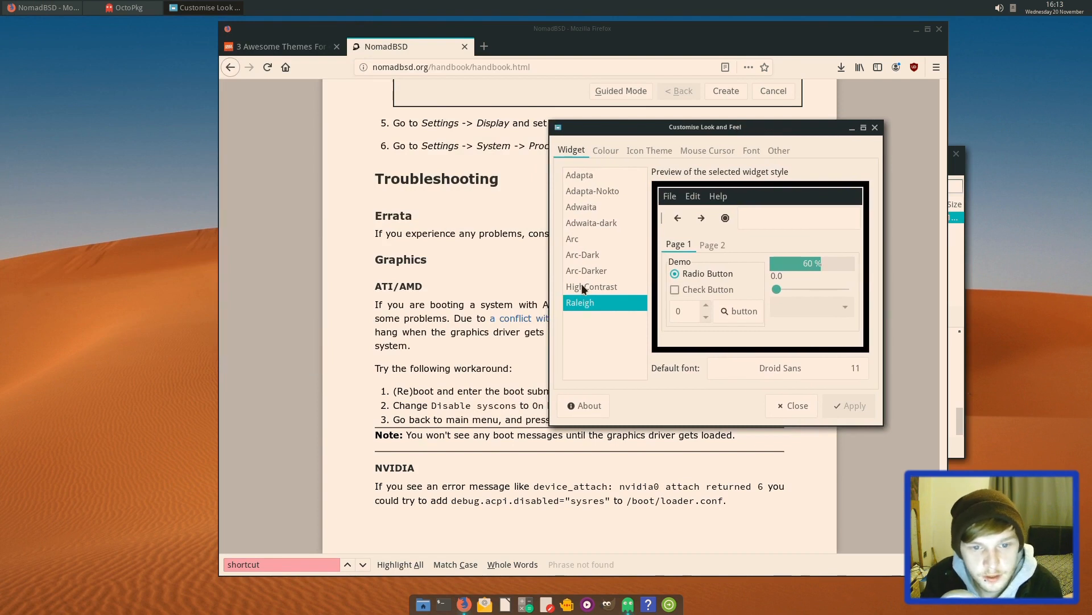
mouse_move(586, 278)
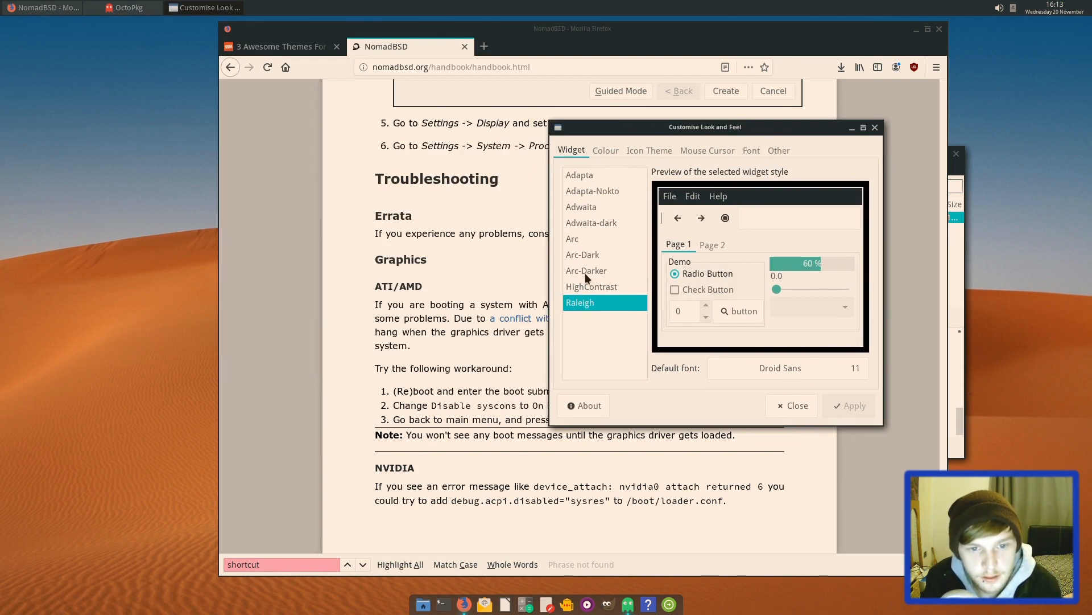
click(587, 271)
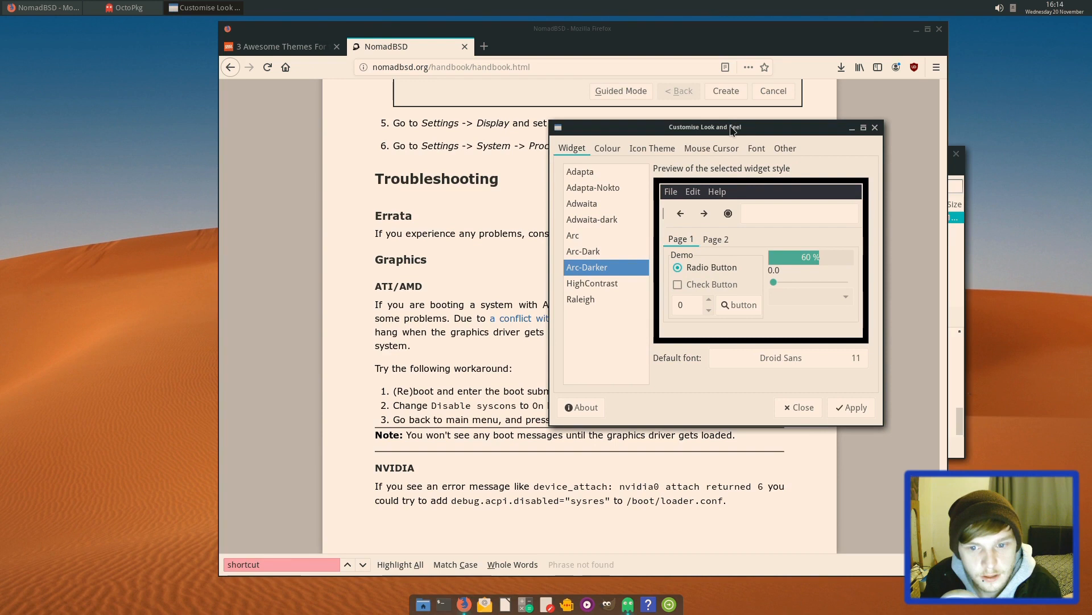
drag(705, 126, 585, 128)
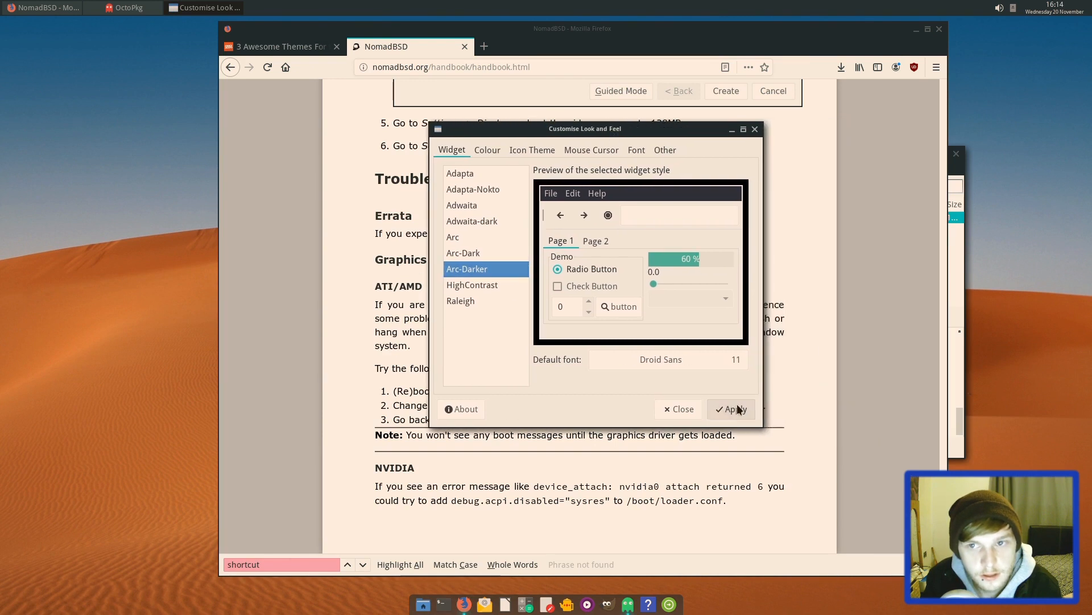
click(730, 409)
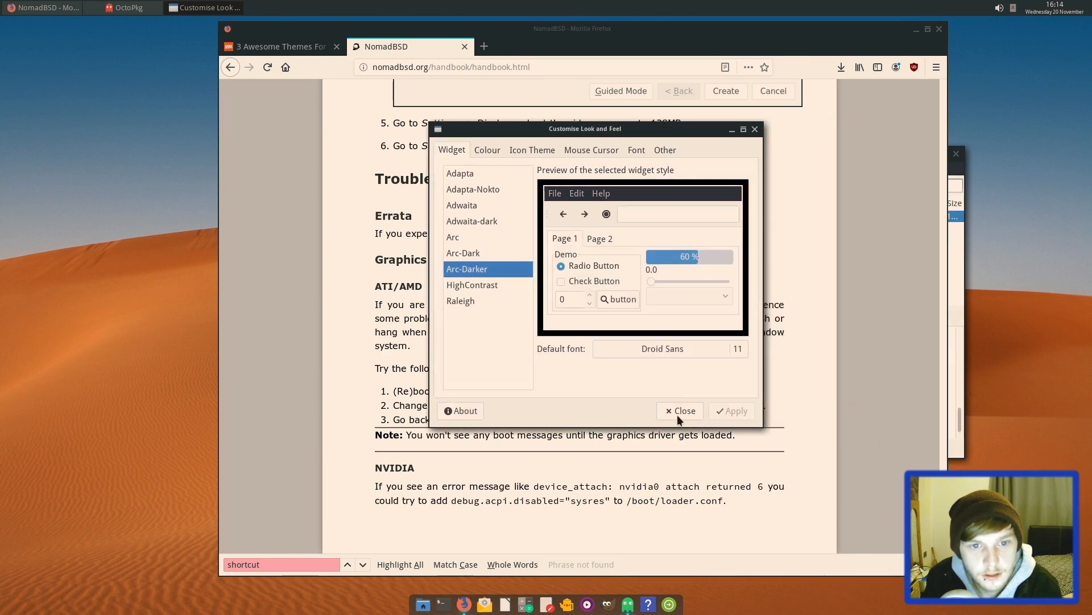
click(680, 411)
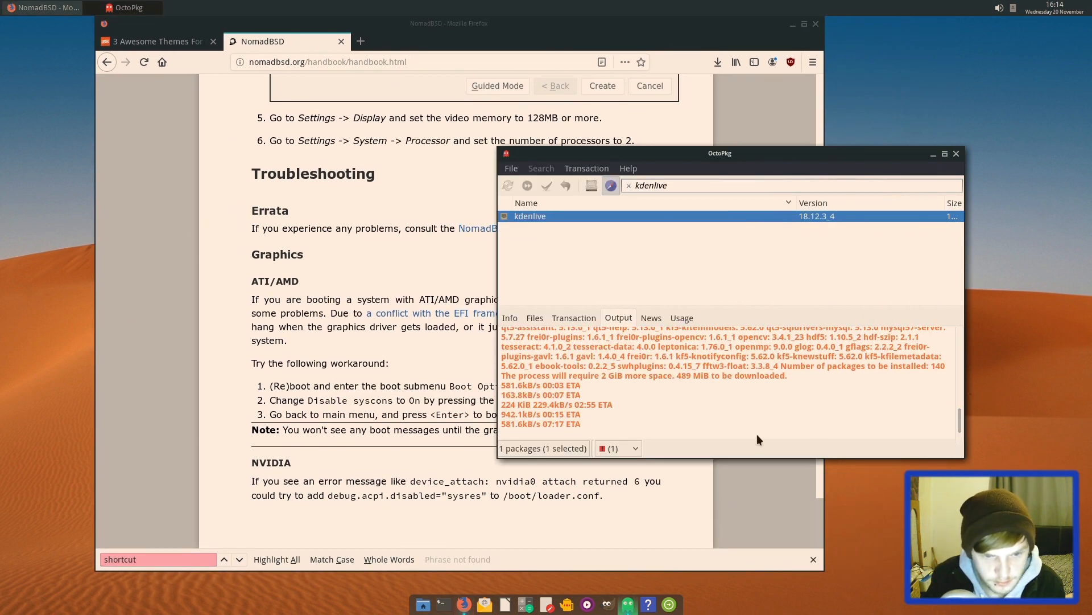
mouse_move(736, 423)
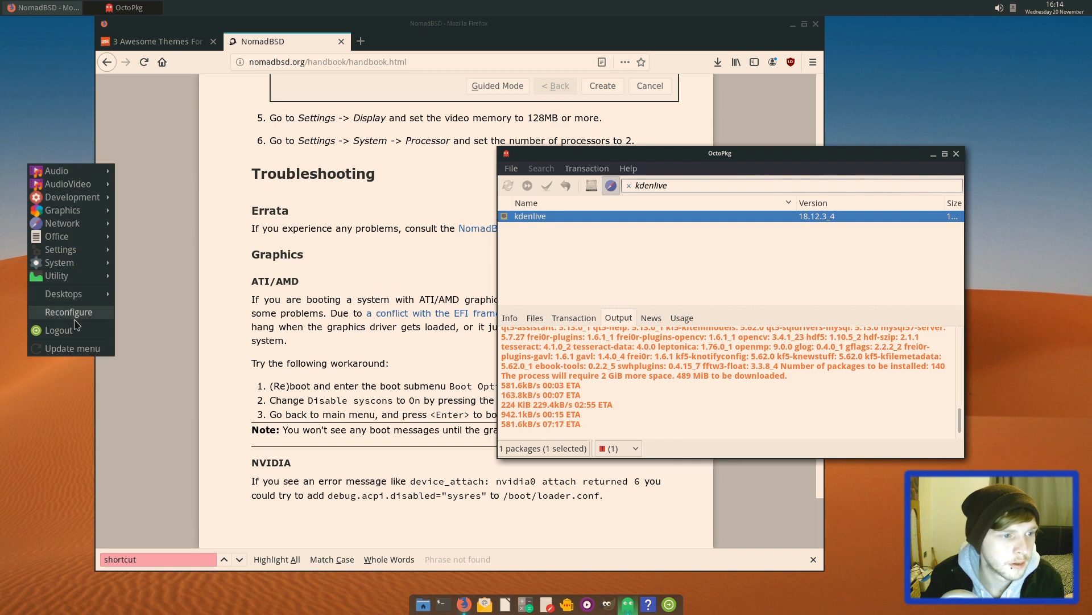
mouse_move(68, 184)
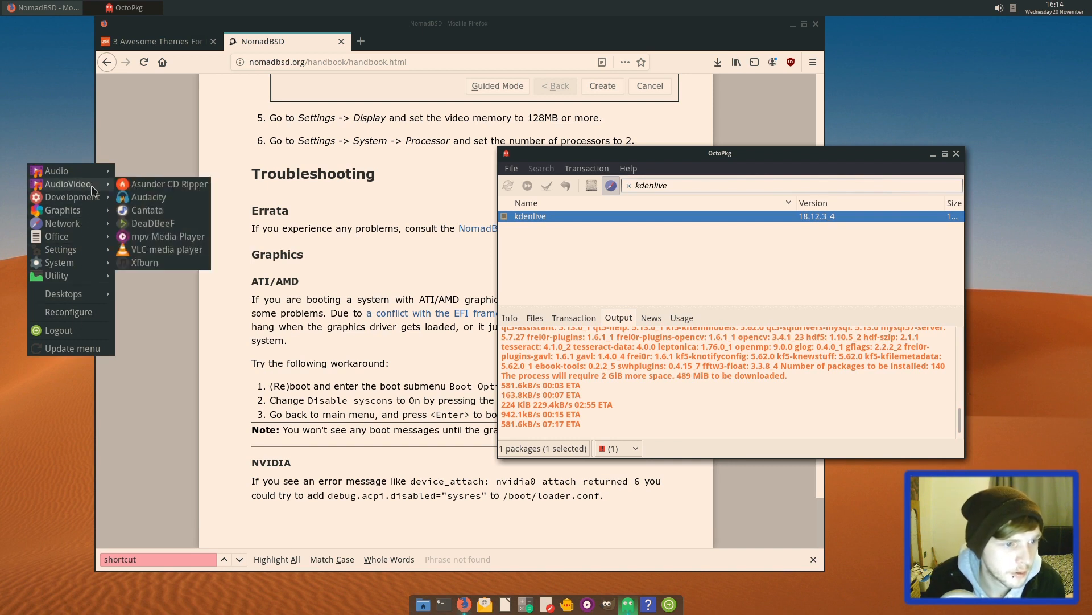
Step: Launch Cantata from the AudioVideo menu so its first-run wizard appears
click(202, 219)
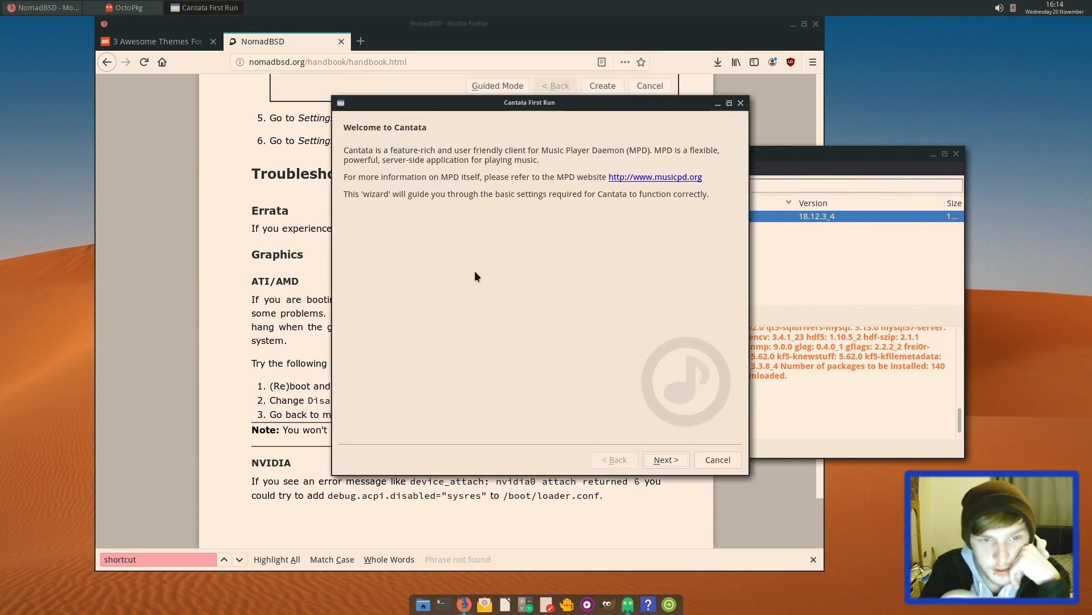
Step: Advance Cantata's wizard to Connection details, then start LibreOffice Writer from the Office menu
click(666, 459)
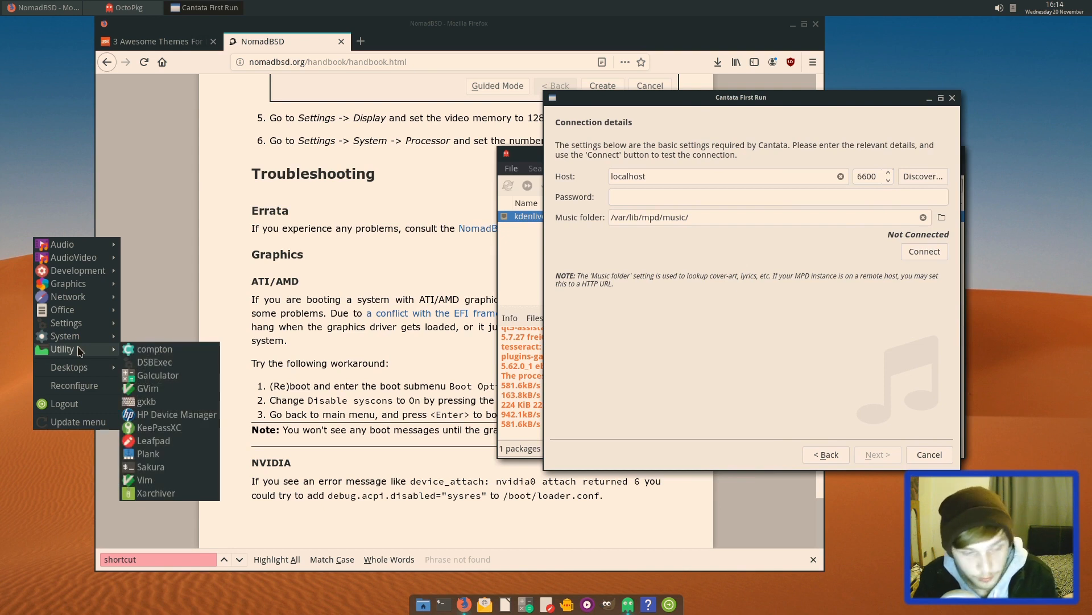
mouse_move(141, 459)
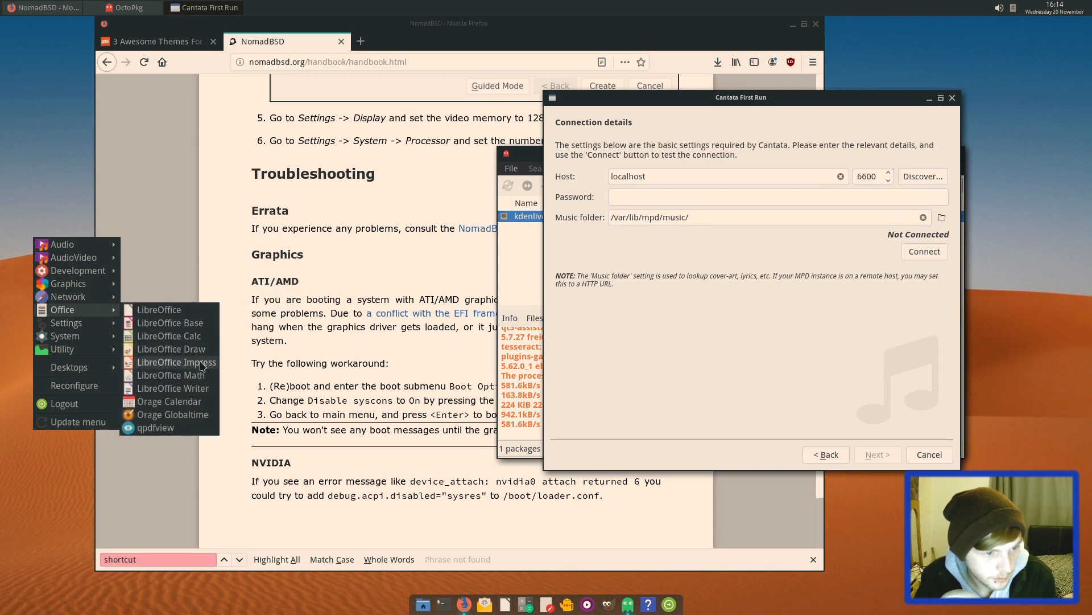
click(176, 362)
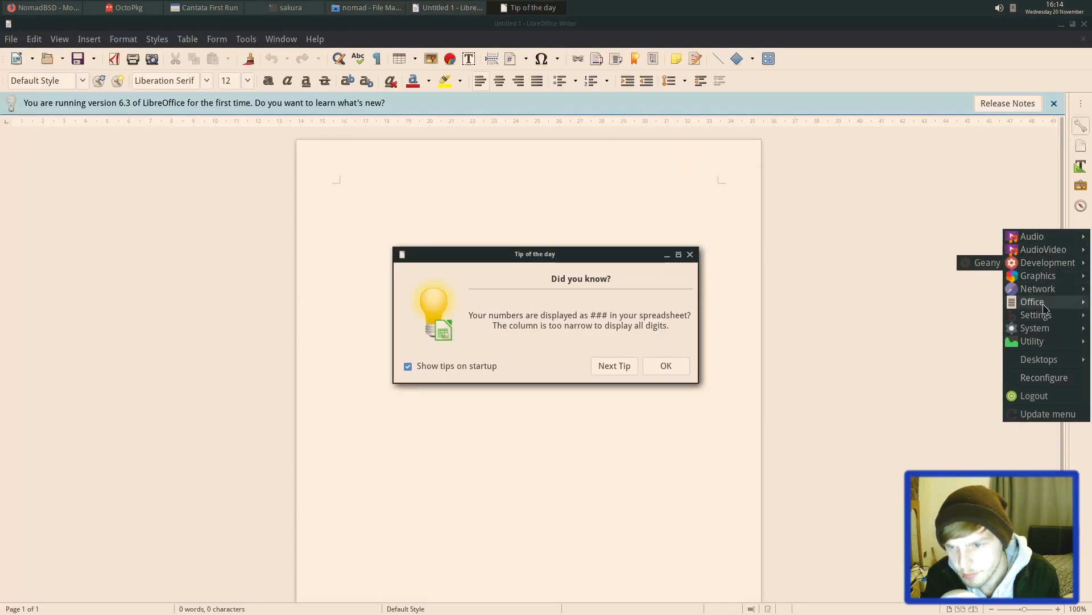
mouse_move(1036, 328)
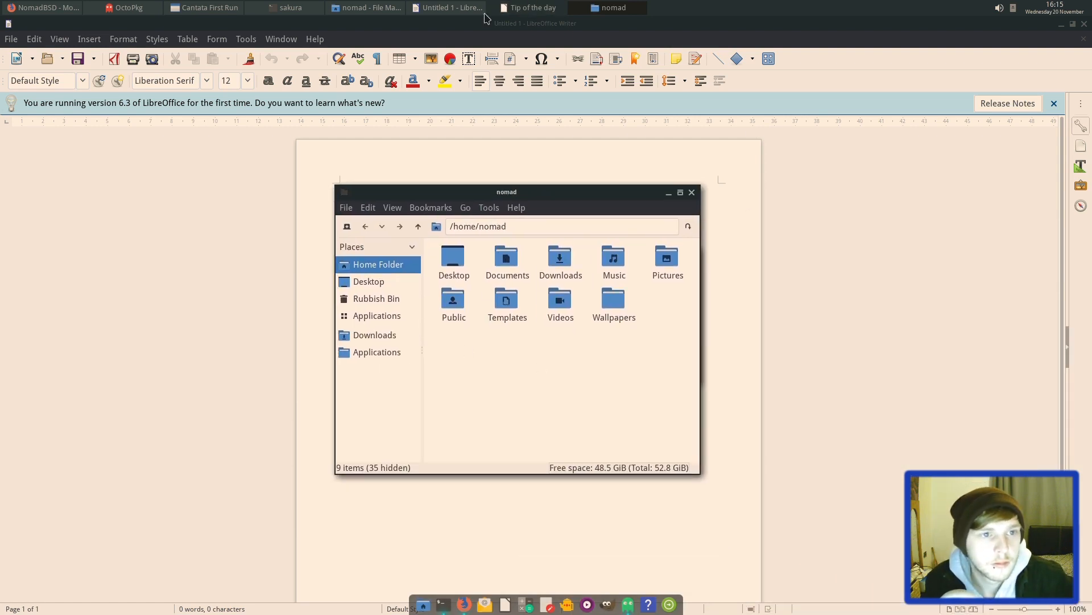
Step: Bring the second file manager forward and arrange both home-folder windows side by side
click(366, 7)
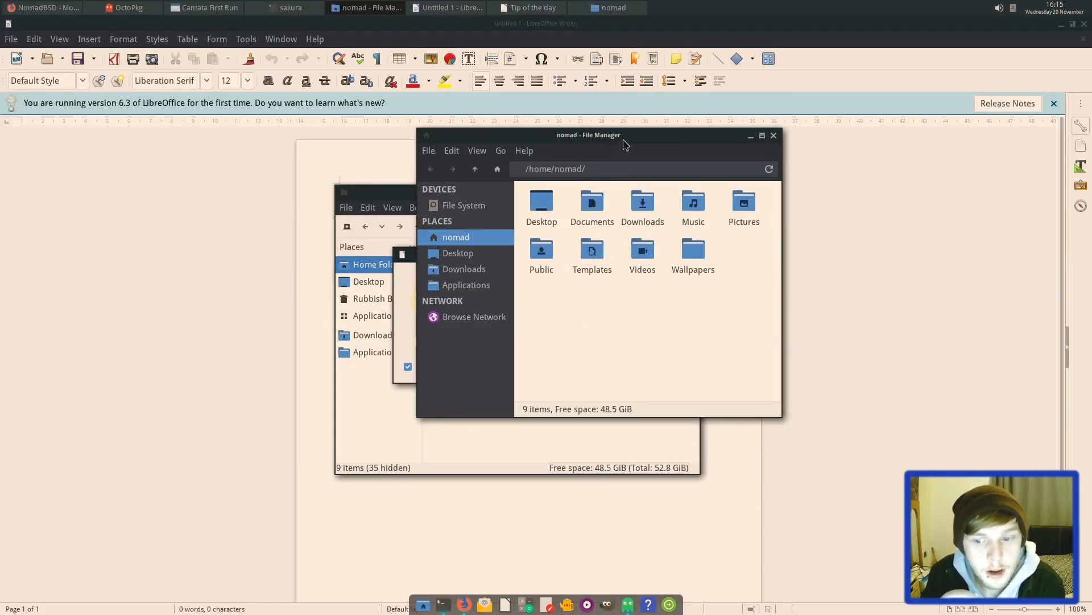
drag(588, 134, 669, 129)
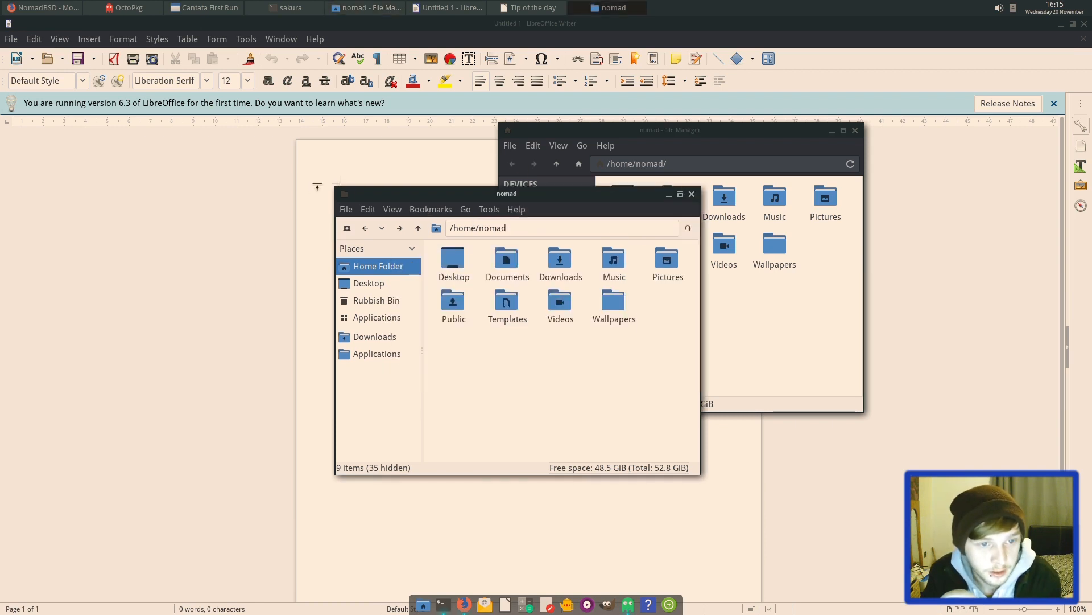
drag(506, 193, 387, 160)
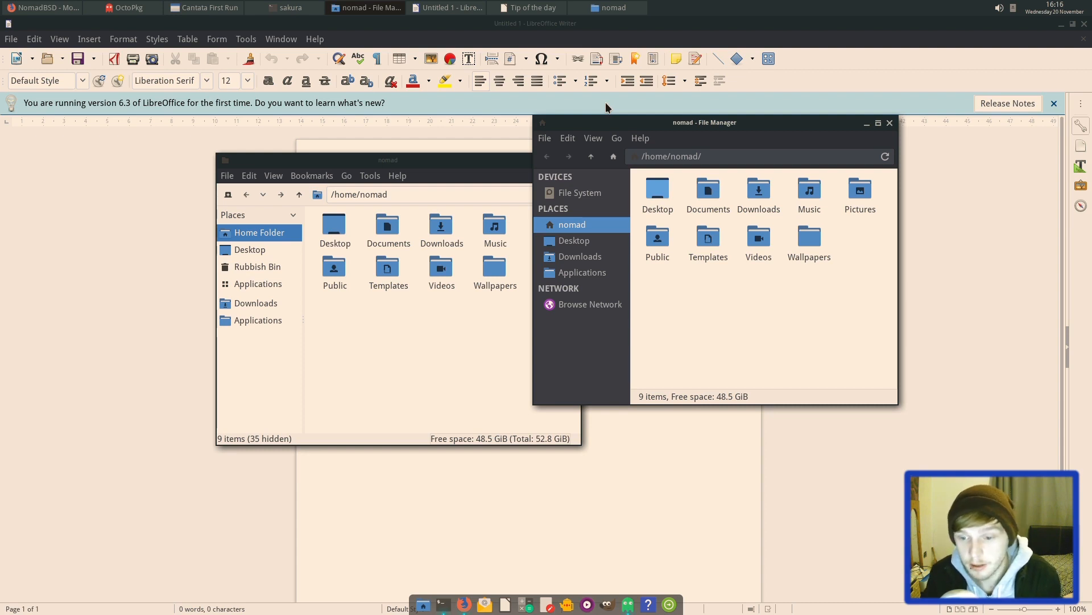
mouse_move(797, 249)
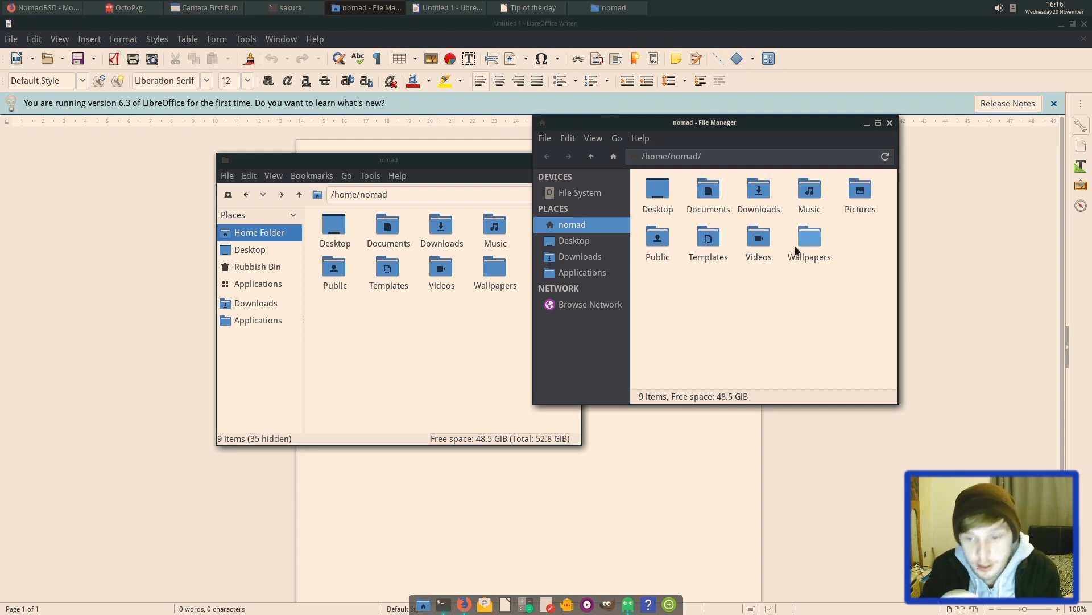